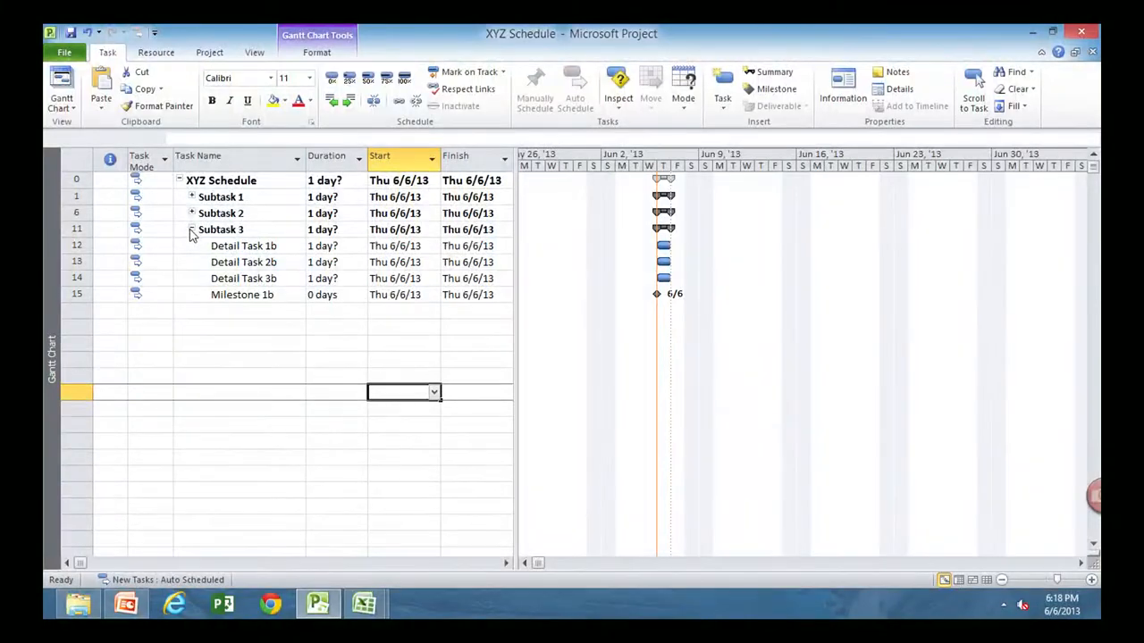
# Collapse Subtask 3, expand Subtask 2 to show Detail Tasks 1a–3a, and save XYZ Schedule.
pyautogui.click(221, 229)
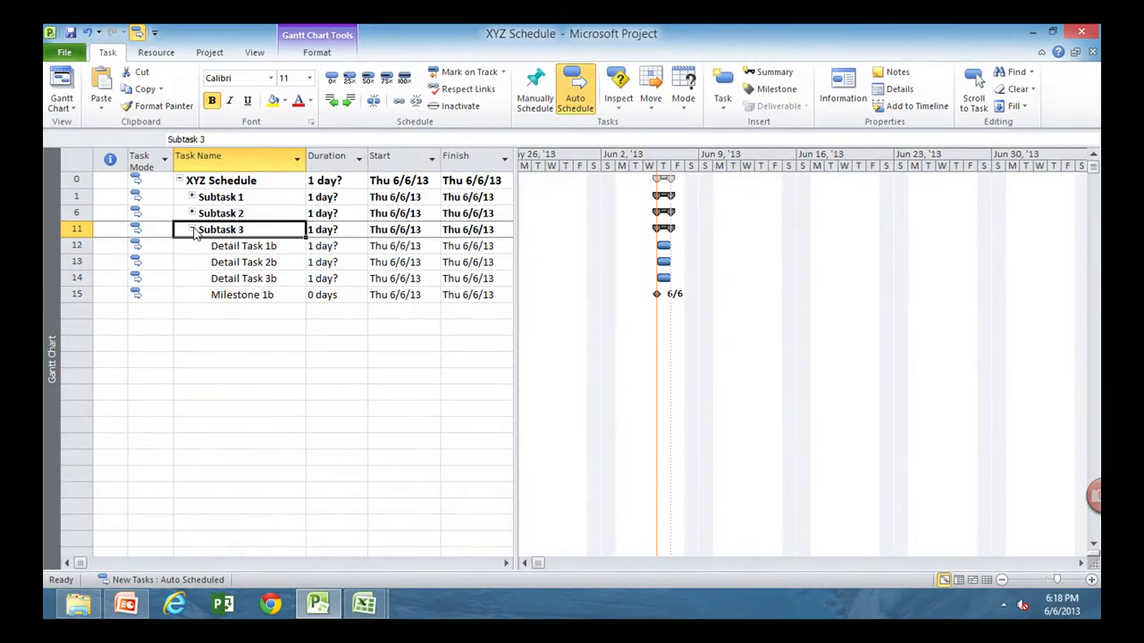
pyautogui.click(243, 247)
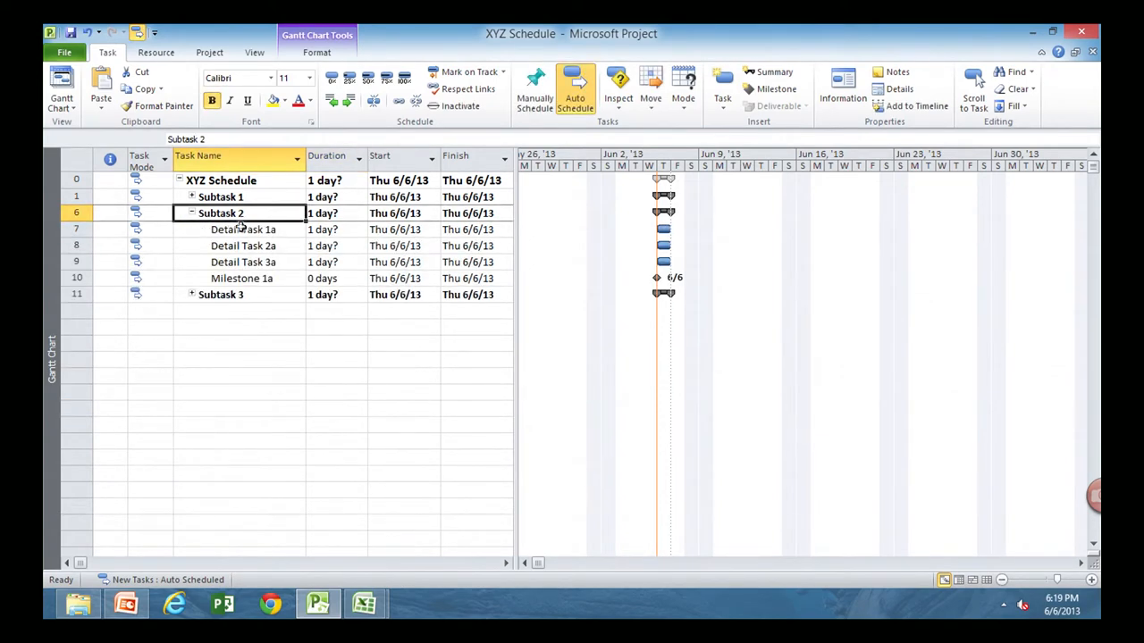
pyautogui.click(243, 229)
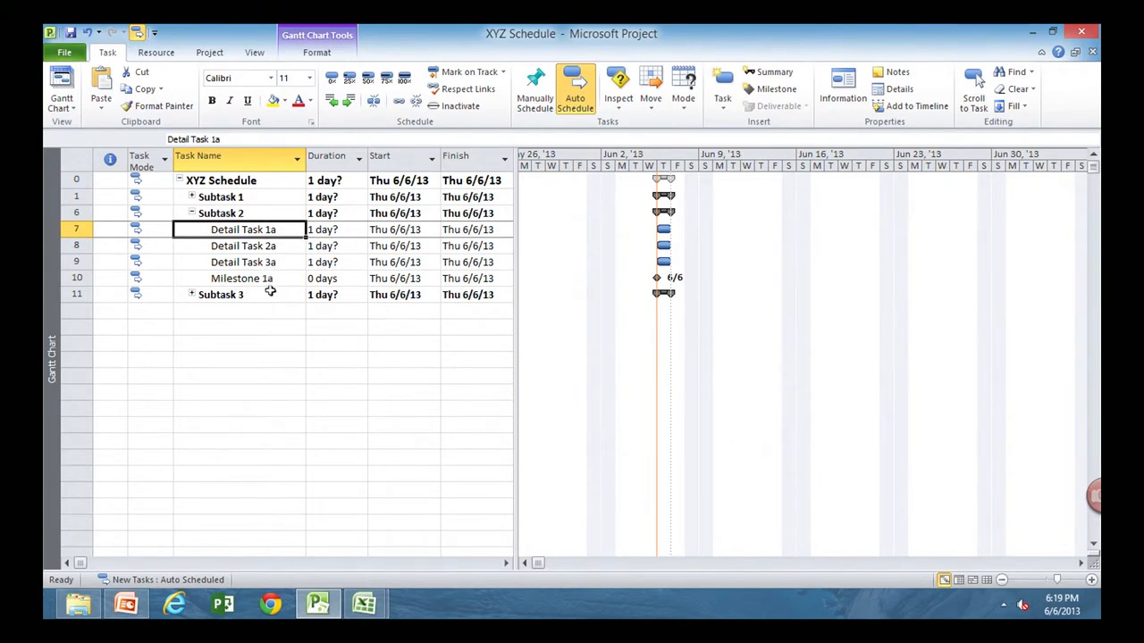
pyautogui.click(1082, 33)
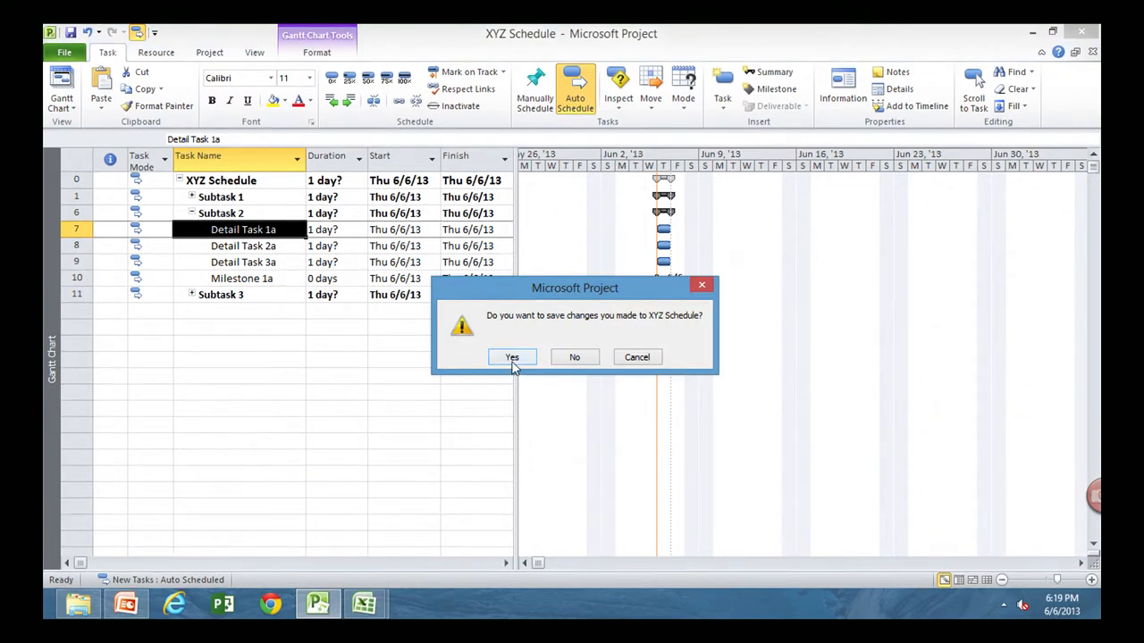
pyautogui.moveTo(511, 357)
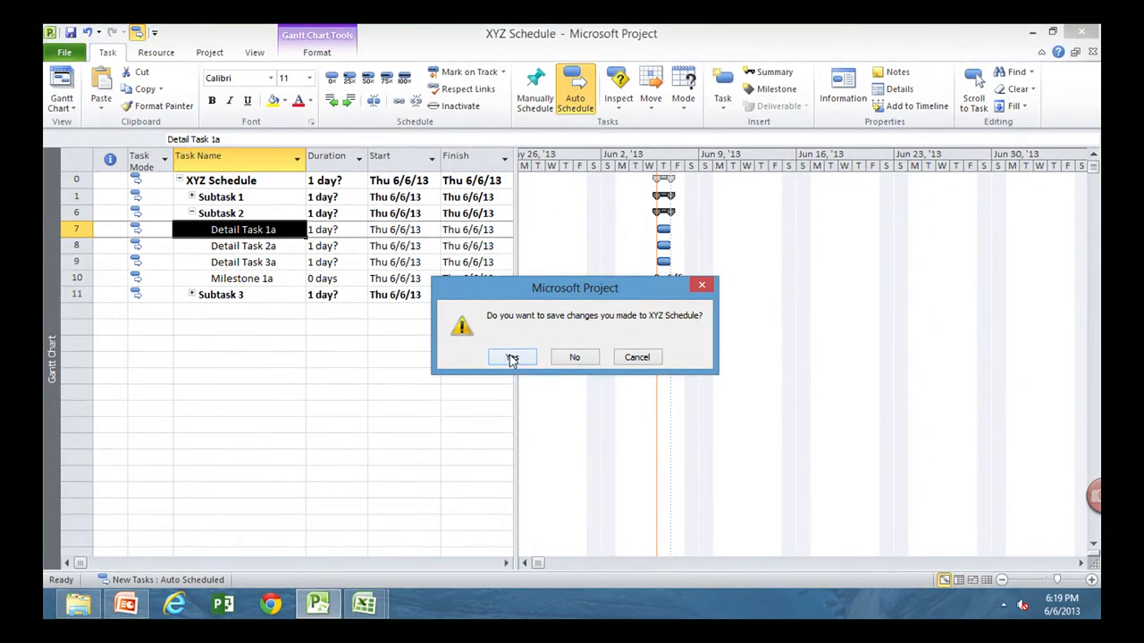
pyautogui.click(511, 357)
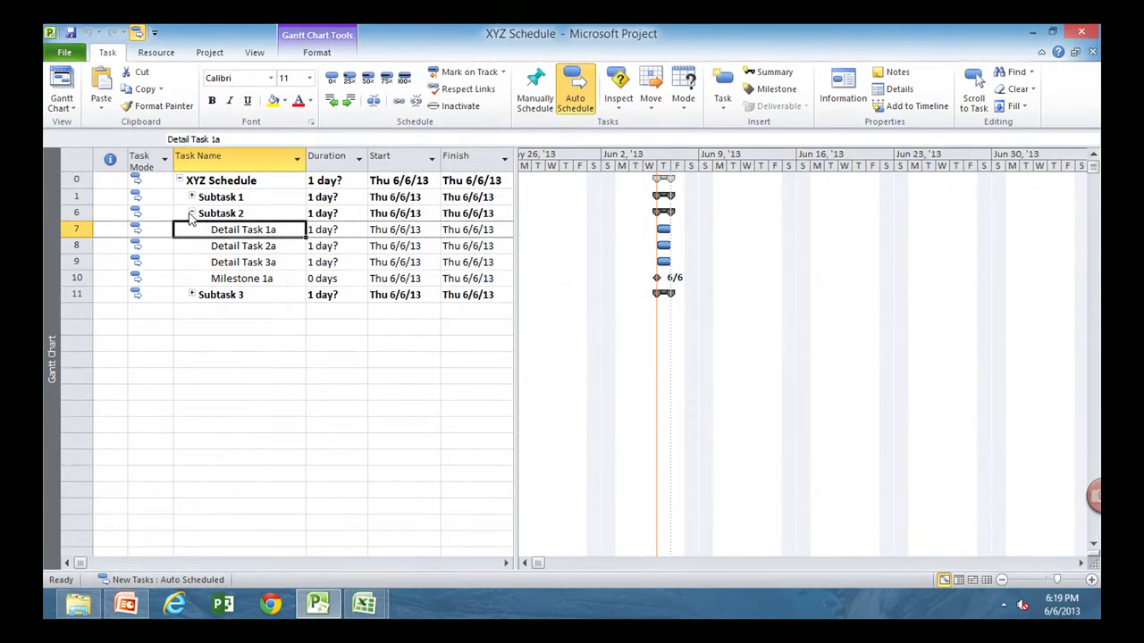
# Expand Subtask 1 and Subtask 3 so rows 1–15 show every detail task and milestone.
pyautogui.click(191, 213)
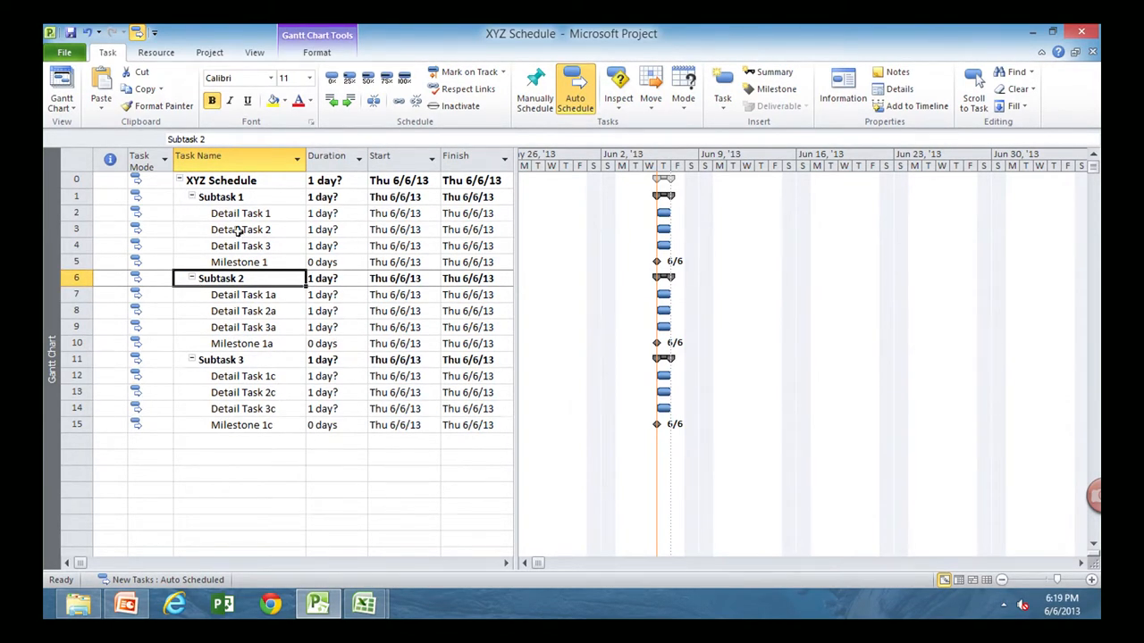
pyautogui.moveTo(249, 343)
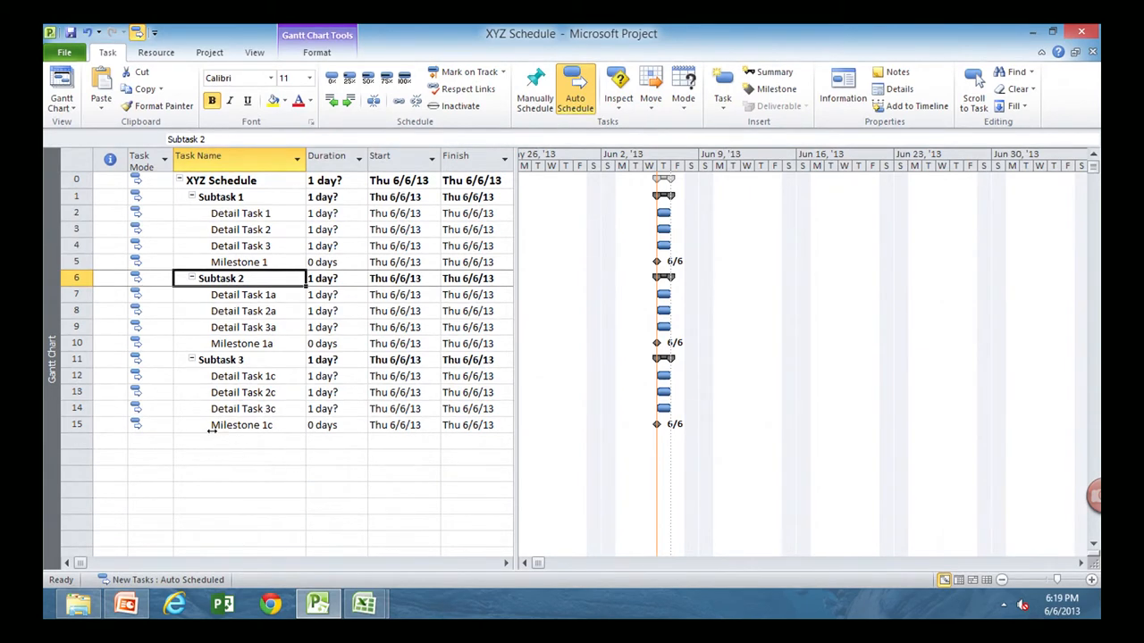
# Add task 16 'Project XYZ Complete' as a zero-day milestone after Milestone 1c.
pyautogui.write('{rpe')
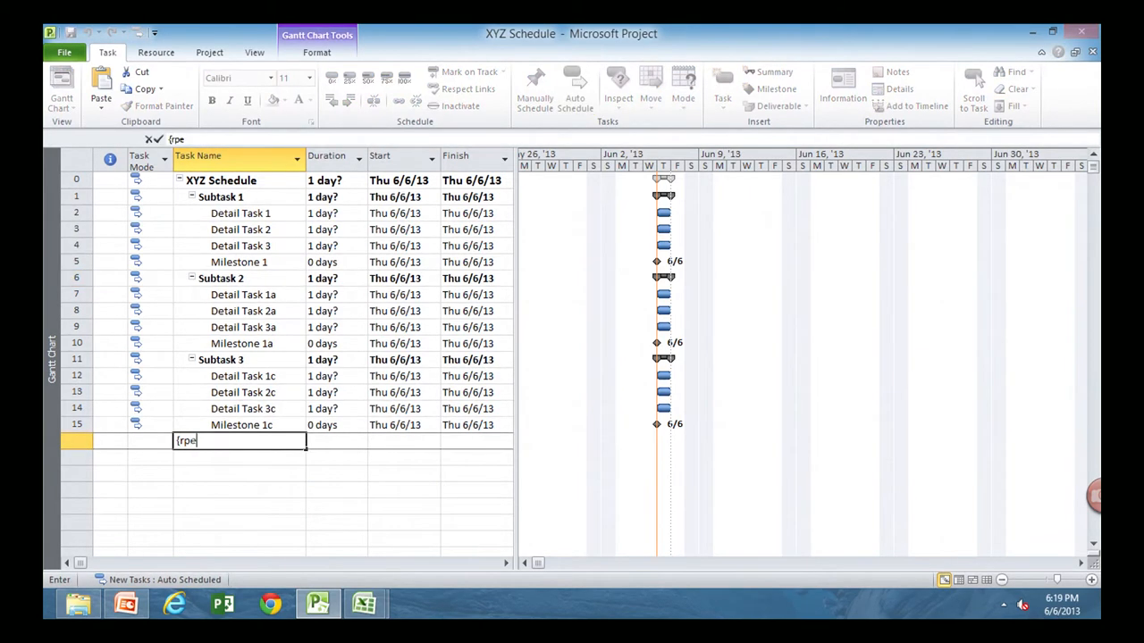
pyautogui.write('Project XYZ Complete')
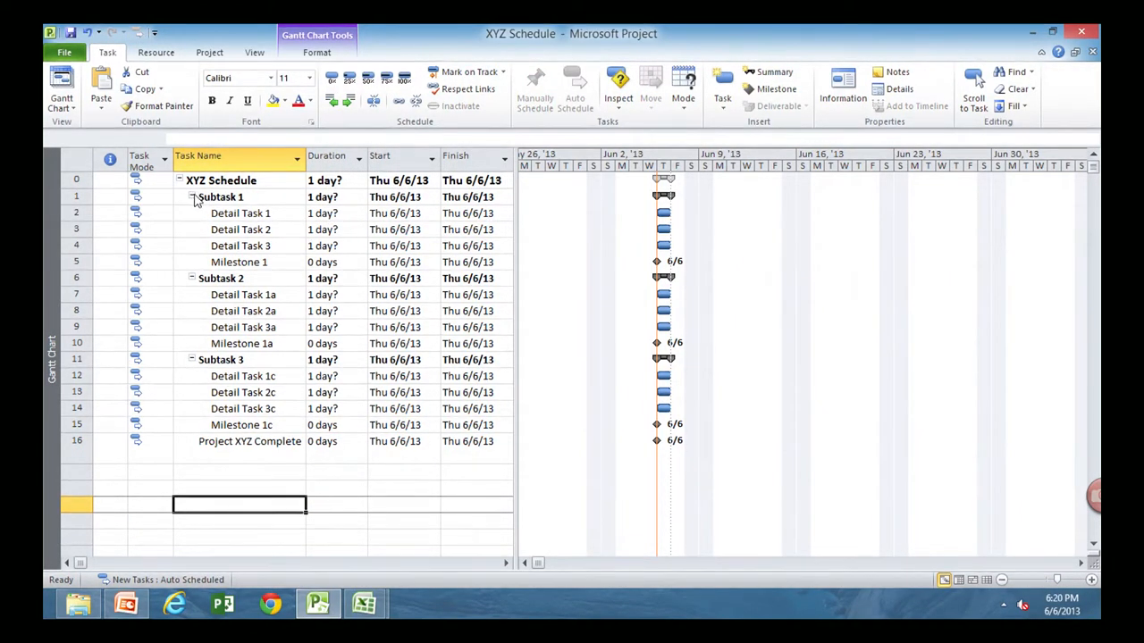
# Collapse Subtasks 1, 2 and 3, leaving only summary rows and Project XYZ Complete visible.
pyautogui.click(191, 197)
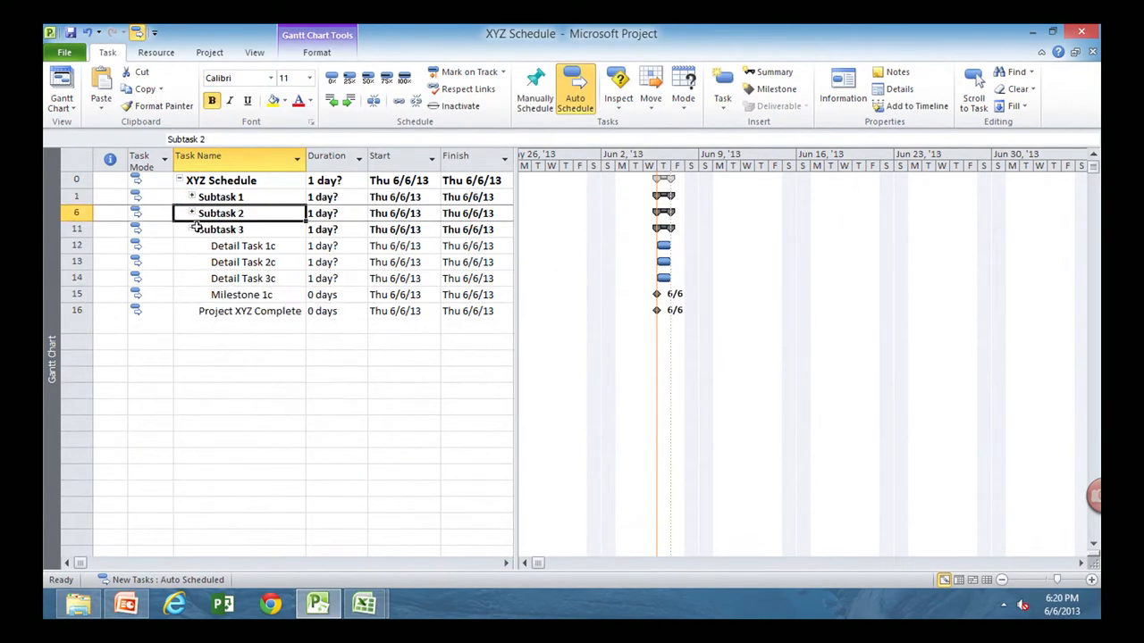
pyautogui.click(192, 228)
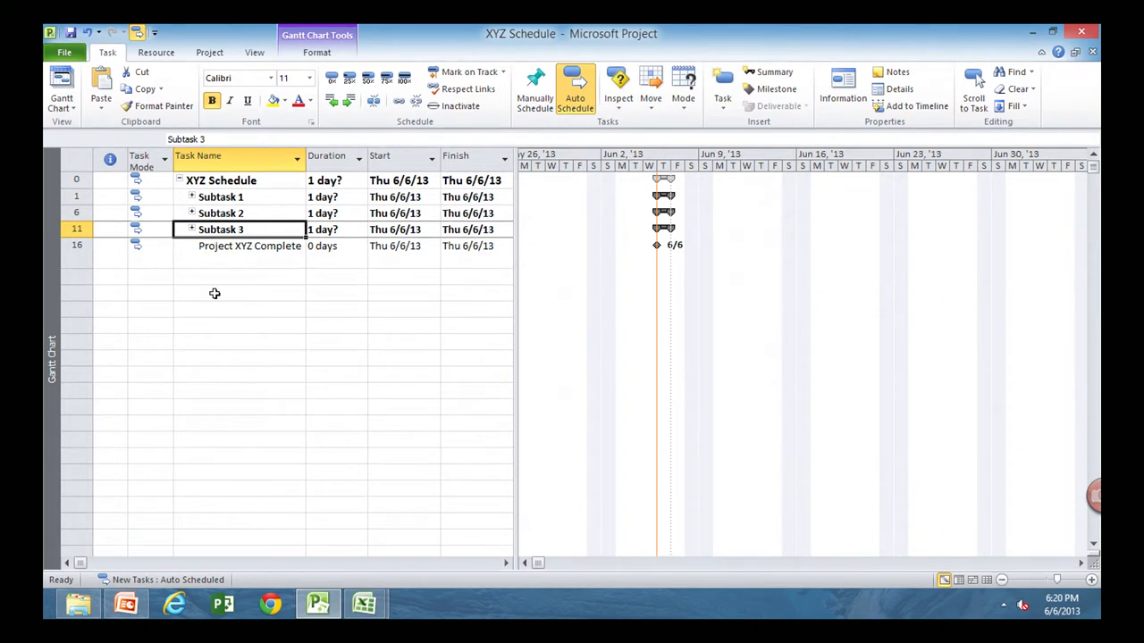
pyautogui.moveTo(252, 201)
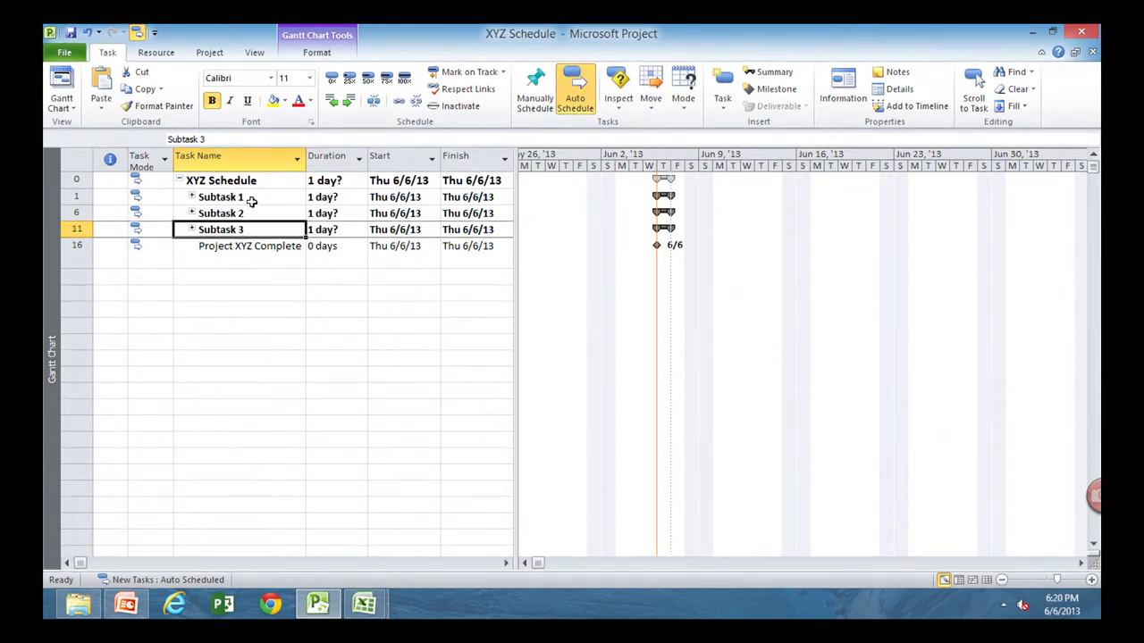
pyautogui.click(221, 213)
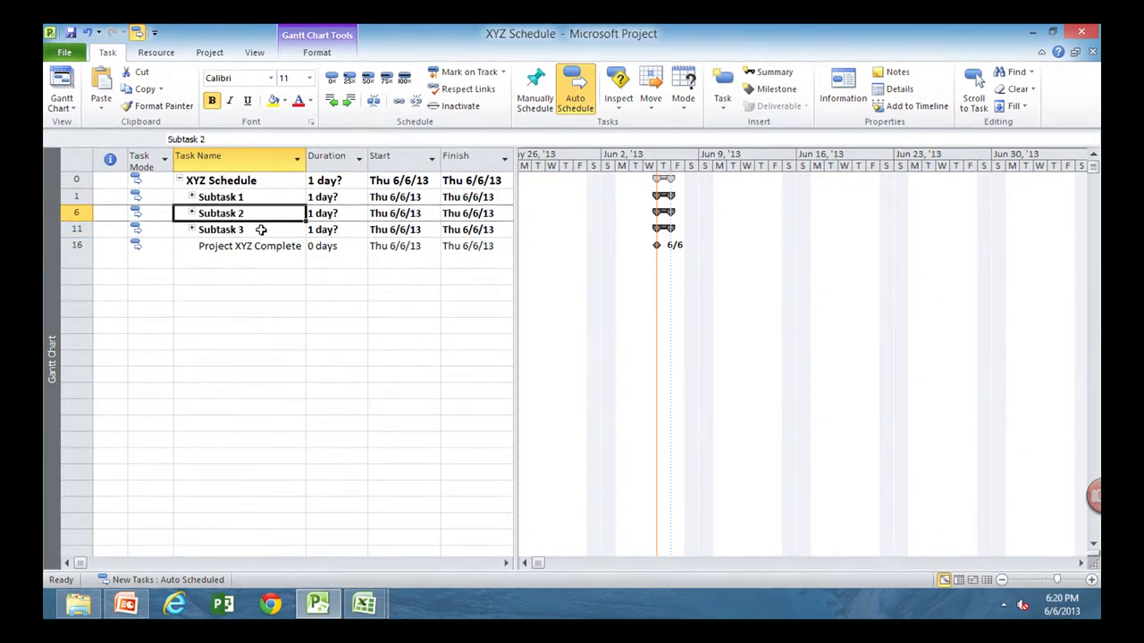
pyautogui.click(240, 293)
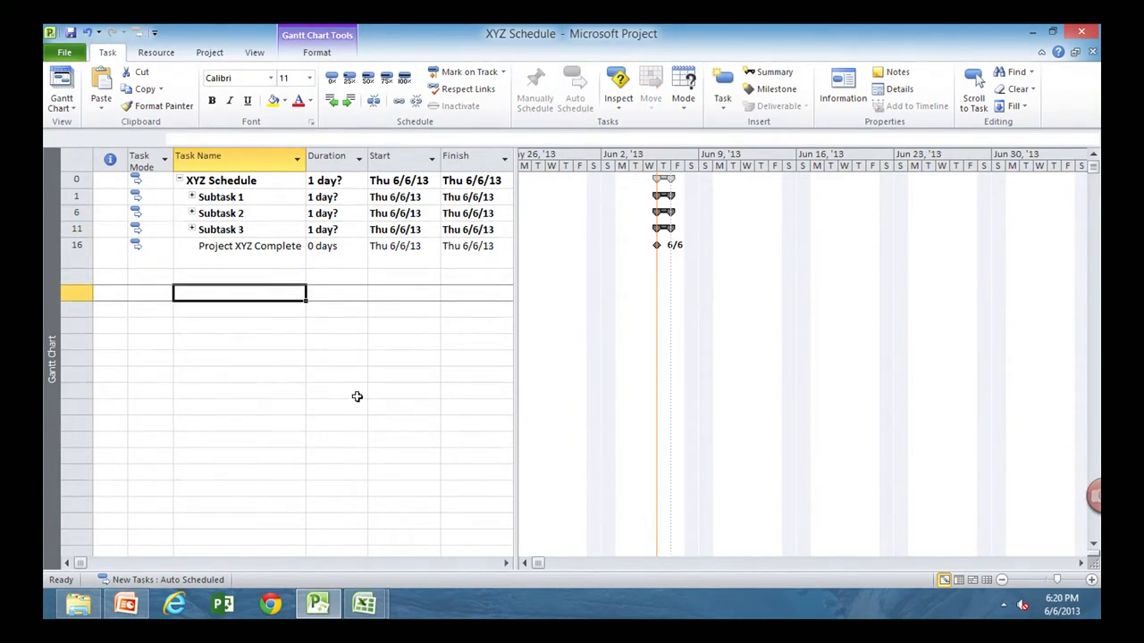
pyautogui.moveTo(404, 314)
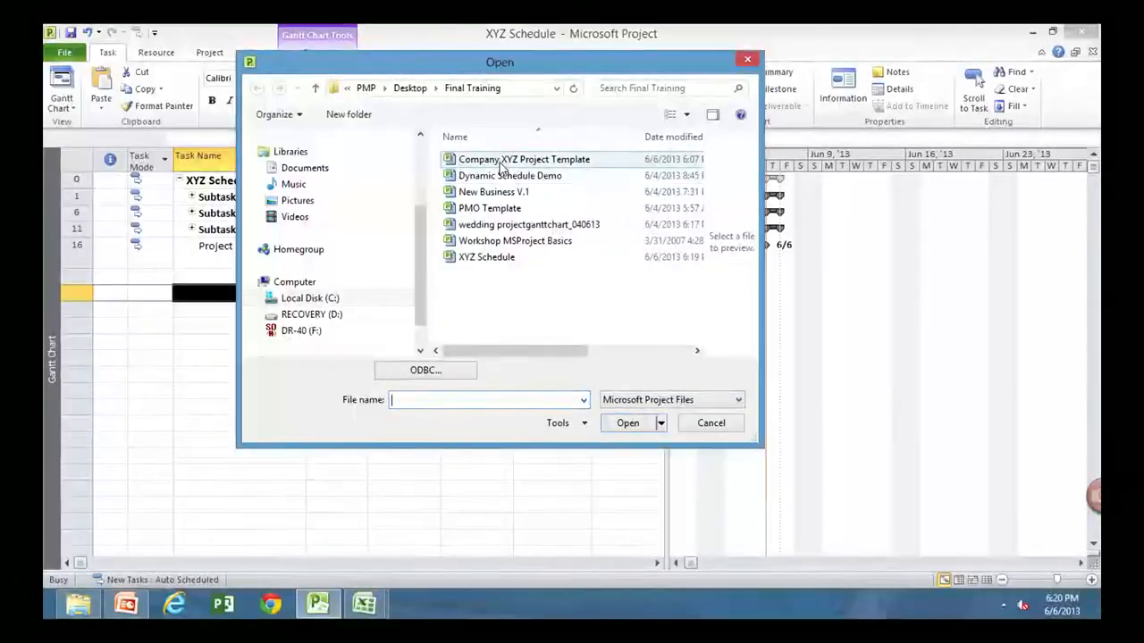
# Open the Company XYZ Project Template and go to its File information page.
pyautogui.click(523, 159)
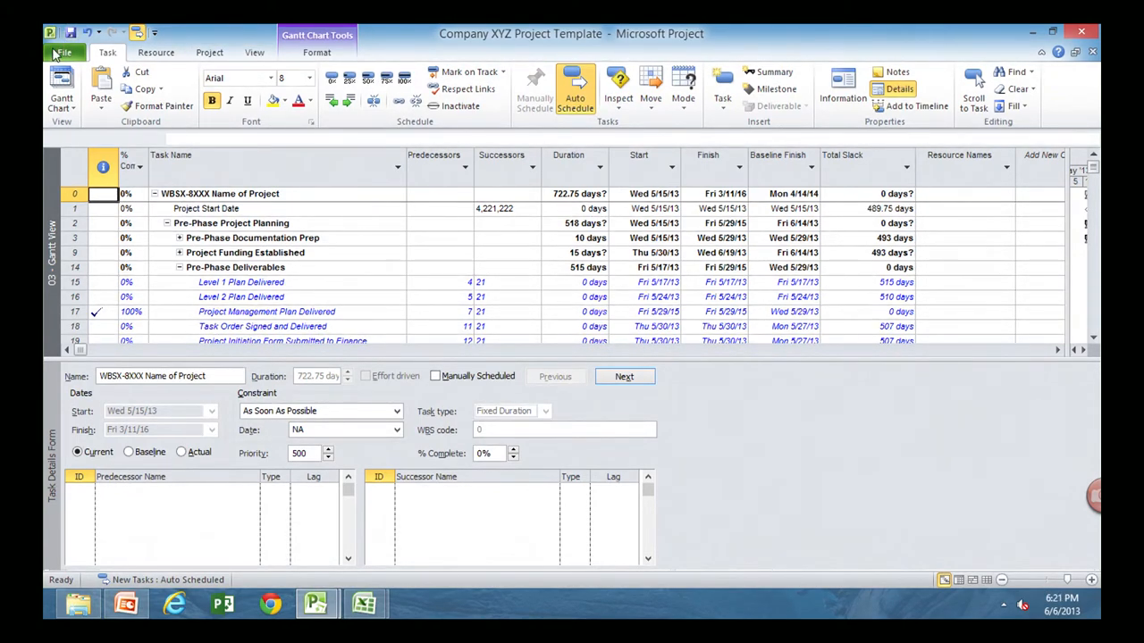
pyautogui.click(65, 52)
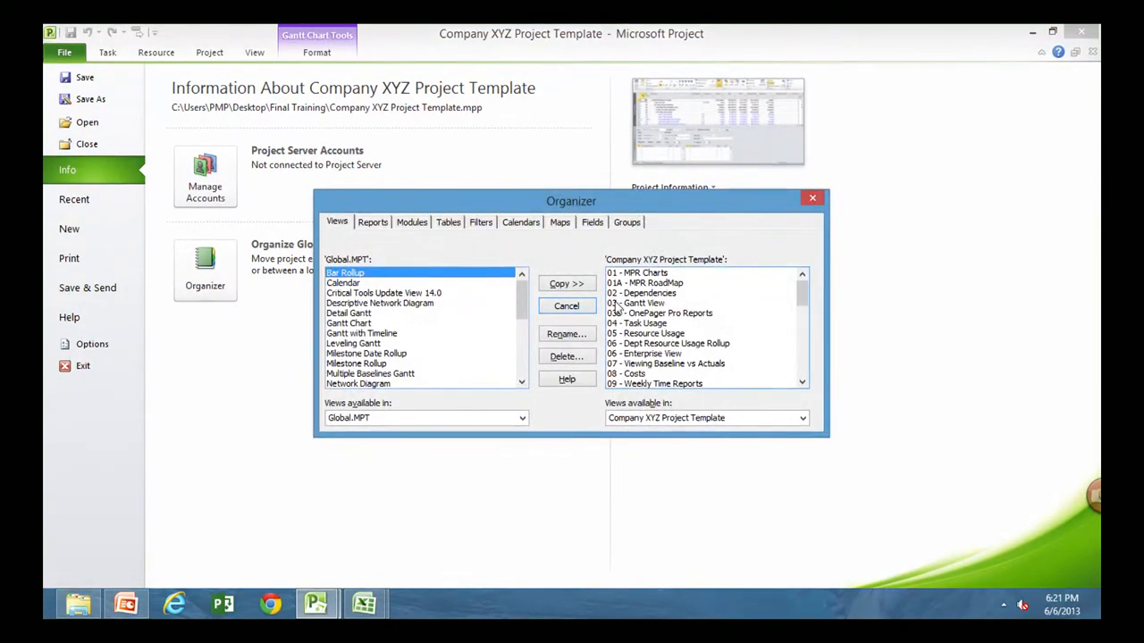
# Copy the template's 03 - Gantt View into Global.MPT's view list in Organizer.
pyautogui.click(636, 304)
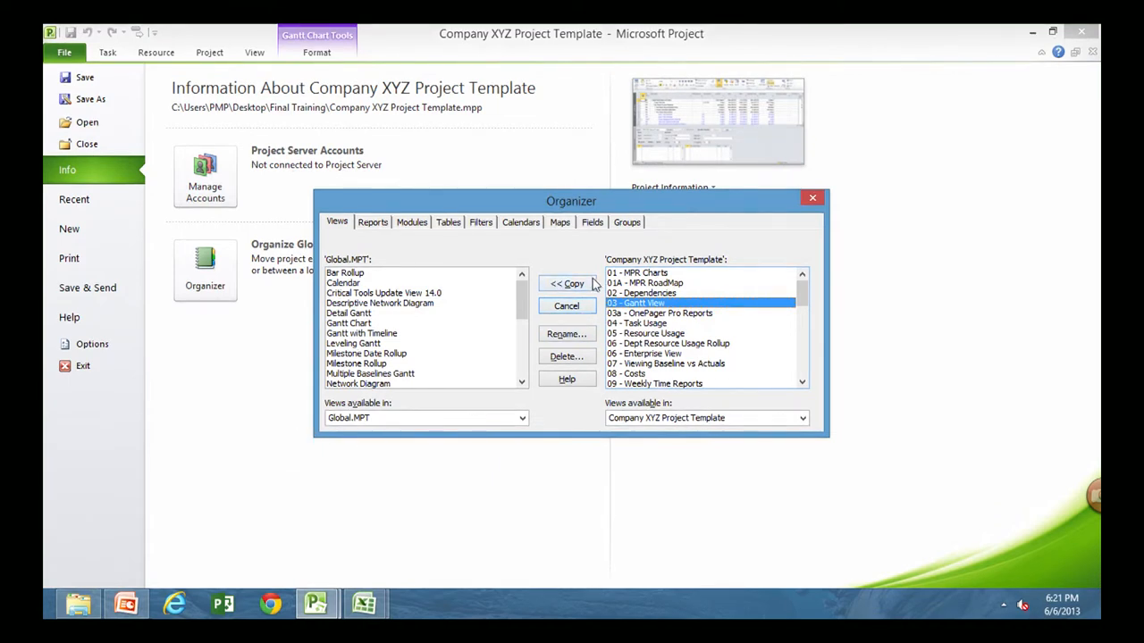
pyautogui.click(568, 283)
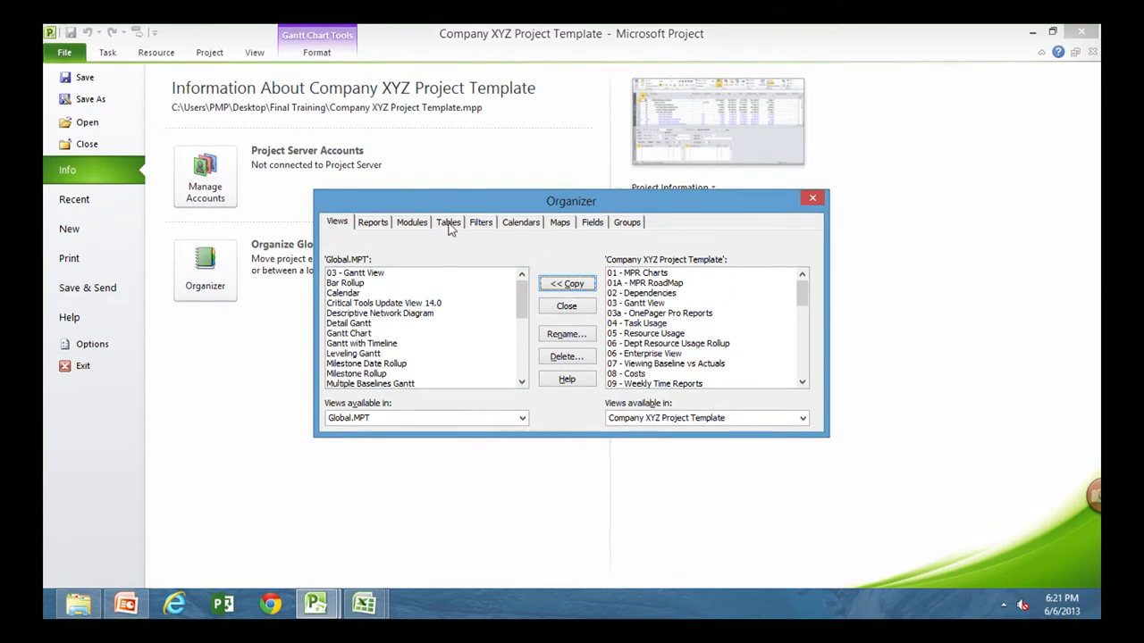
pyautogui.moveTo(456, 225)
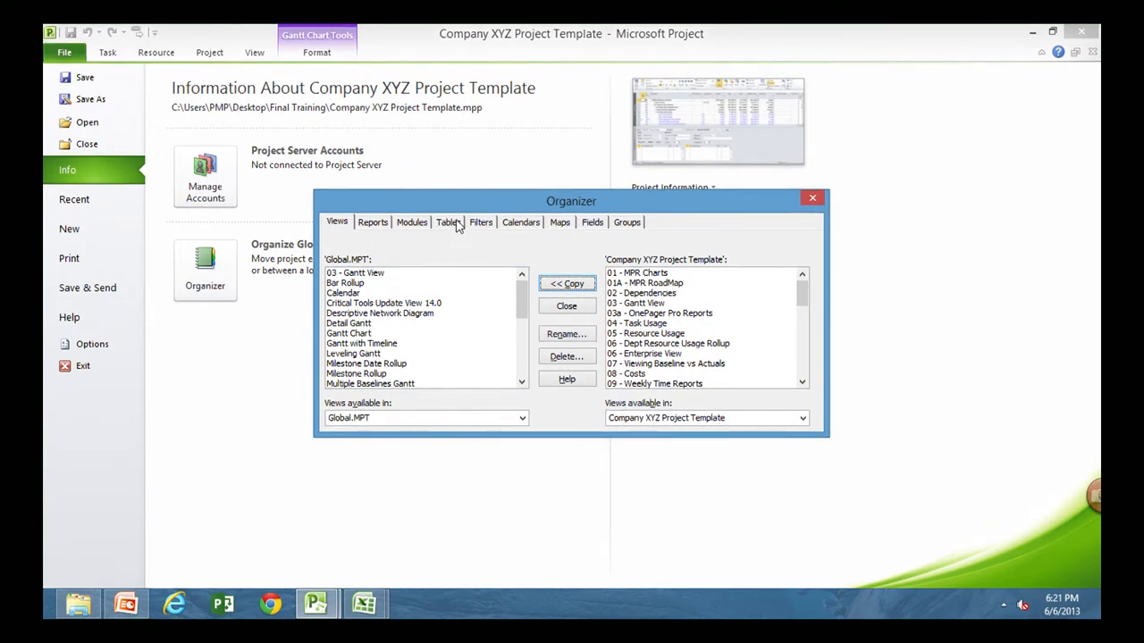
# Copy the 03 - Gantt View and 06 - Enterprise Table tables from the template into Global.MPT.
pyautogui.click(449, 222)
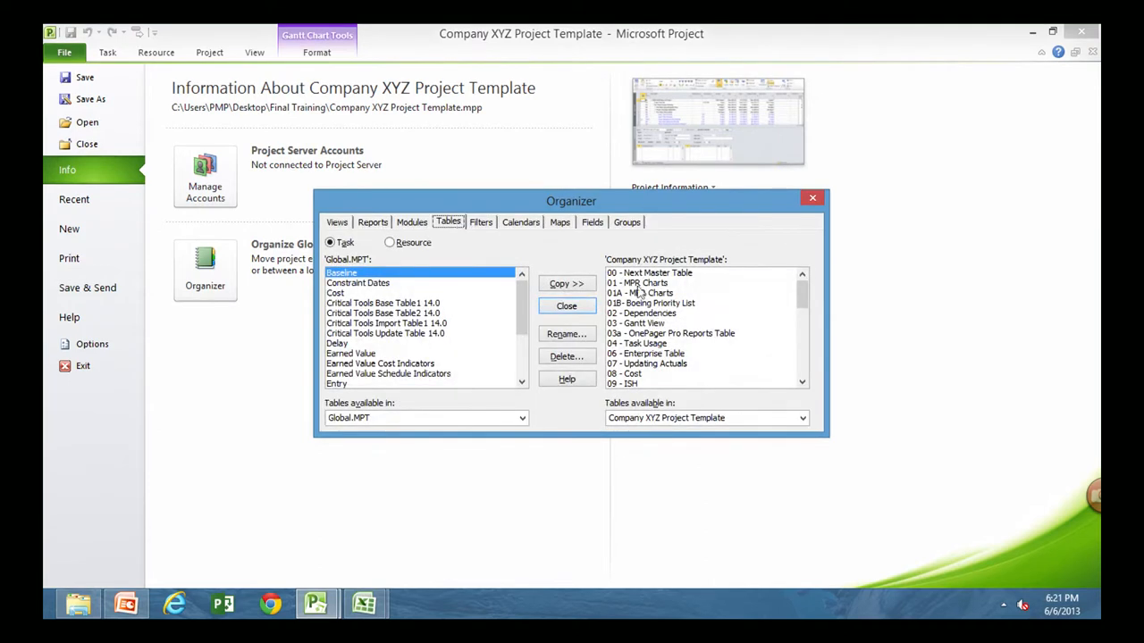
pyautogui.click(637, 322)
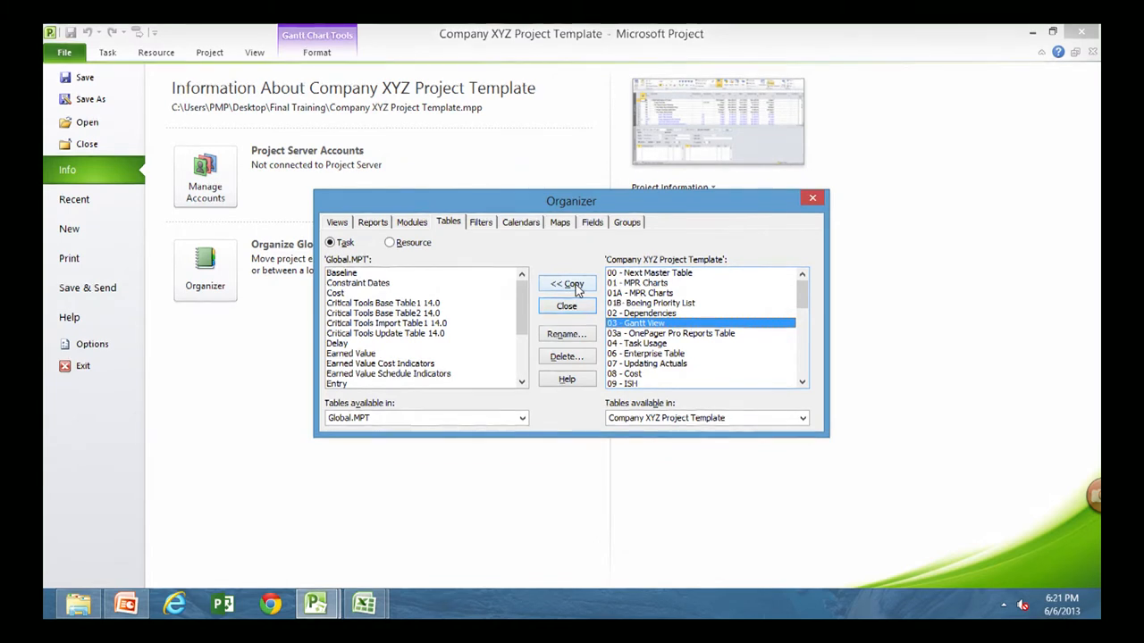
pyautogui.click(568, 283)
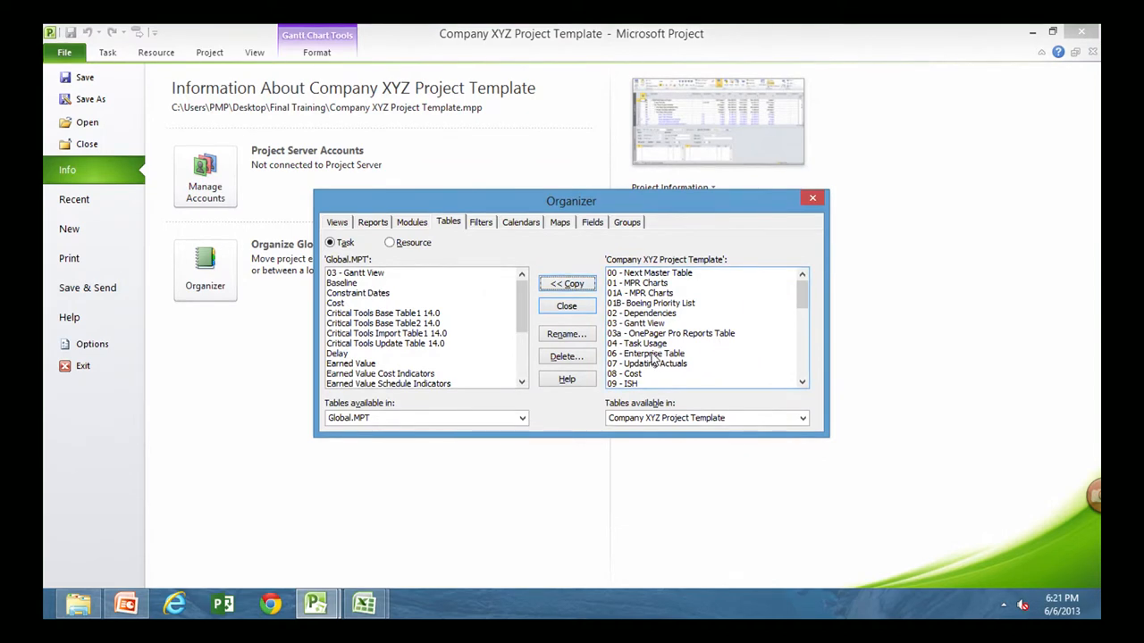
pyautogui.click(644, 353)
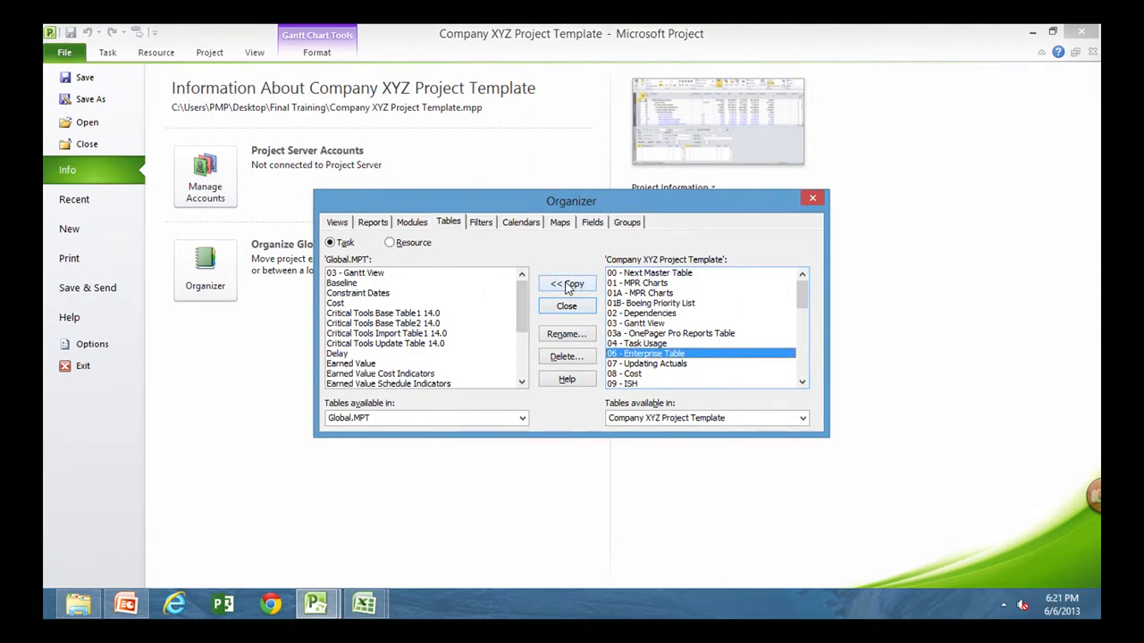
pyautogui.click(567, 283)
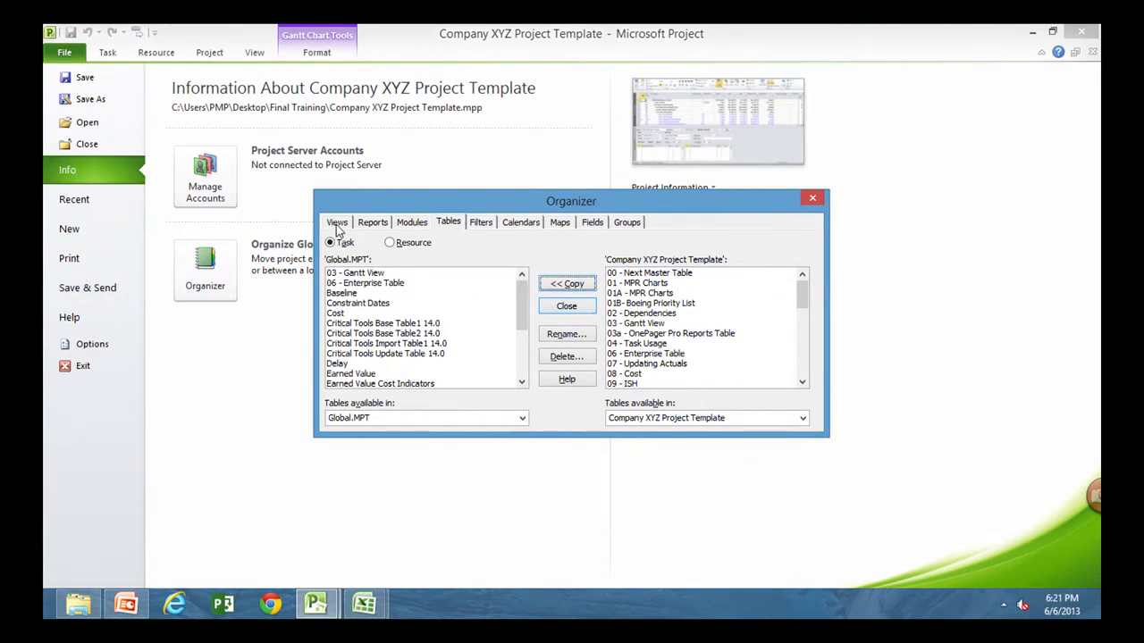
# Copy the template's 06 - Enterprise View into Global.MPT's views.
pyautogui.click(336, 221)
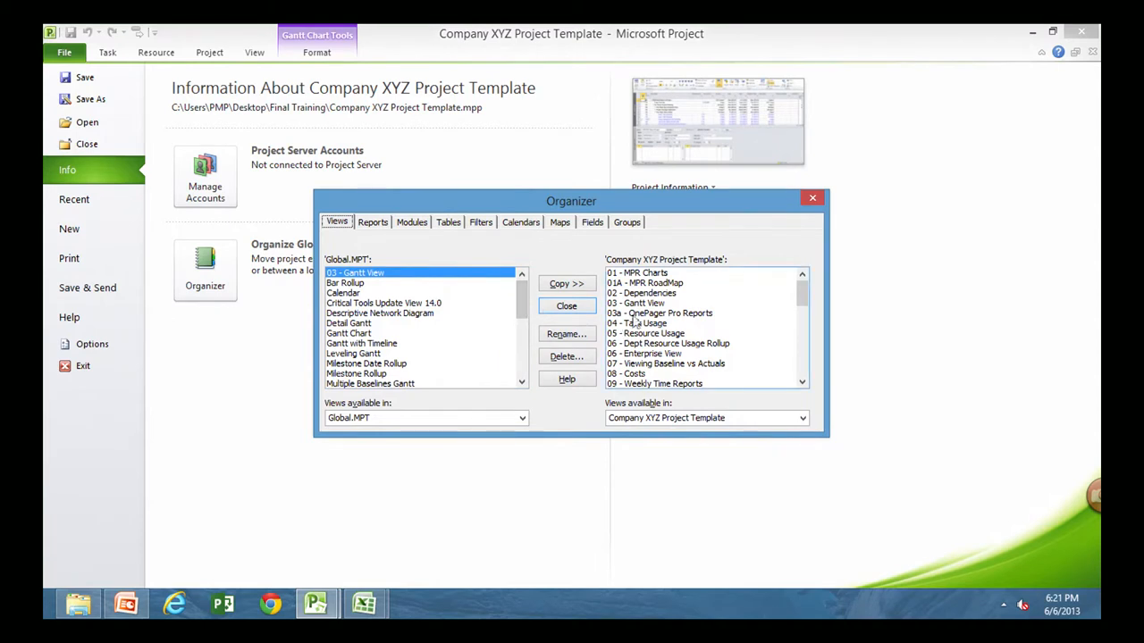
pyautogui.click(643, 354)
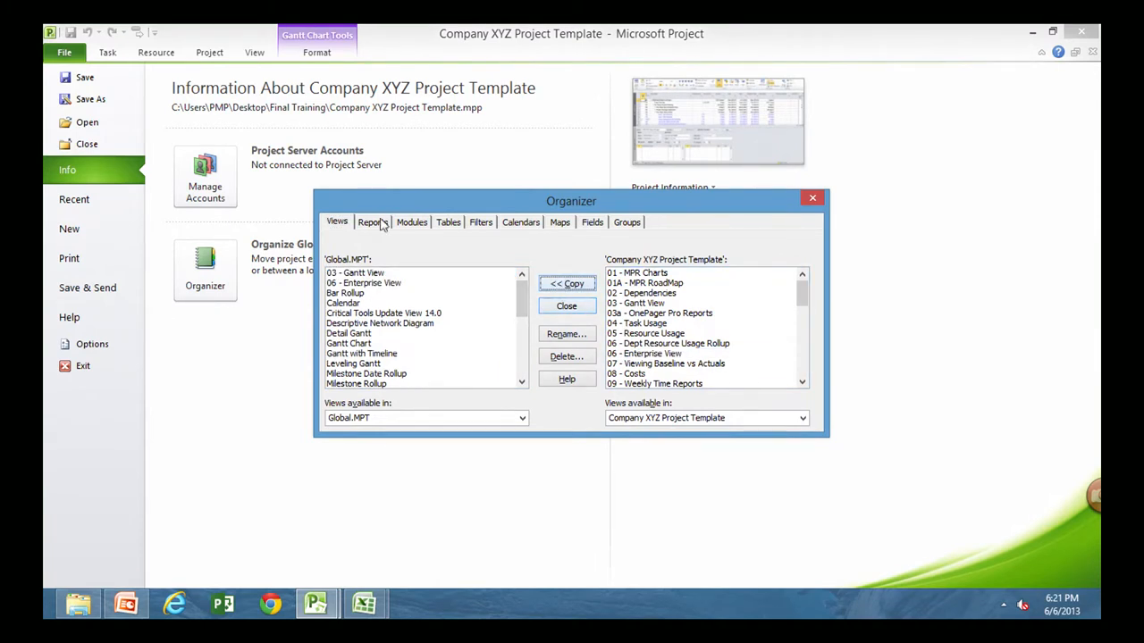
pyautogui.click(412, 222)
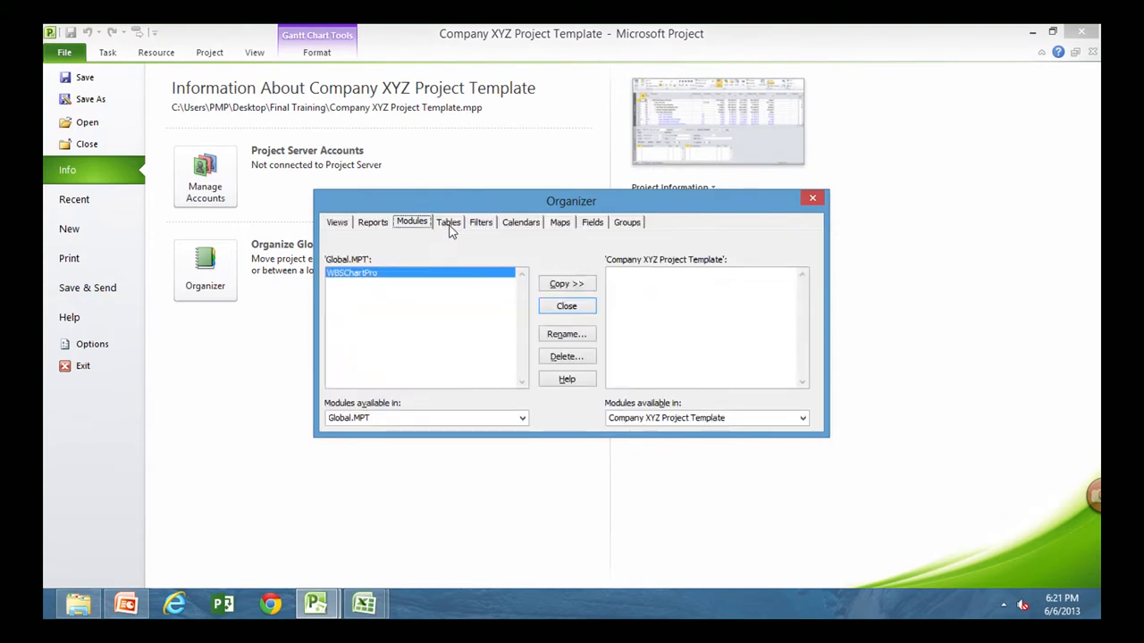
pyautogui.click(447, 222)
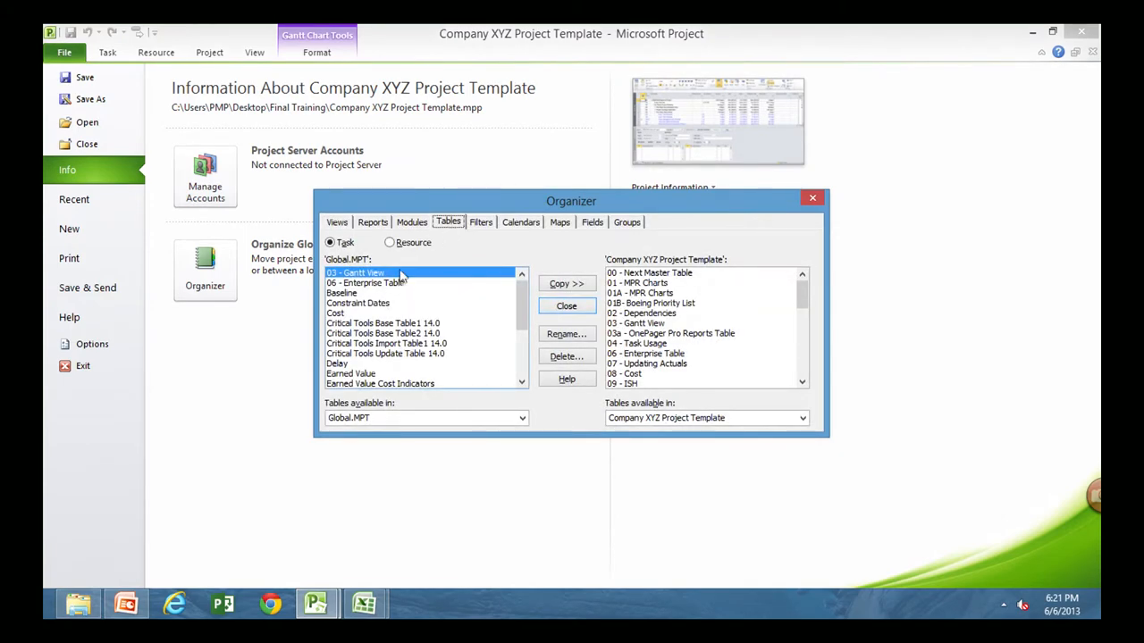
pyautogui.click(336, 221)
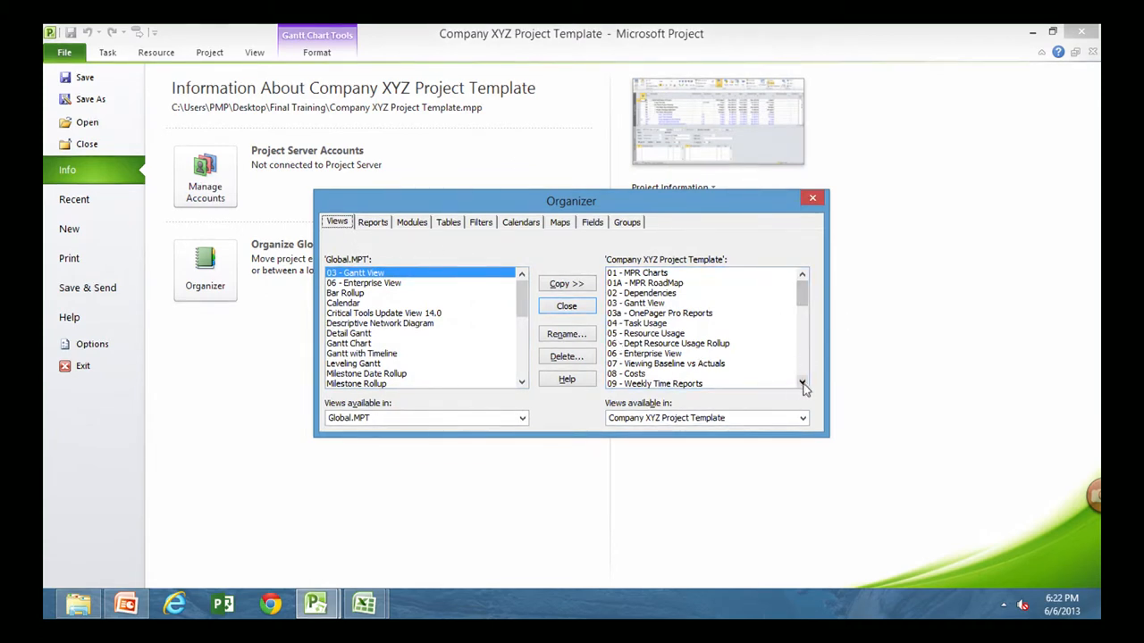
# Copy the 10 - Baseline vs. Actual Schedule Variance view into Global.MPT.
pyautogui.click(801, 385)
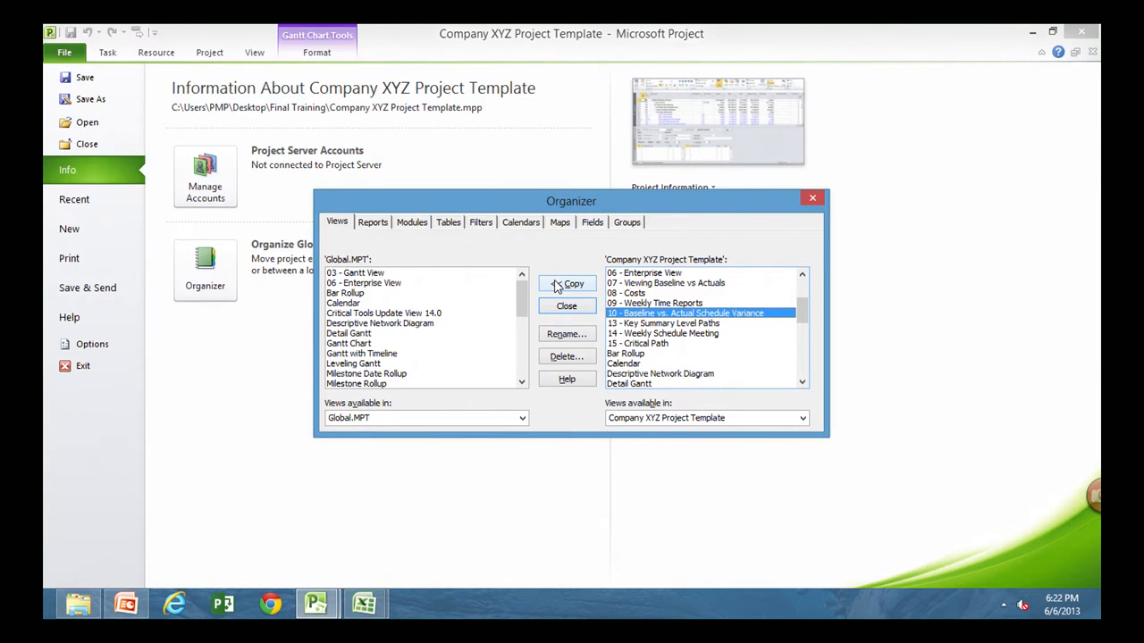
pyautogui.click(566, 284)
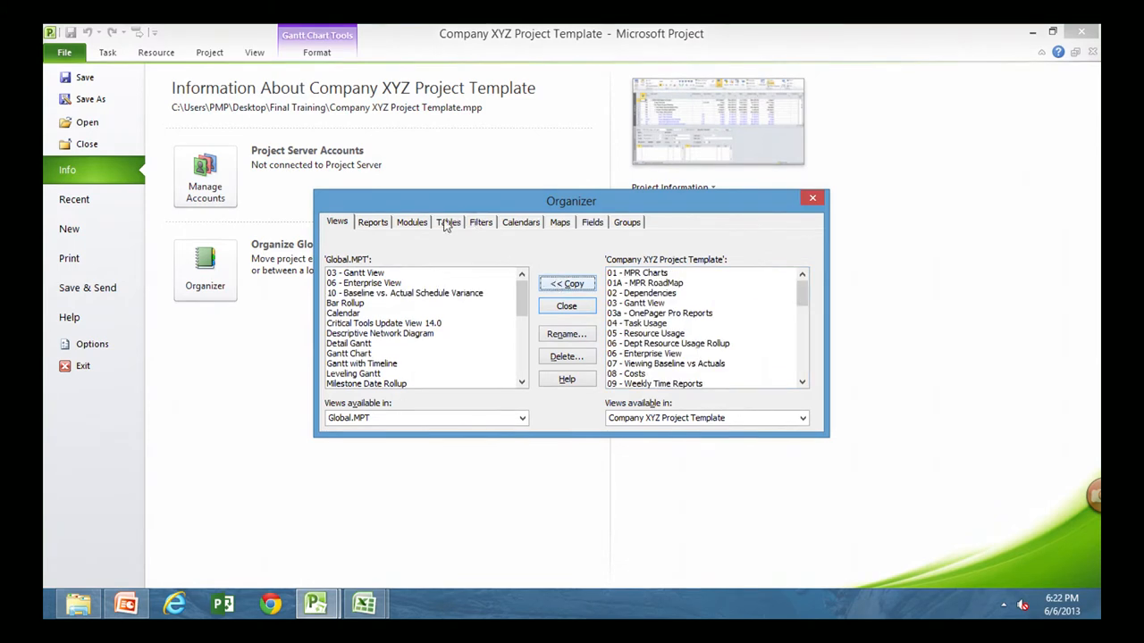
# Copy the 10 - Baseline vs. Actual Milestone Variance table and 13 - Key Summary Level Paths view to Global.MPT.
pyautogui.click(447, 222)
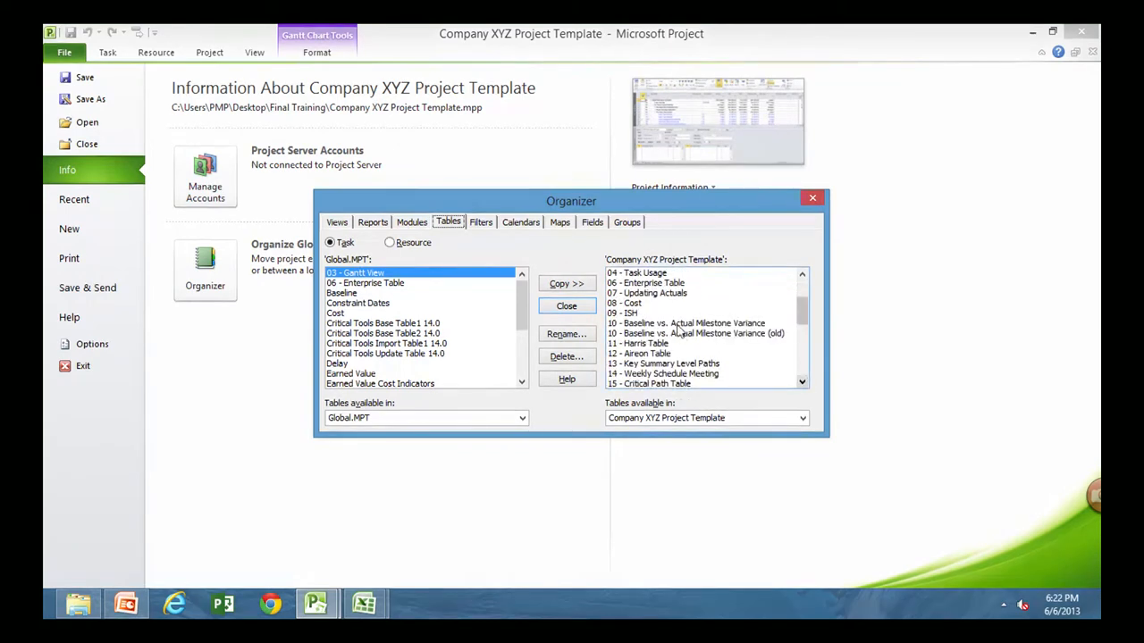
pyautogui.click(687, 322)
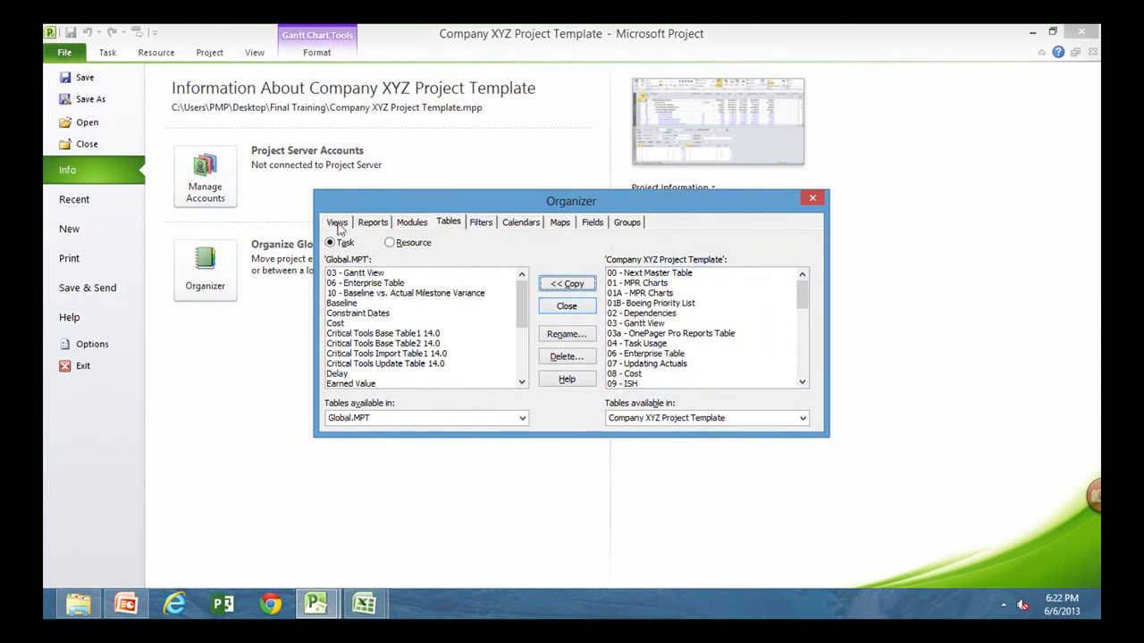
pyautogui.click(336, 222)
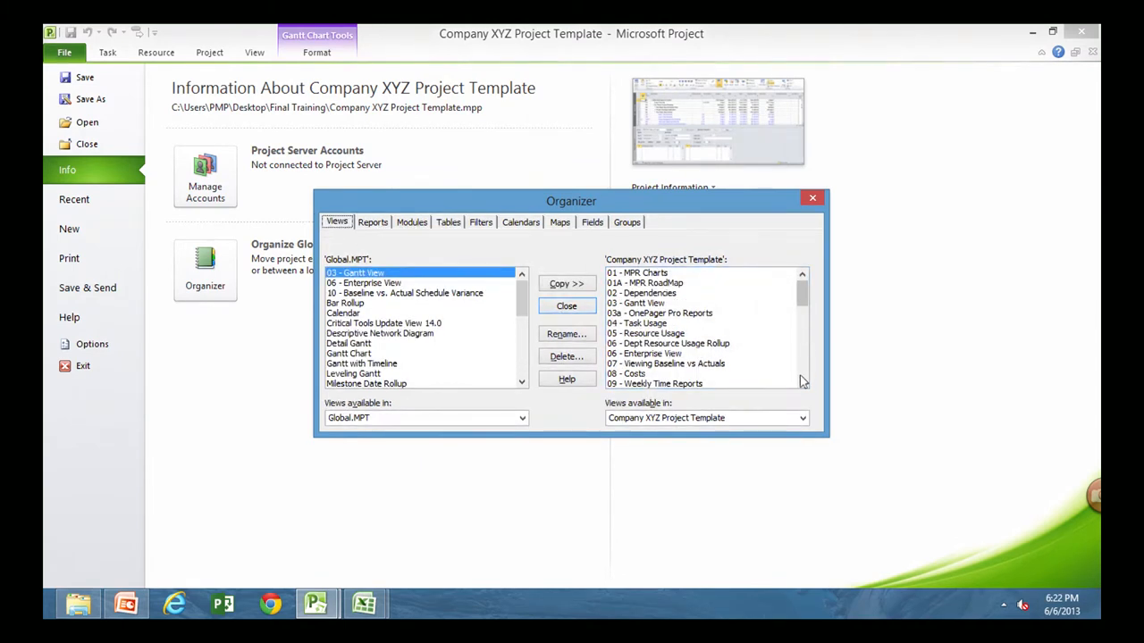
pyautogui.scroll(-3)
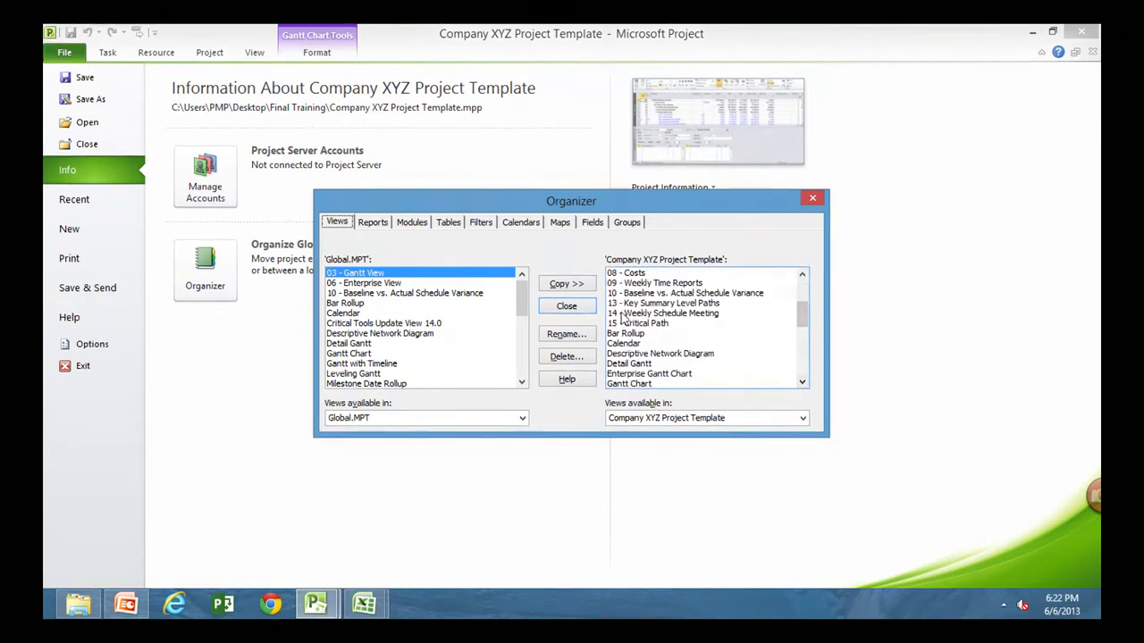
pyautogui.click(663, 303)
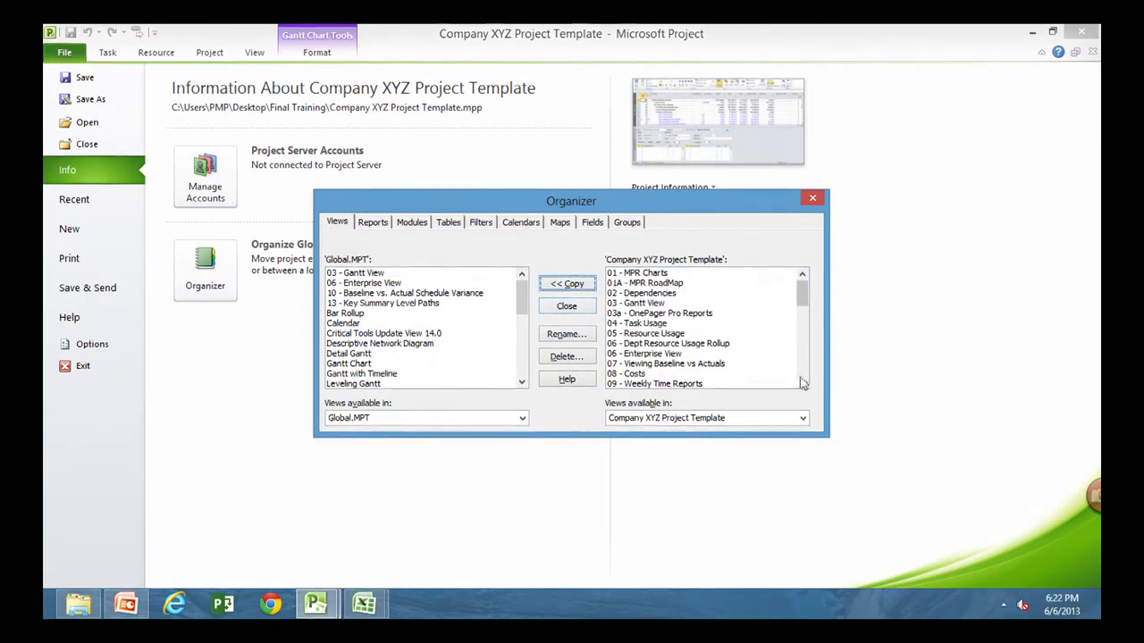
# Select further entries in the Organizer's Tables list of the template.
pyautogui.scroll(-3)
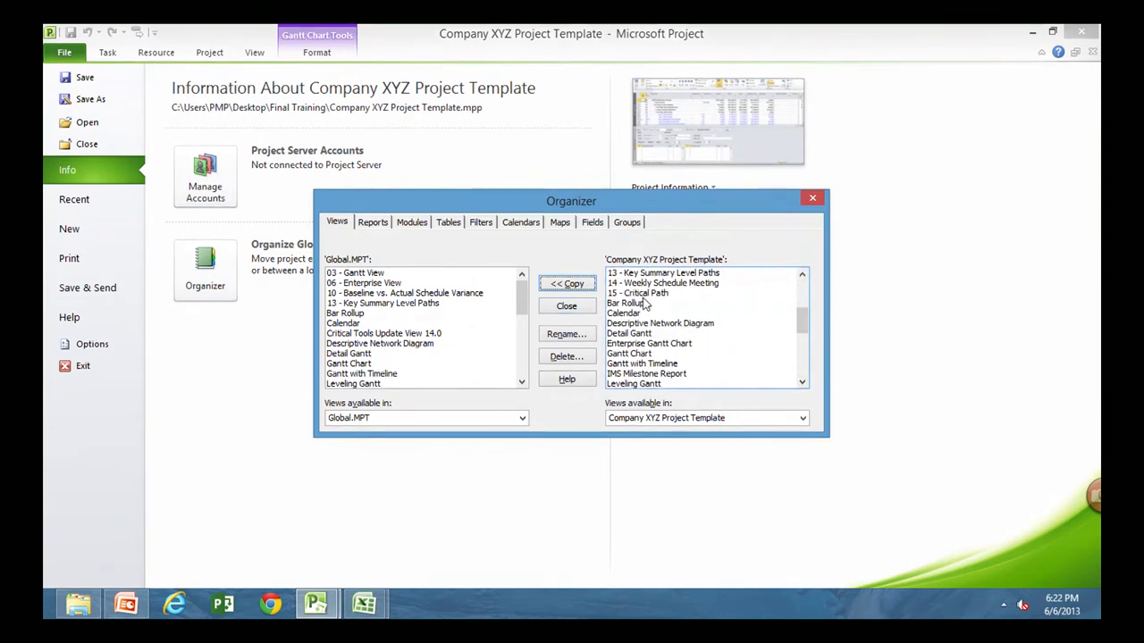
pyautogui.click(446, 221)
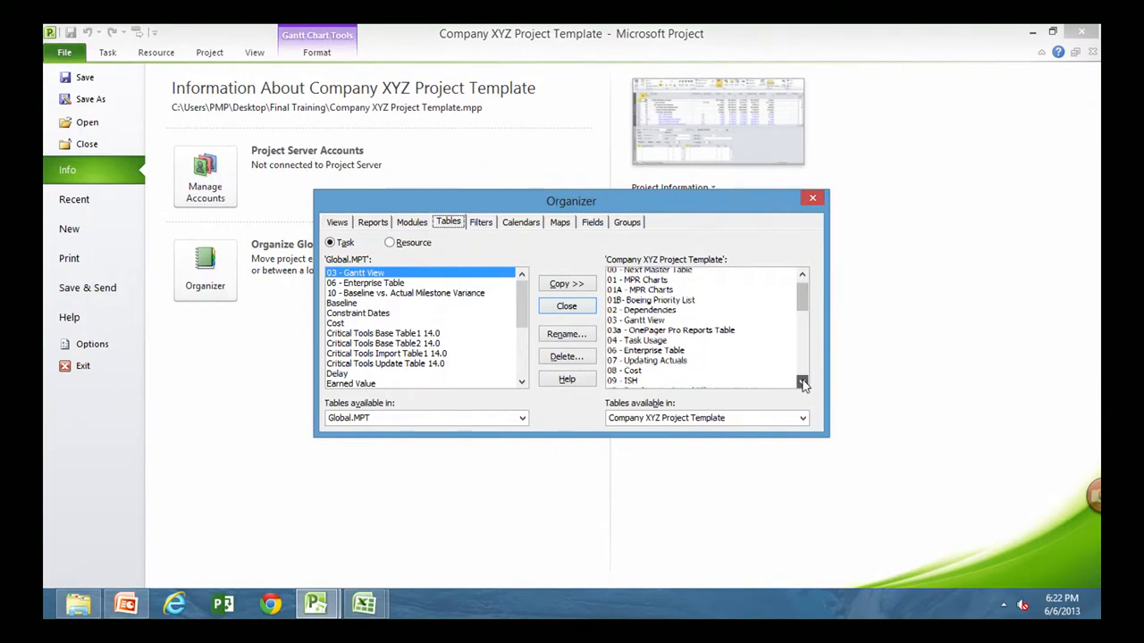
pyautogui.click(801, 383)
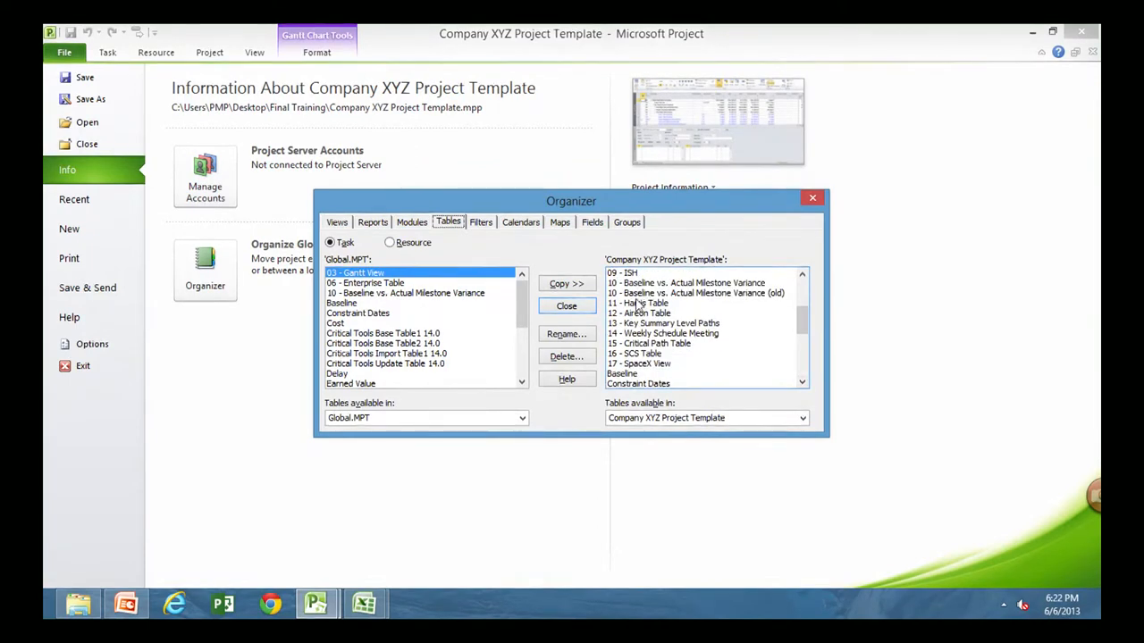
pyautogui.click(663, 321)
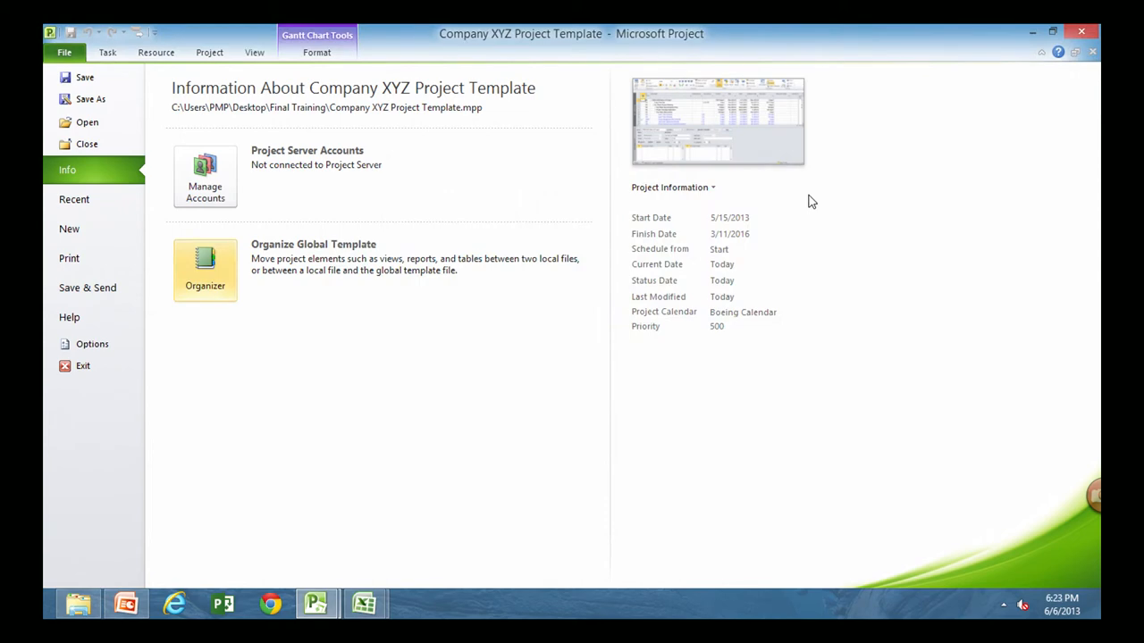
pyautogui.moveTo(722, 150)
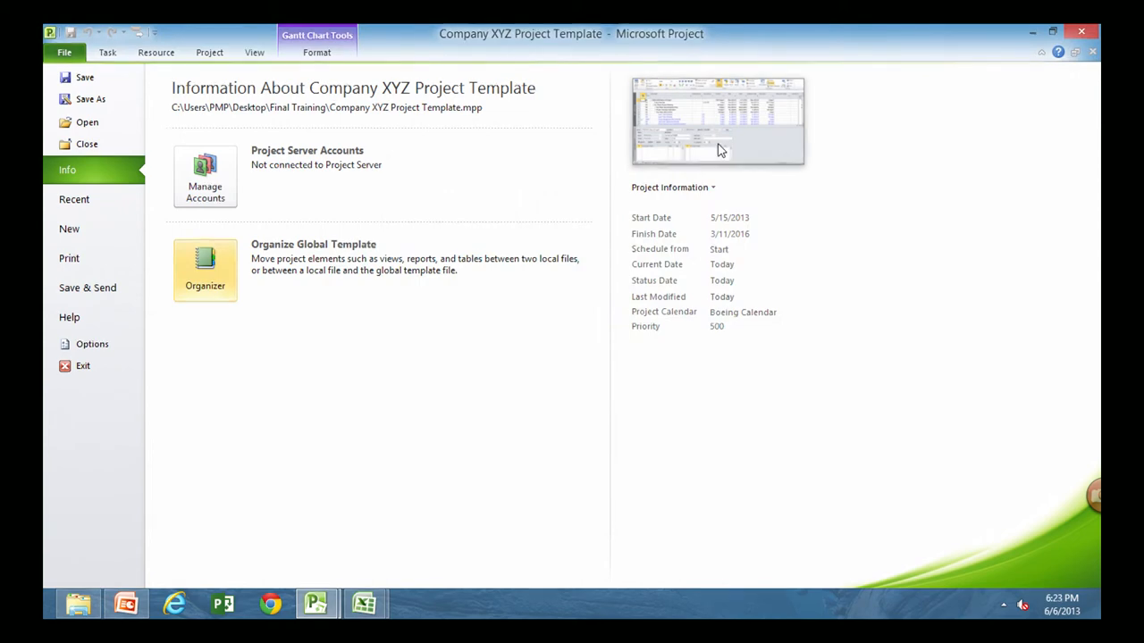
# Close the Company XYZ Project Template without saving, leaving XYZ Schedule open.
pyautogui.click(254, 52)
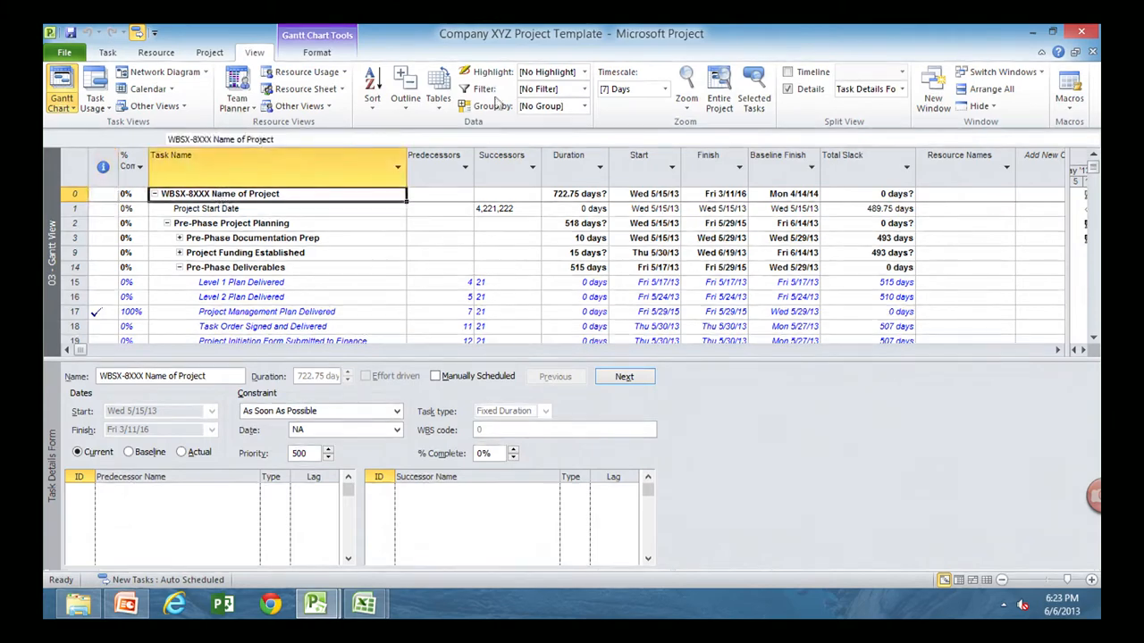
pyautogui.click(64, 52)
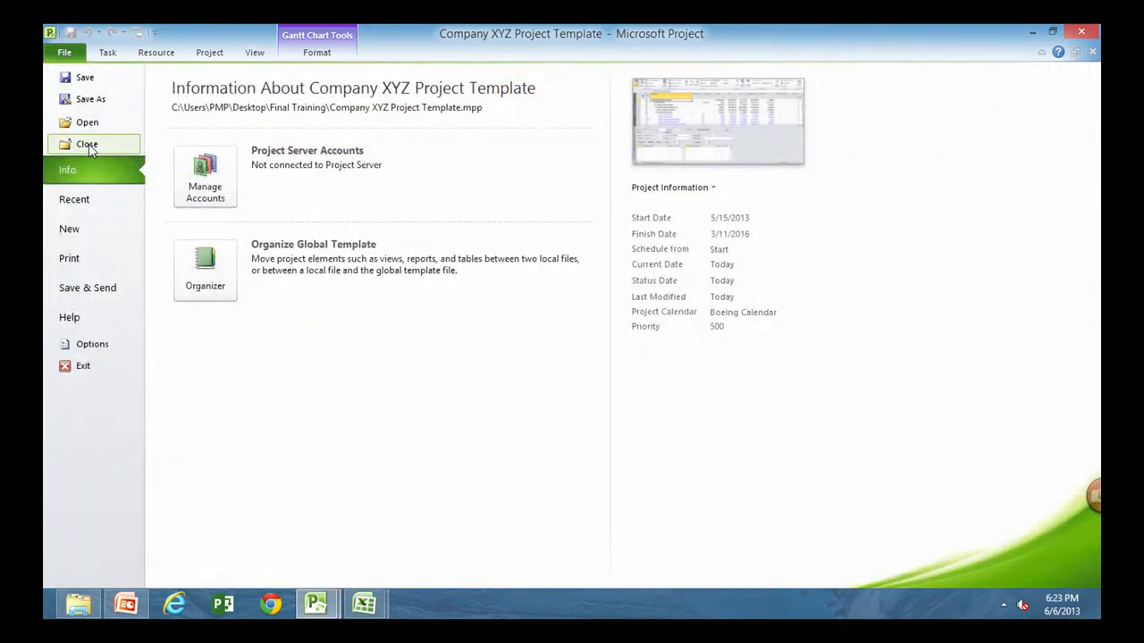
pyautogui.click(85, 143)
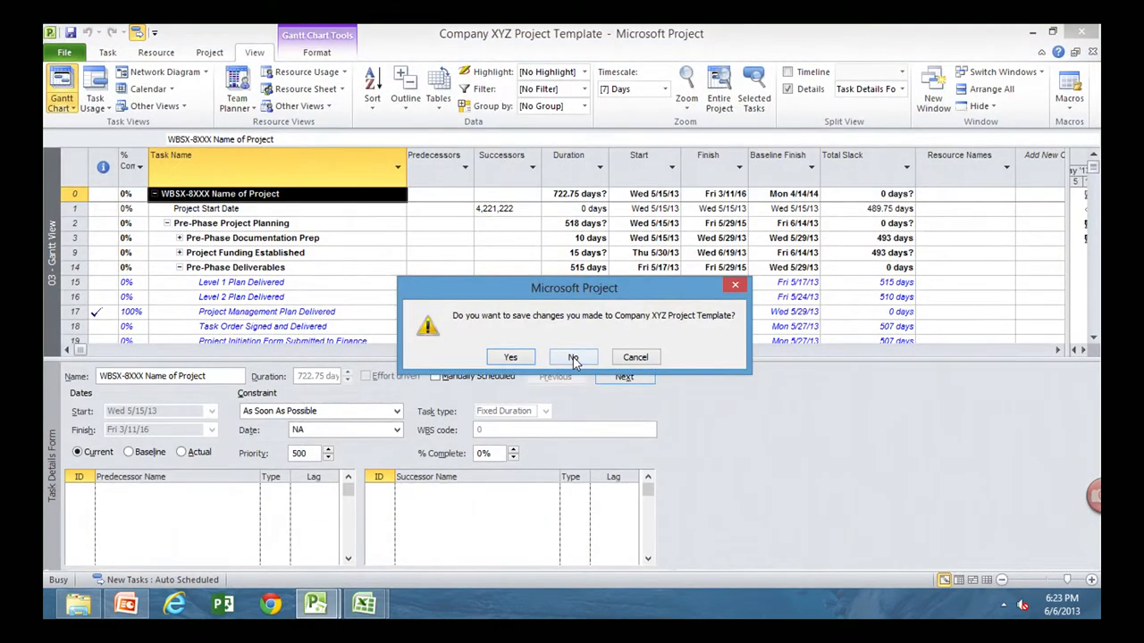
pyautogui.click(572, 358)
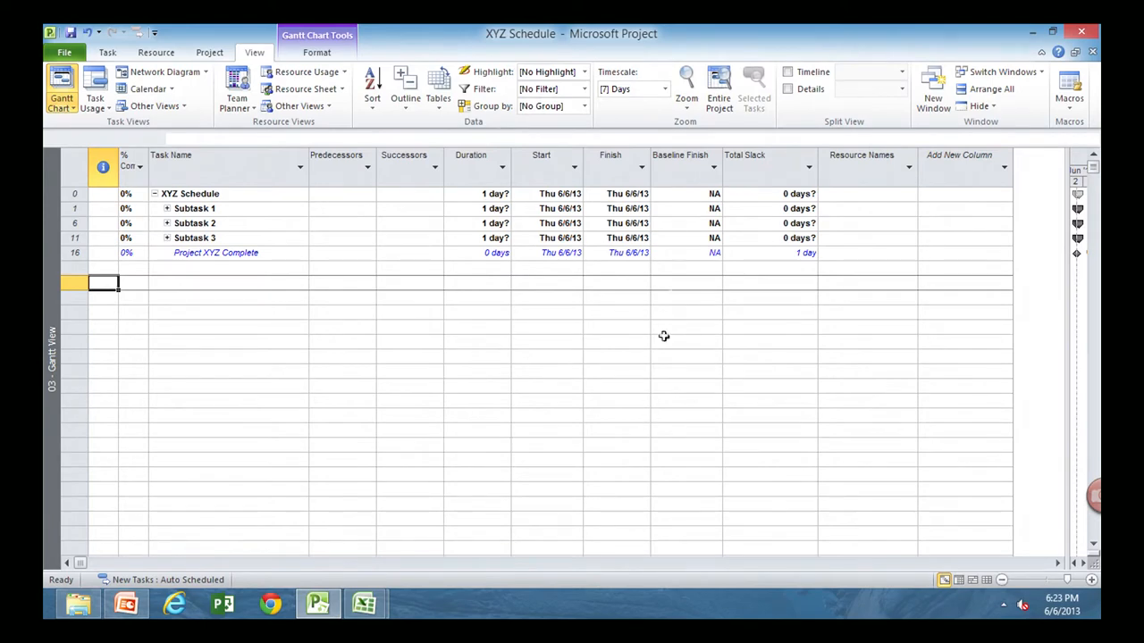
pyautogui.moveTo(688, 403)
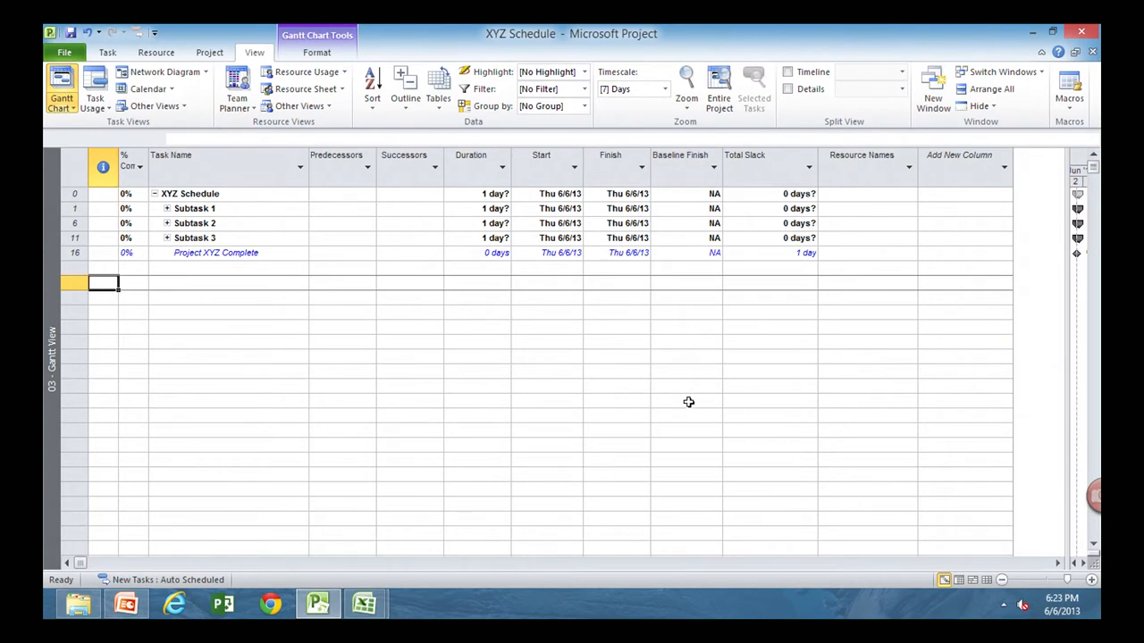
pyautogui.moveTo(168, 207)
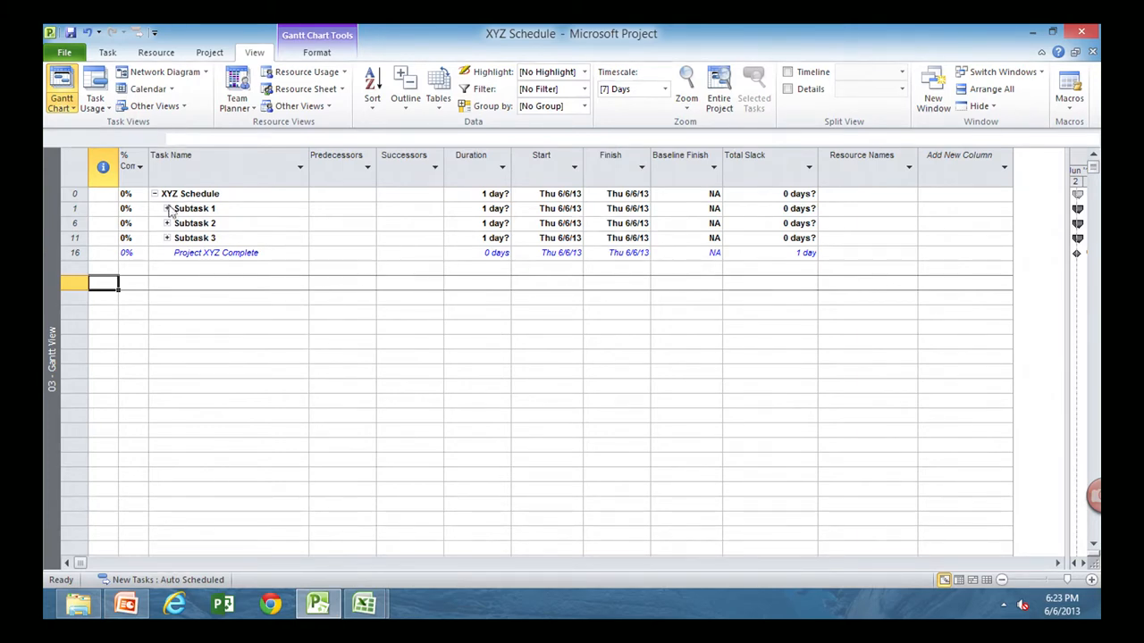
pyautogui.moveTo(588, 222)
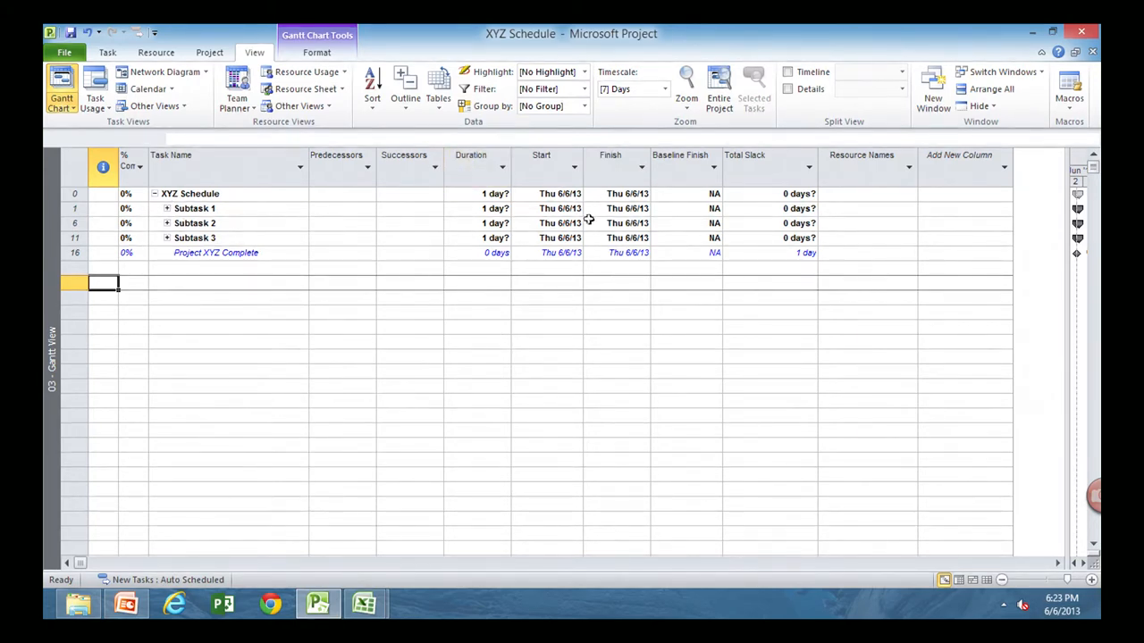
# Expand Subtask 1 to show Detail Tasks 1–3 and Milestone 1, then select its row.
pyautogui.click(167, 207)
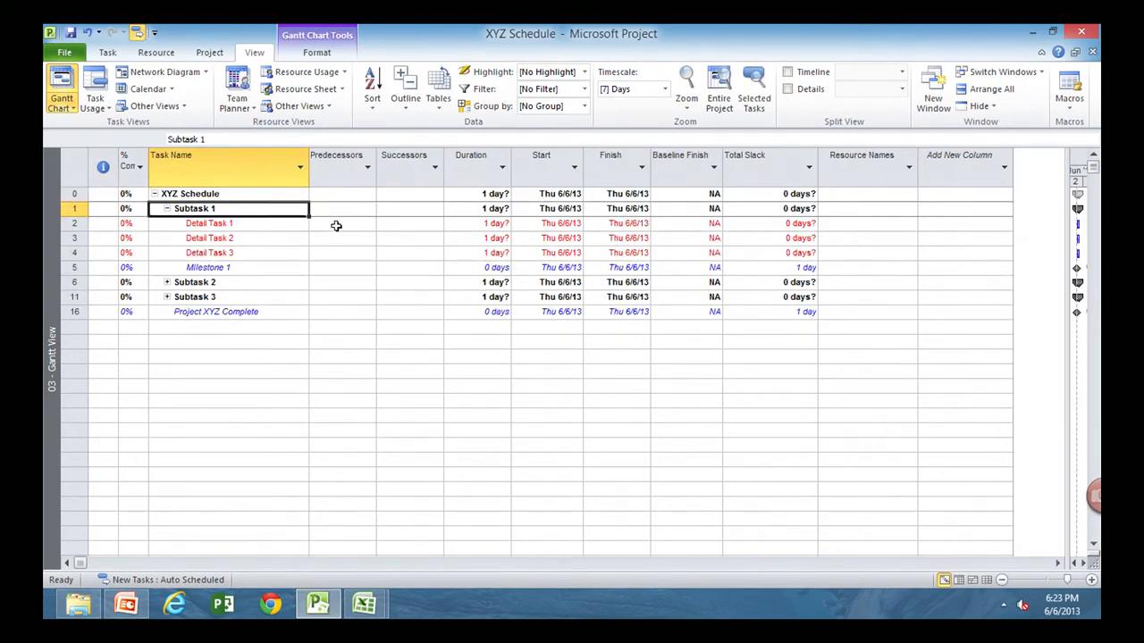
pyautogui.click(343, 222)
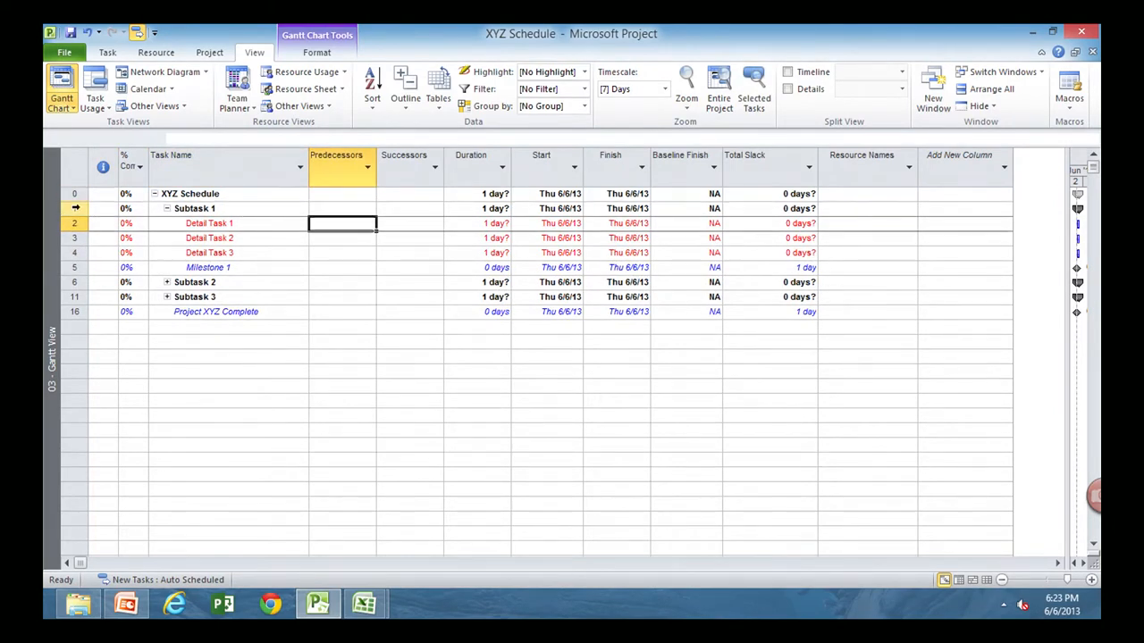
pyautogui.click(75, 208)
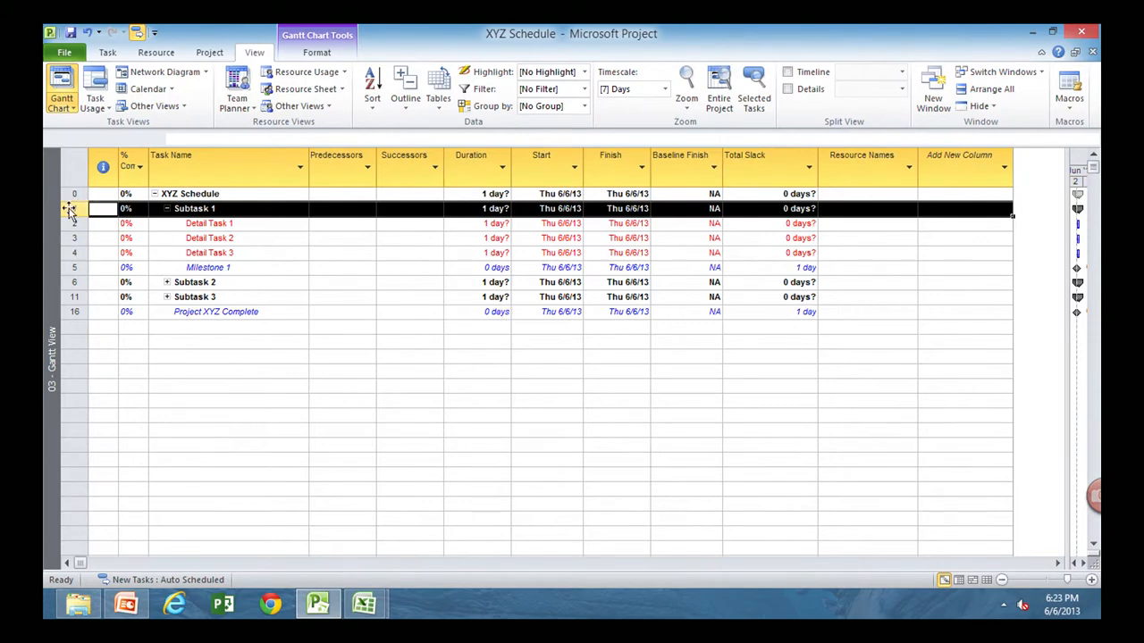
# Insert a new task named 'Project Start Date XYZ' above Subtask 1.
pyautogui.rightClick(72, 207)
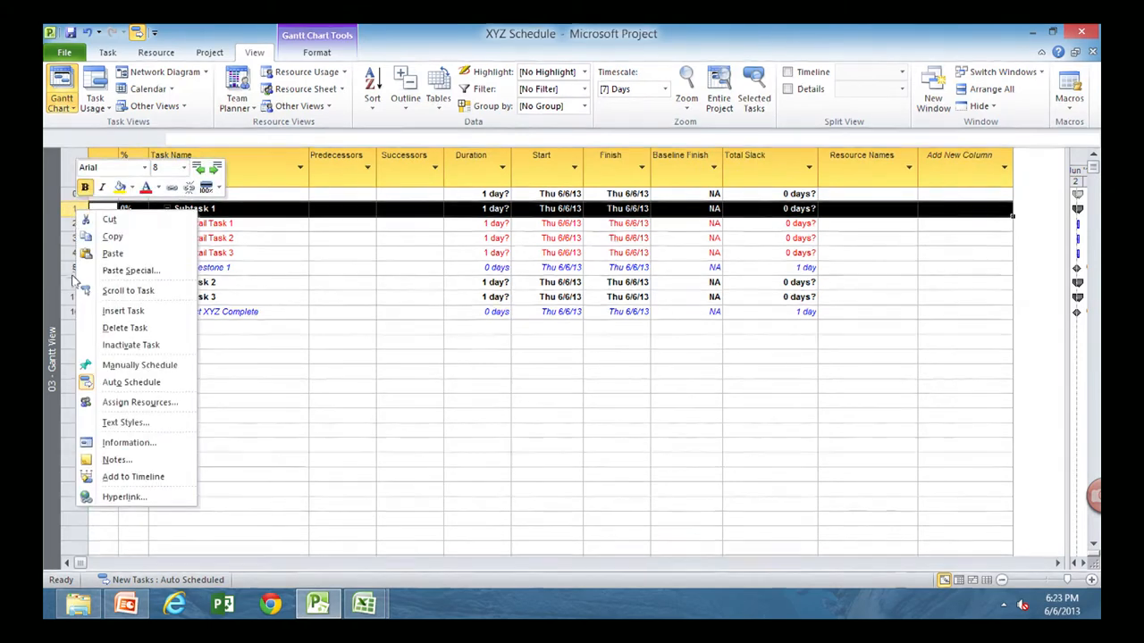
pyautogui.click(124, 311)
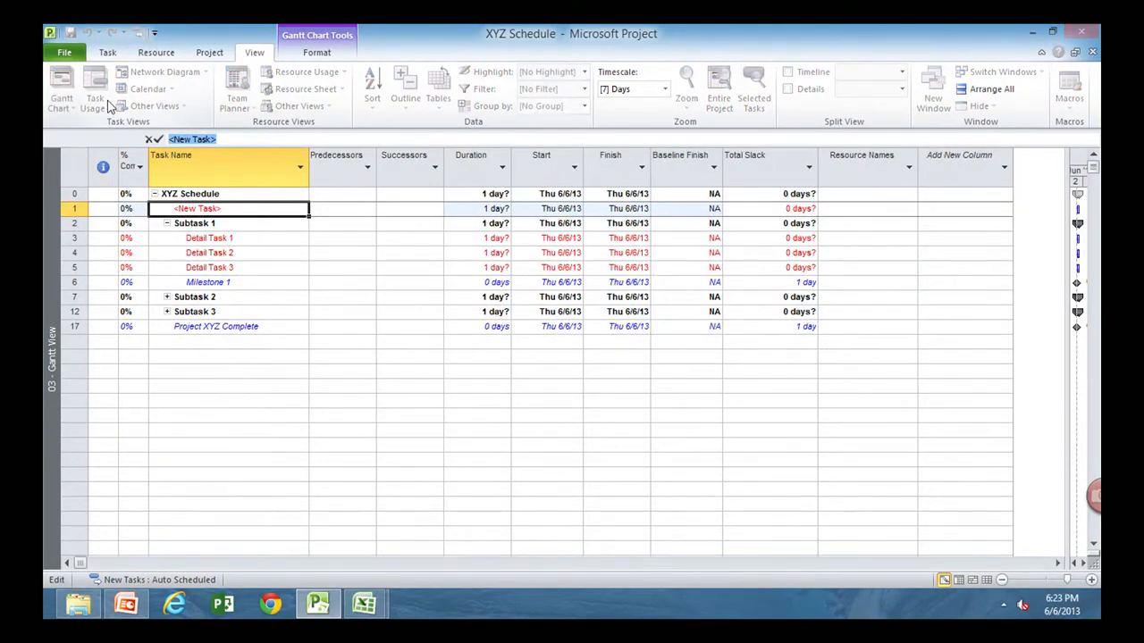
pyautogui.write('Project')
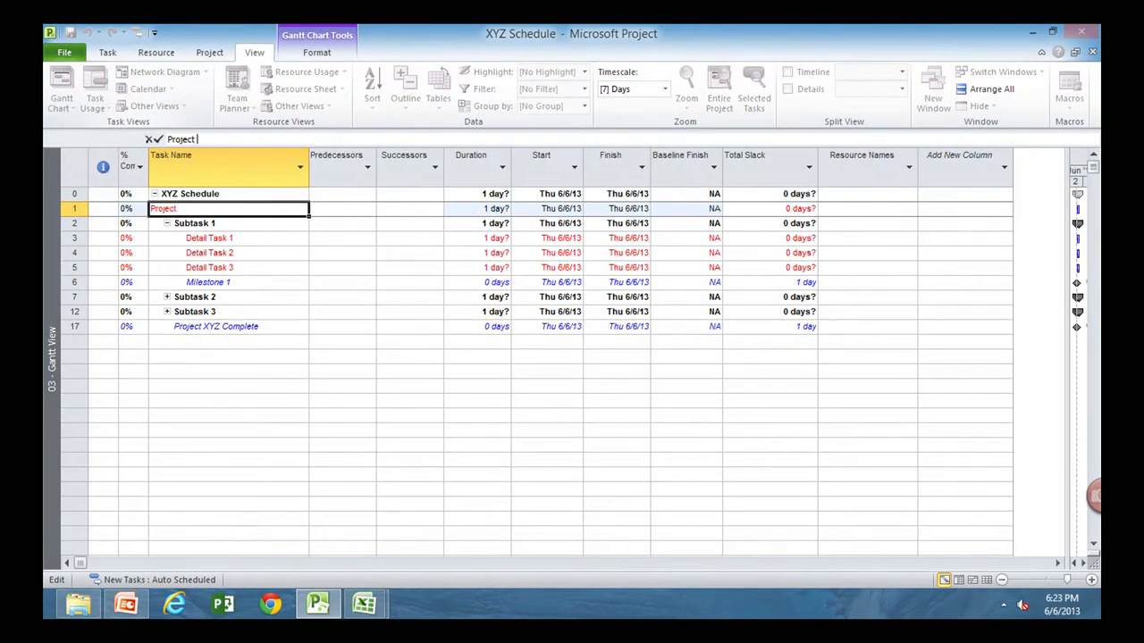
pyautogui.write('Start Date XYZ')
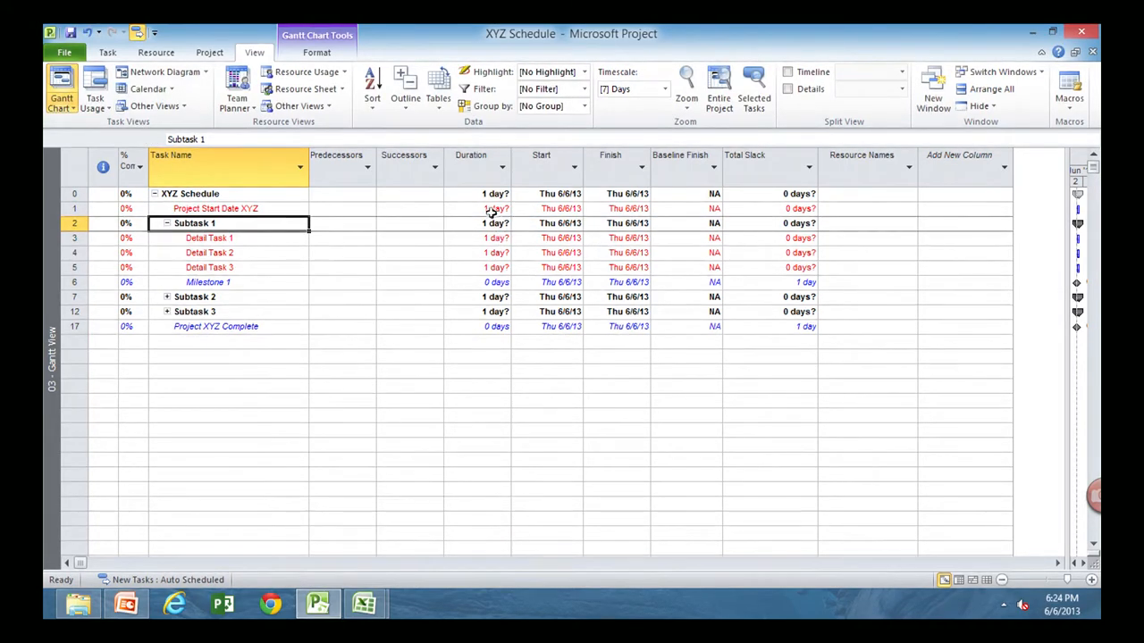
# Make Project Start Date XYZ a 0-day milestone and select Project XYZ Complete.
pyautogui.click(473, 208)
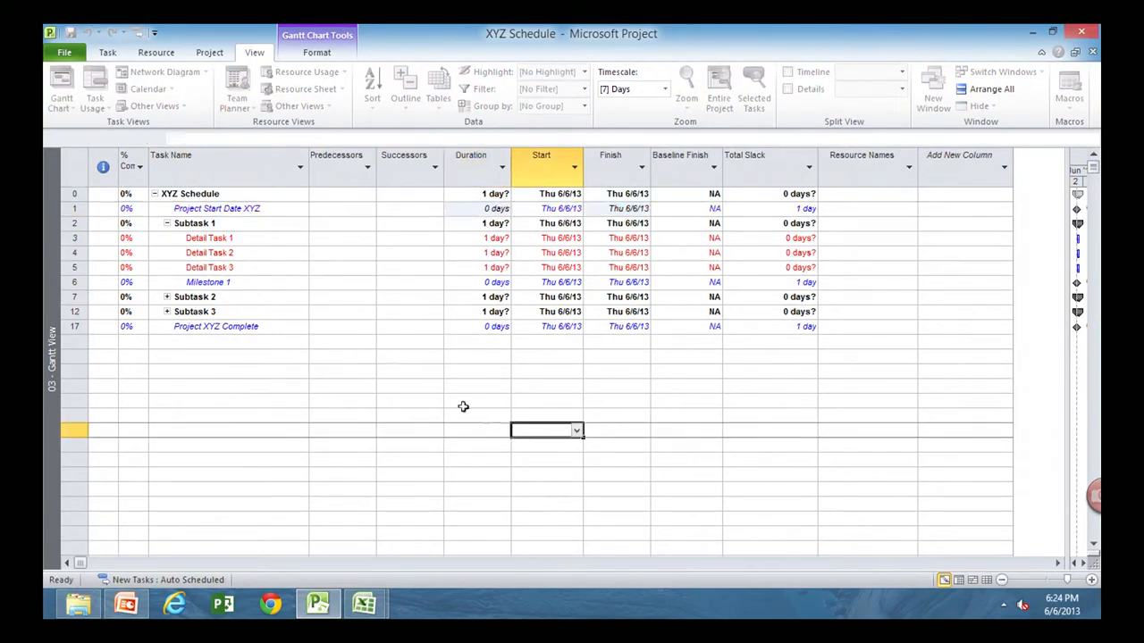
pyautogui.click(216, 207)
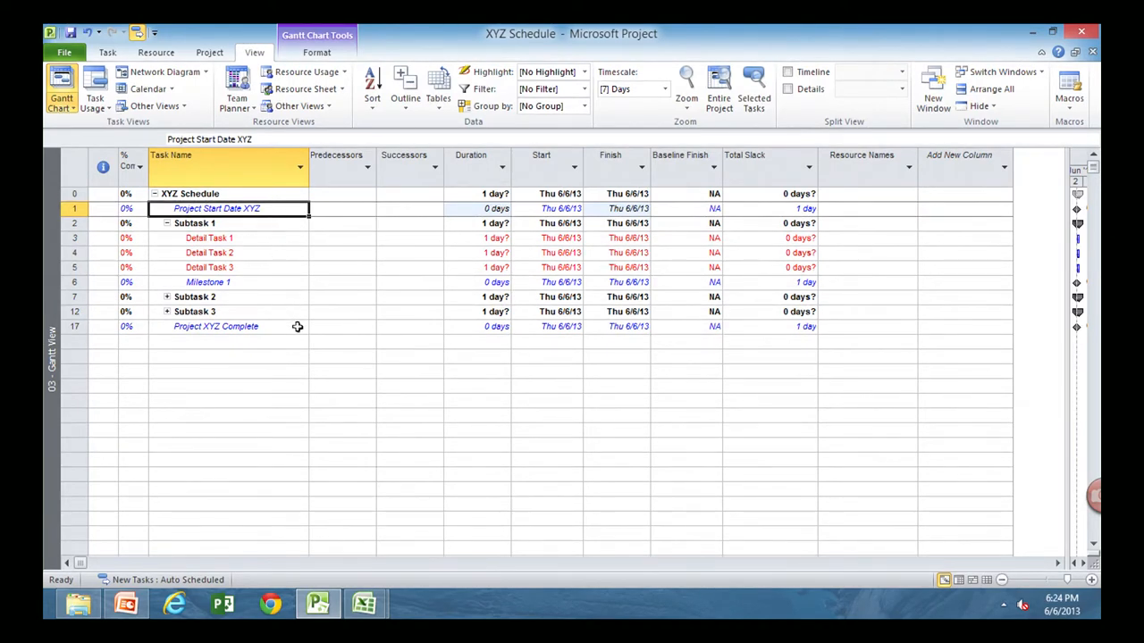
pyautogui.click(214, 326)
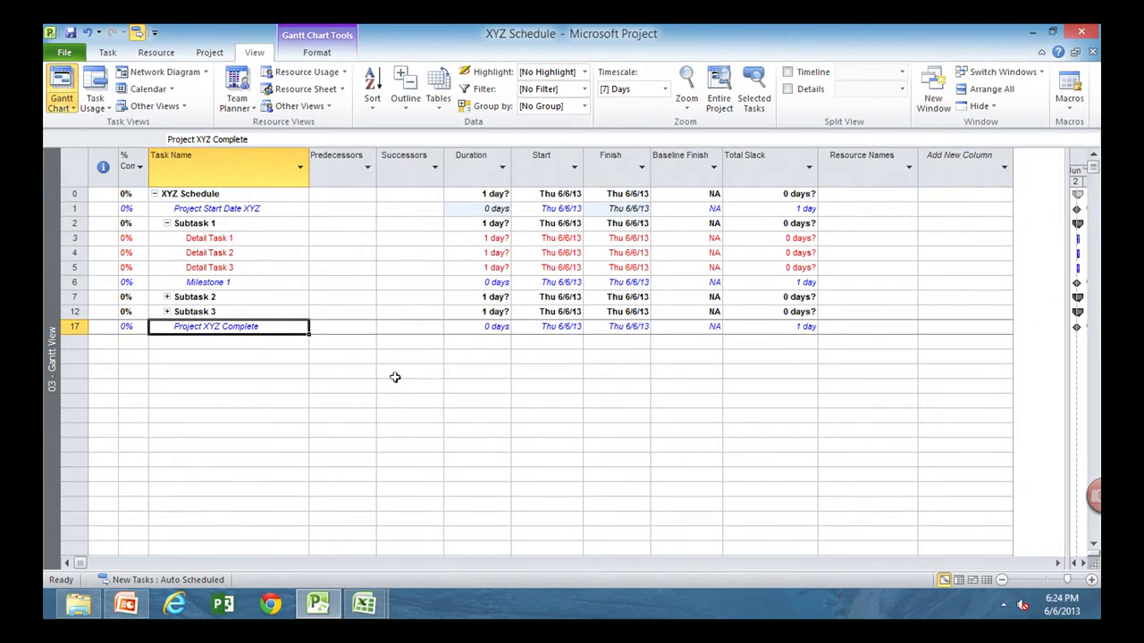
pyautogui.click(410, 325)
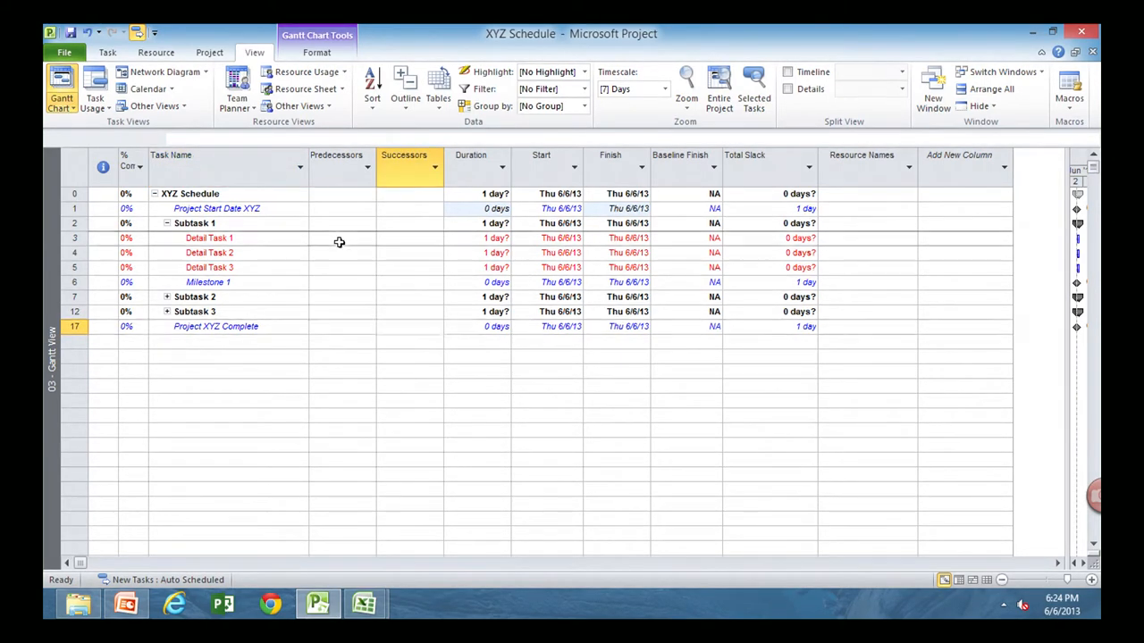
# Give Detail Task 1 predecessor 1, linking it after Project Start Date XYZ.
pyautogui.click(344, 238)
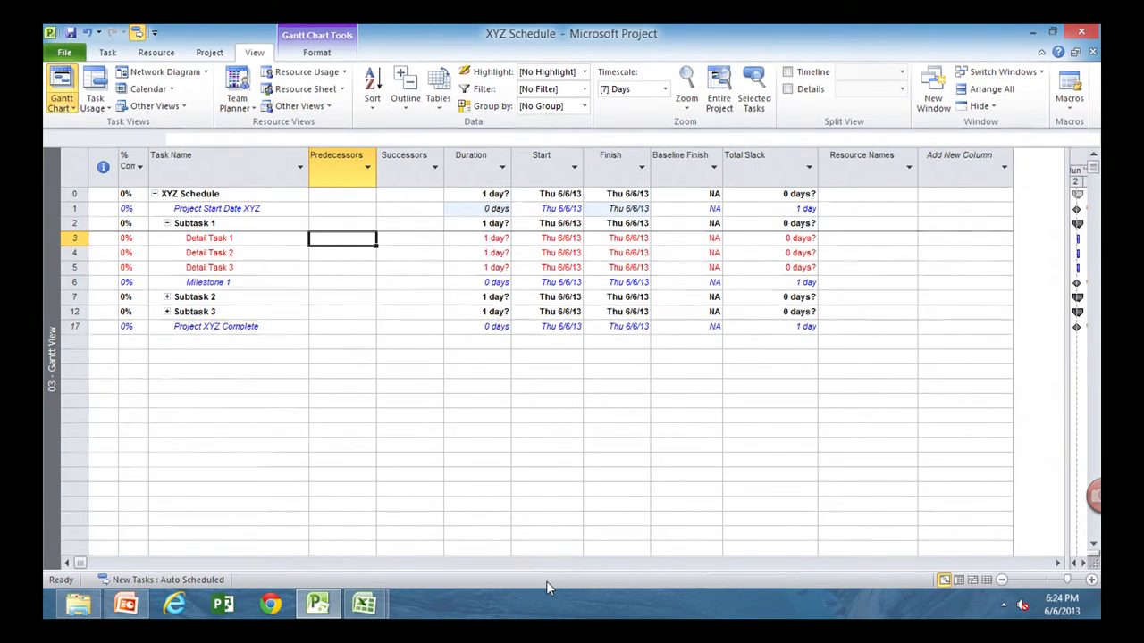
pyautogui.write('1')
pyautogui.click(341, 254)
pyautogui.write('3')
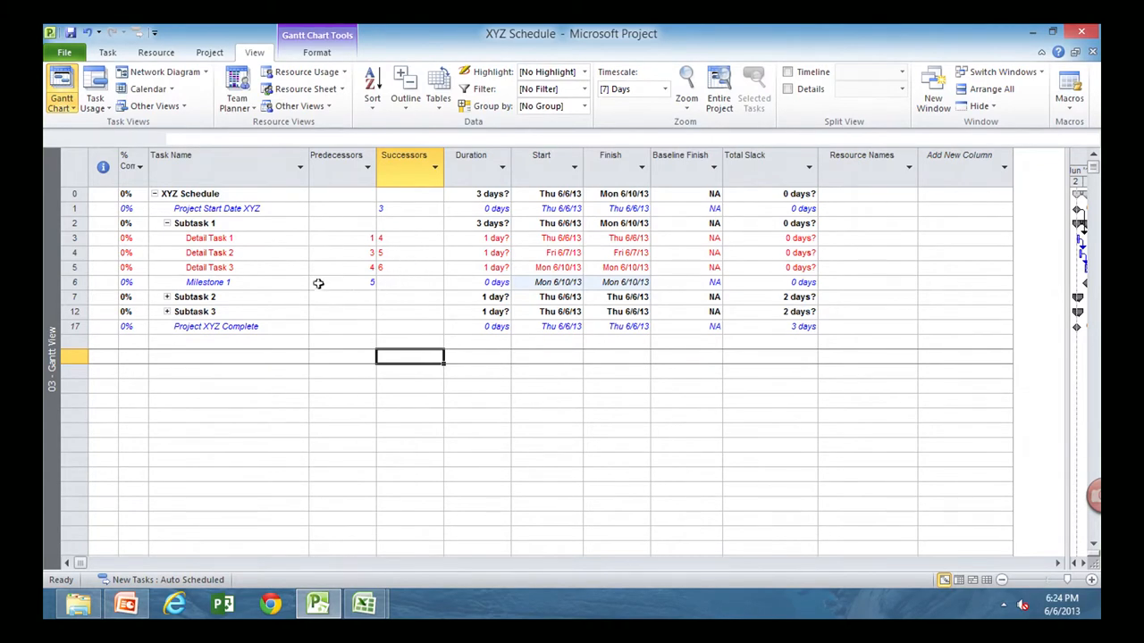
pyautogui.click(207, 282)
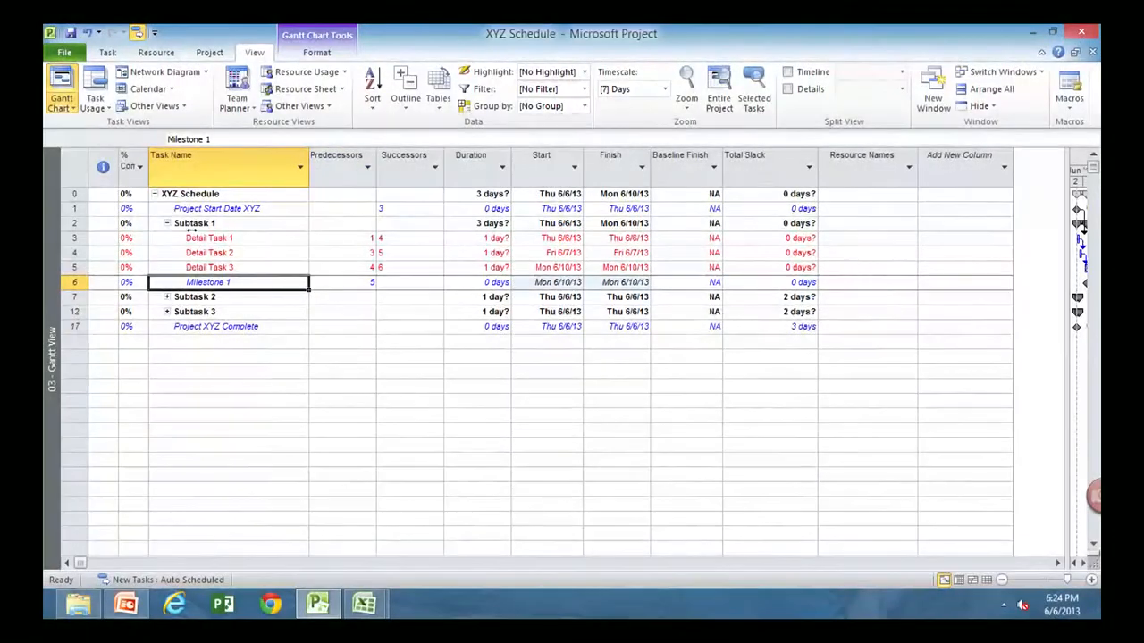
# Give Milestone 1 successor 17, linking it to Project XYZ Complete.
pyautogui.click(214, 325)
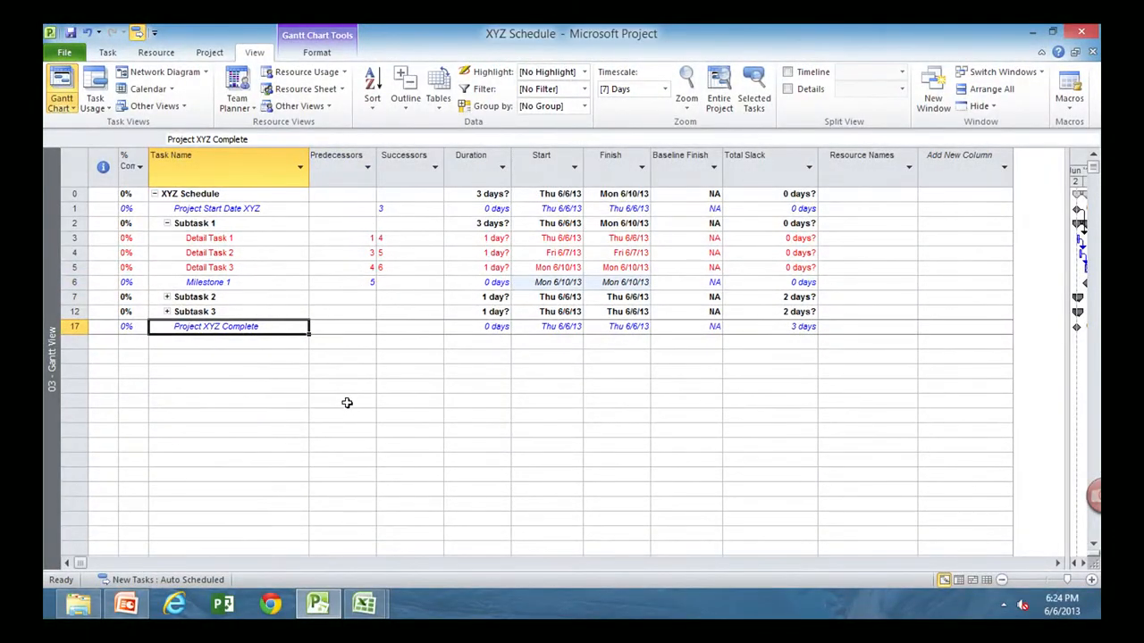
pyautogui.moveTo(349, 321)
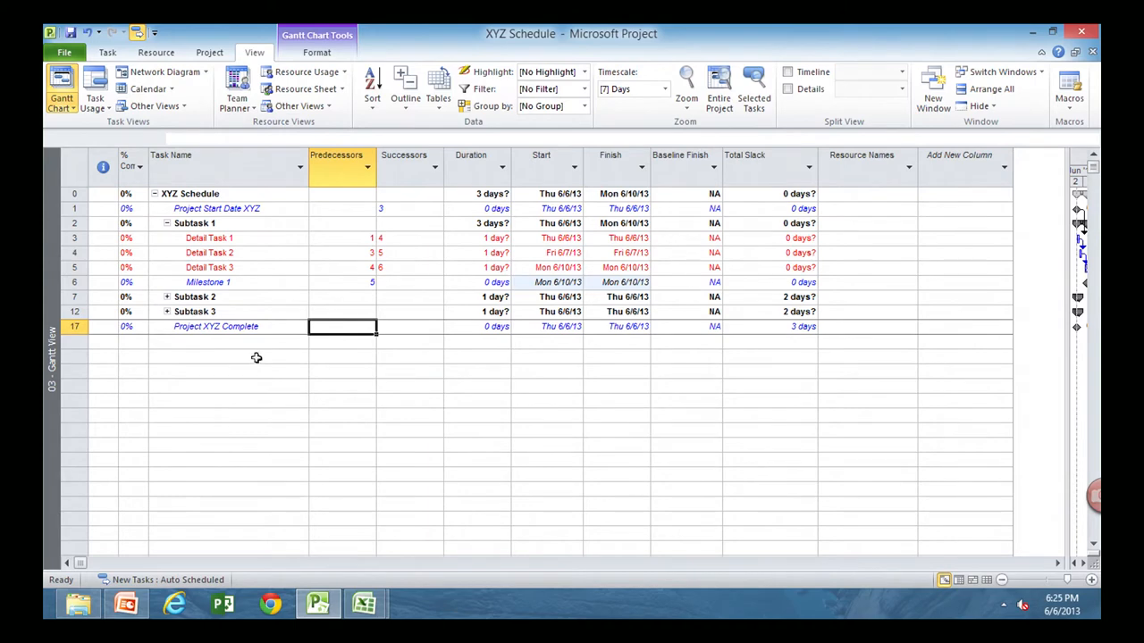
pyautogui.moveTo(234, 282)
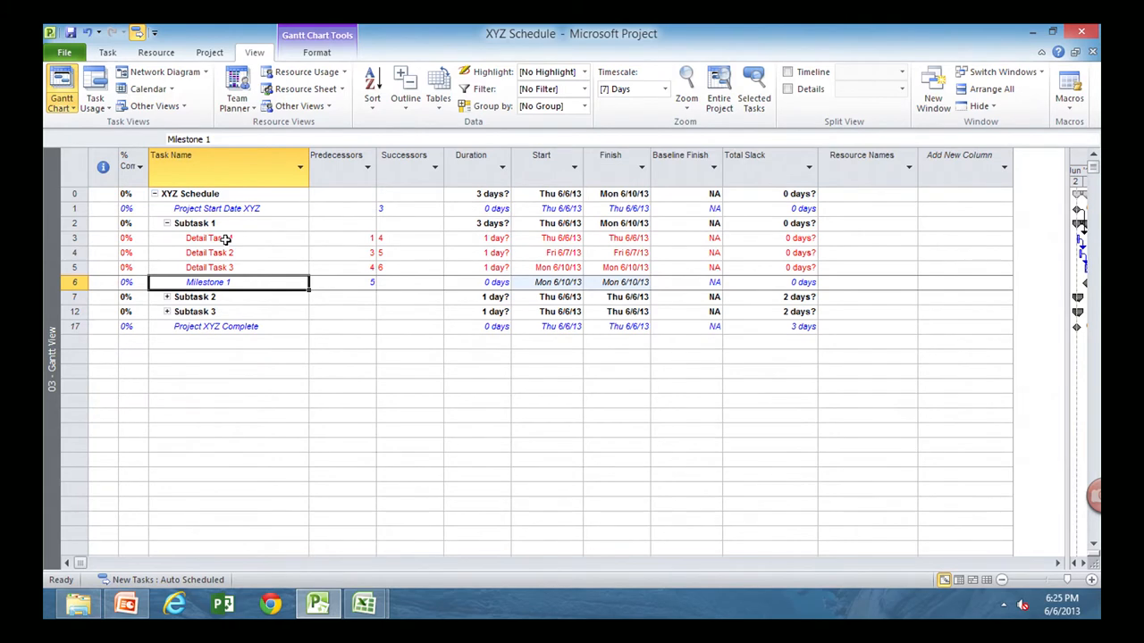
pyautogui.moveTo(140, 143)
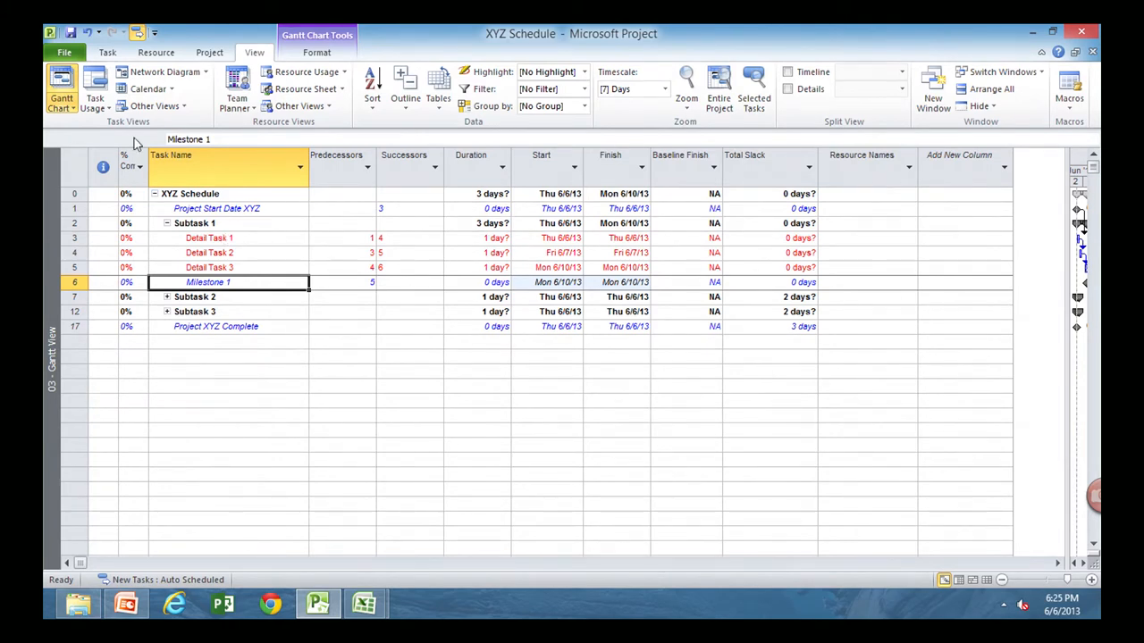
pyautogui.click(409, 283)
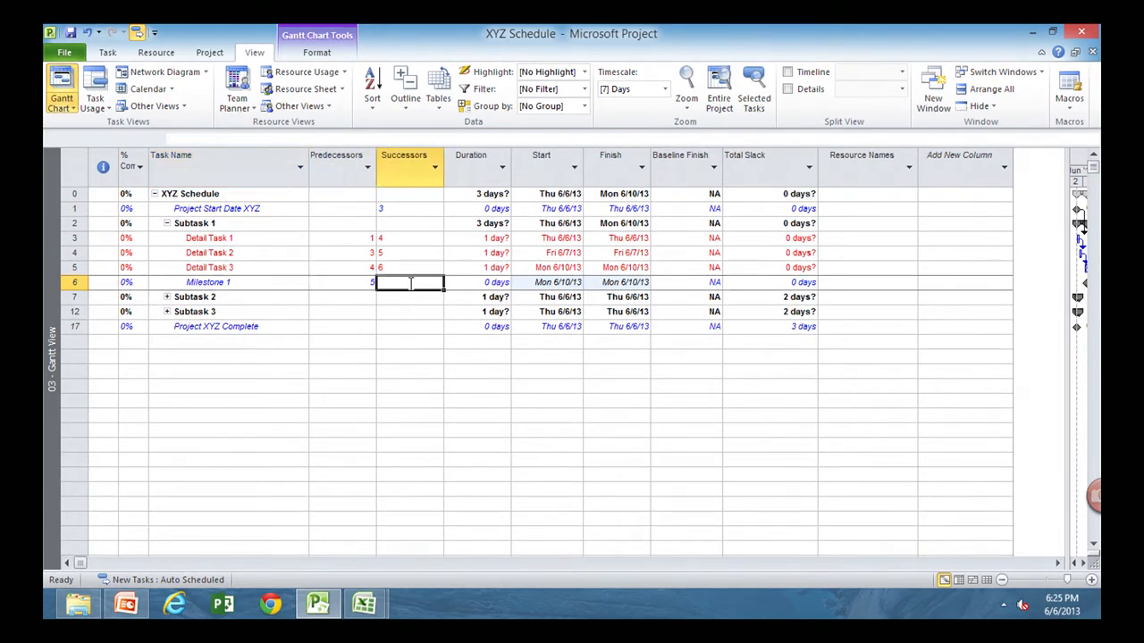
pyautogui.write('17')
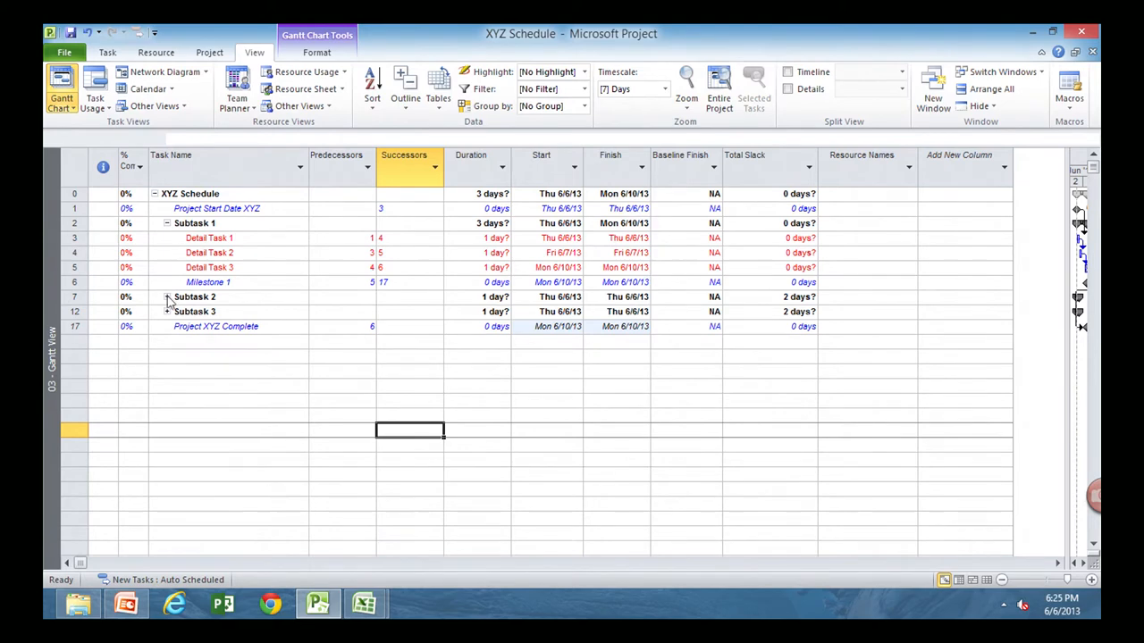
# Expand Subtask 2 and give Detail Task 1a predecessor 6 and Detail Task 2a predecessor 8.
pyautogui.click(166, 297)
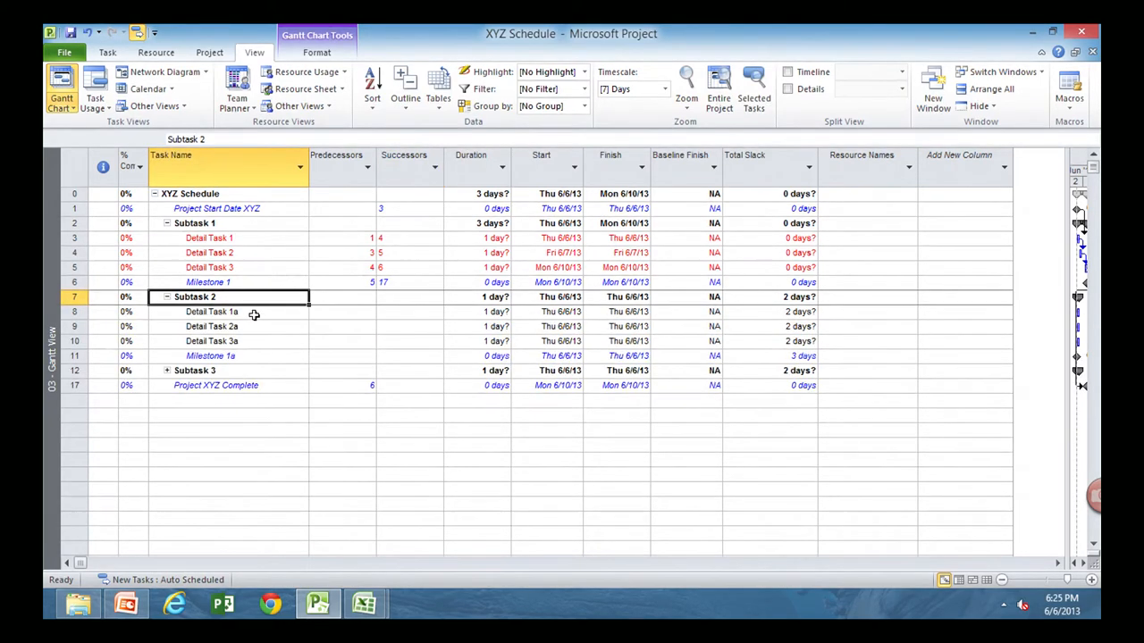
pyautogui.click(342, 311)
pyautogui.write('6')
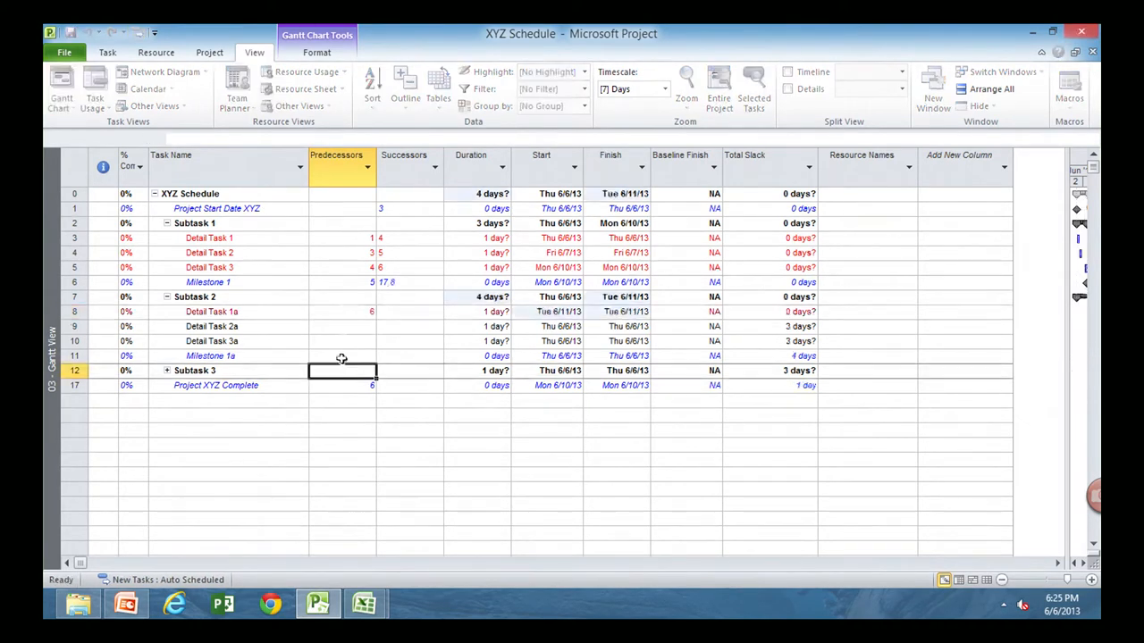
pyautogui.click(344, 325)
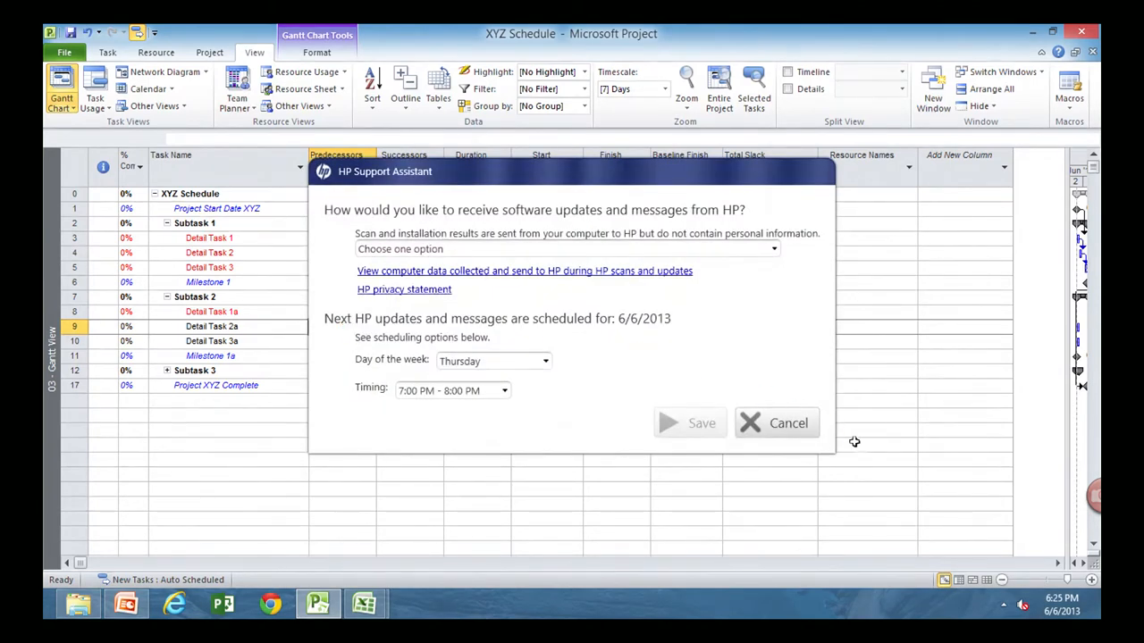
pyautogui.click(775, 422)
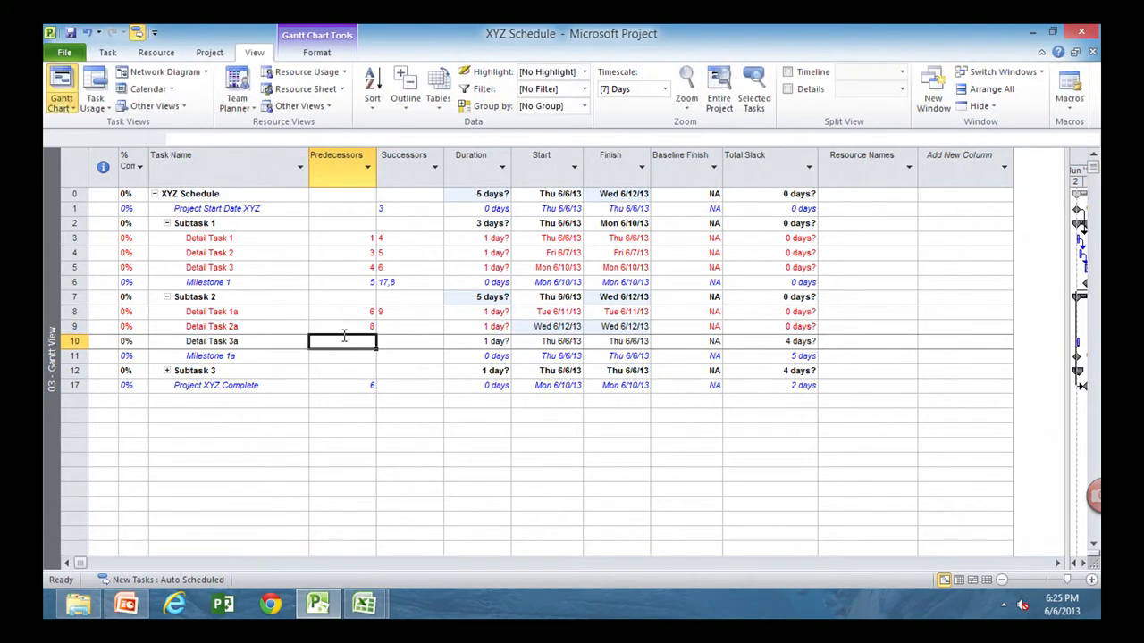
# Give Detail Task 3a predecessor 8 and Milestone 1a predecessors 9,10.
pyautogui.doubleClick(343, 339)
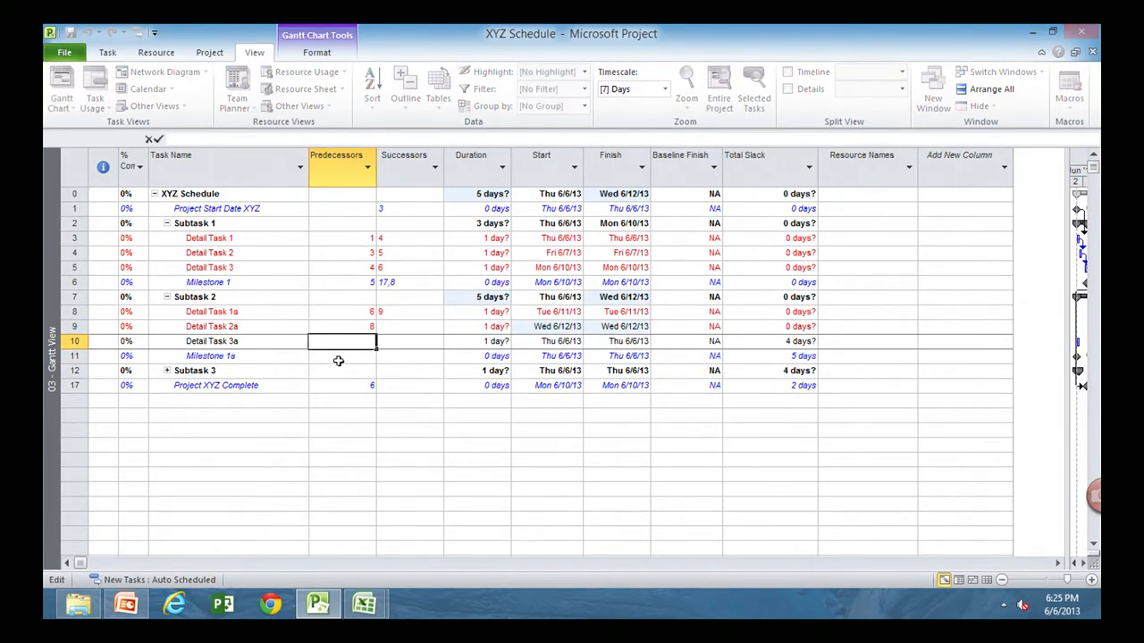
pyautogui.moveTo(338, 354)
pyautogui.write('8')
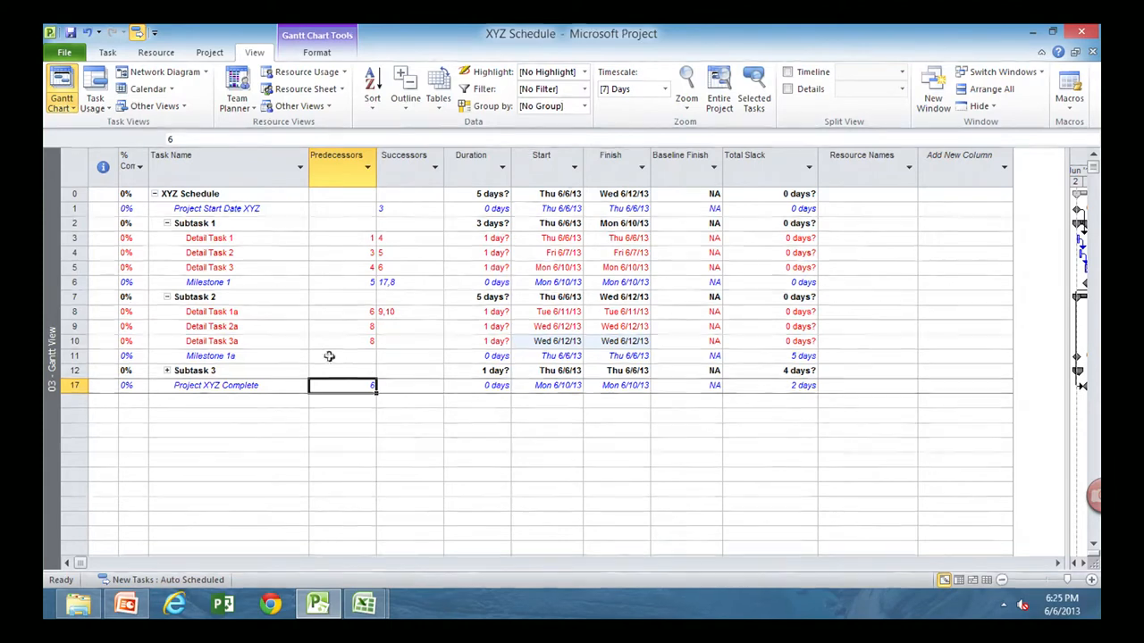
pyautogui.click(211, 356)
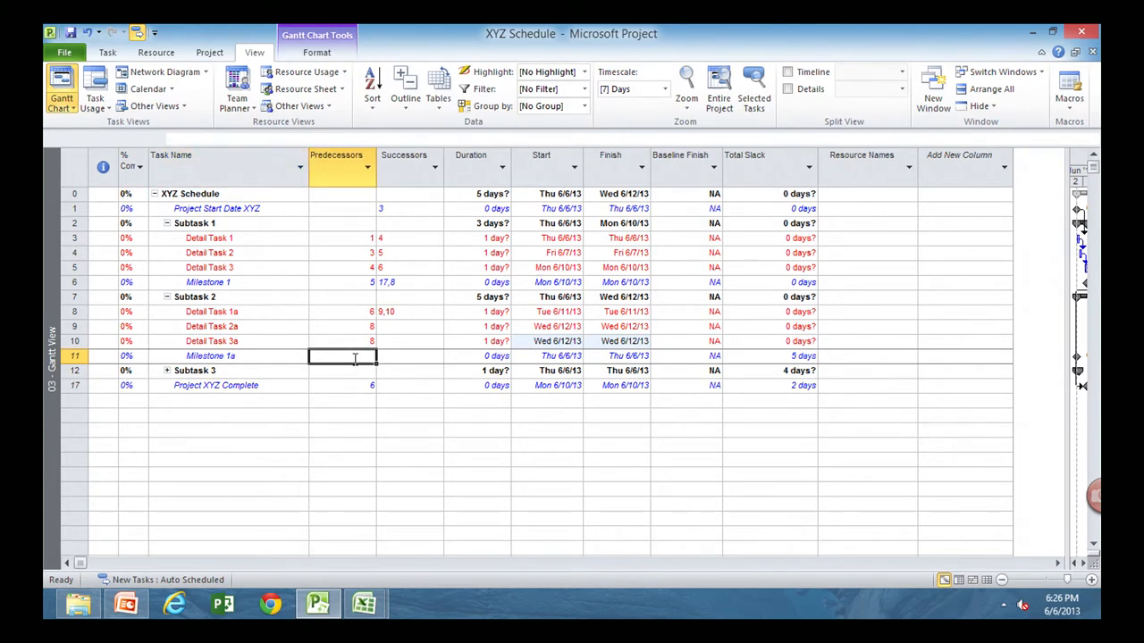
pyautogui.write('9,10')
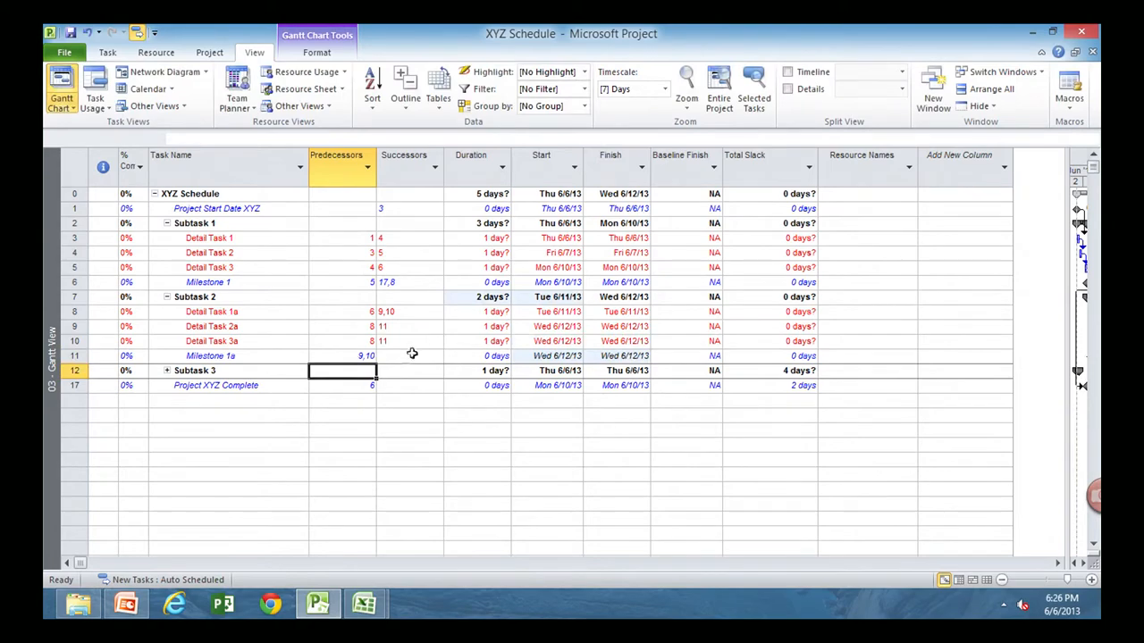
pyautogui.moveTo(408, 352)
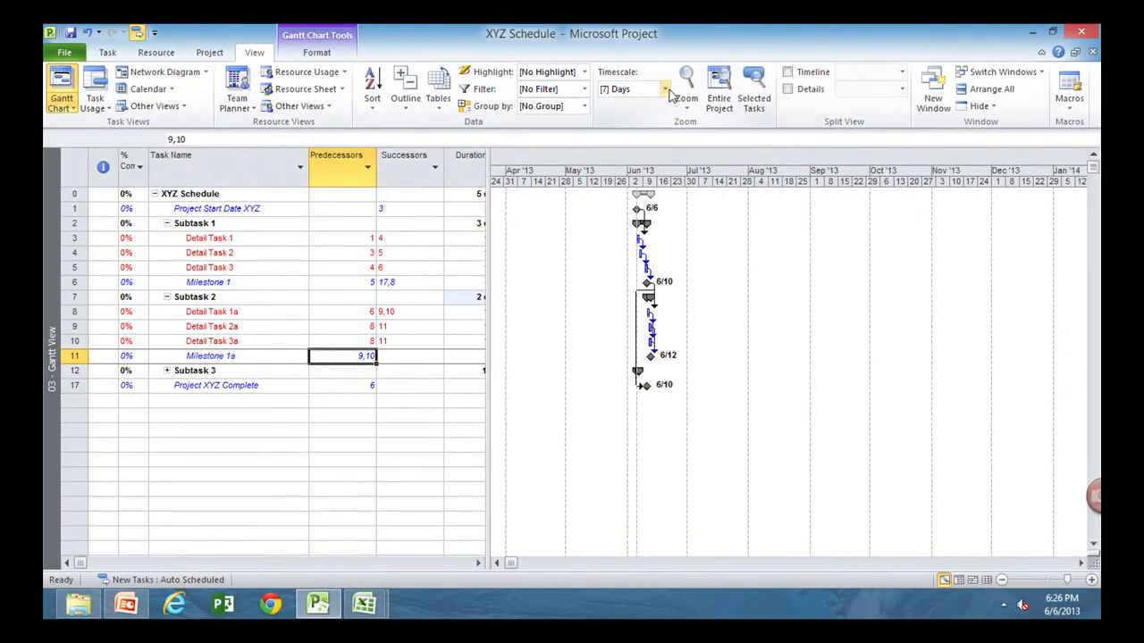
# Scale the Gantt timeline to days via the Timescale dropdown.
pyautogui.click(665, 89)
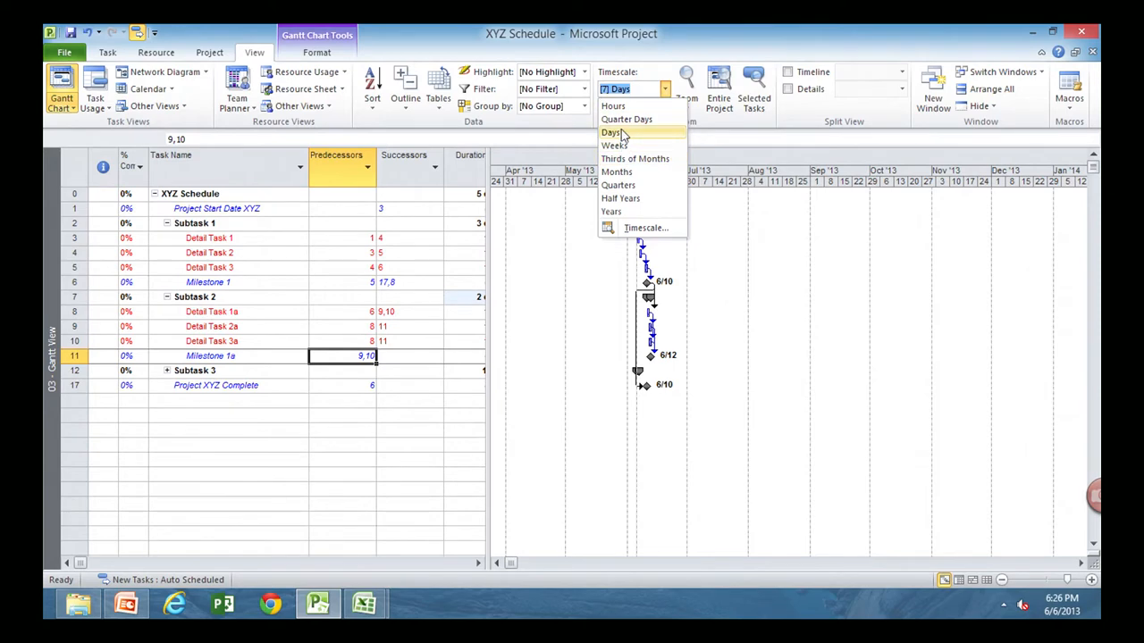
pyautogui.click(611, 132)
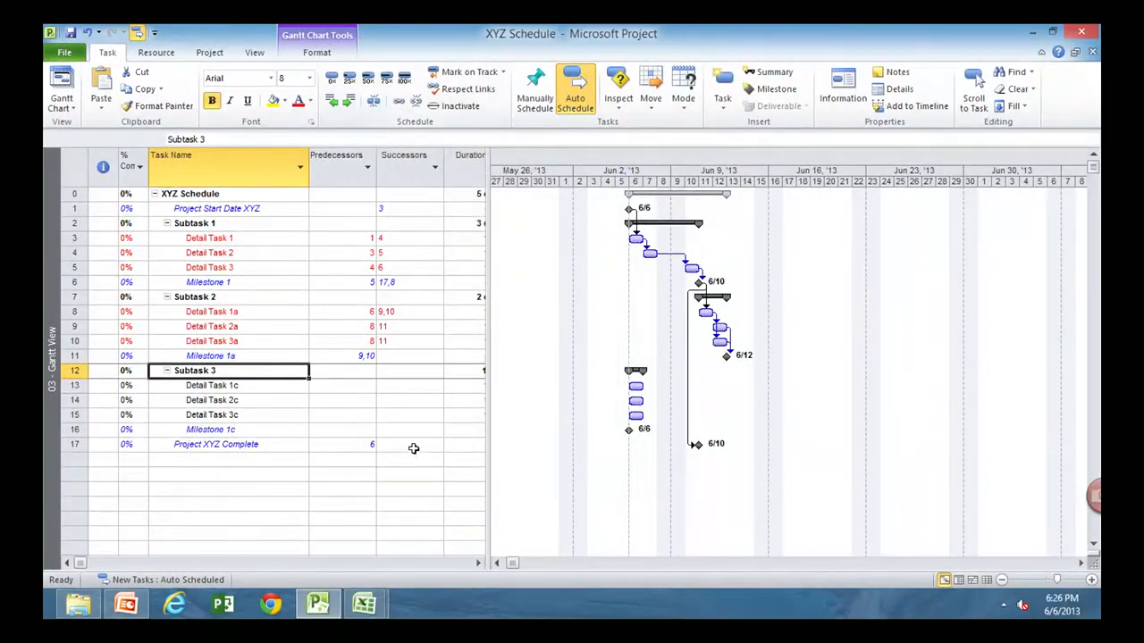
pyautogui.moveTo(161, 347)
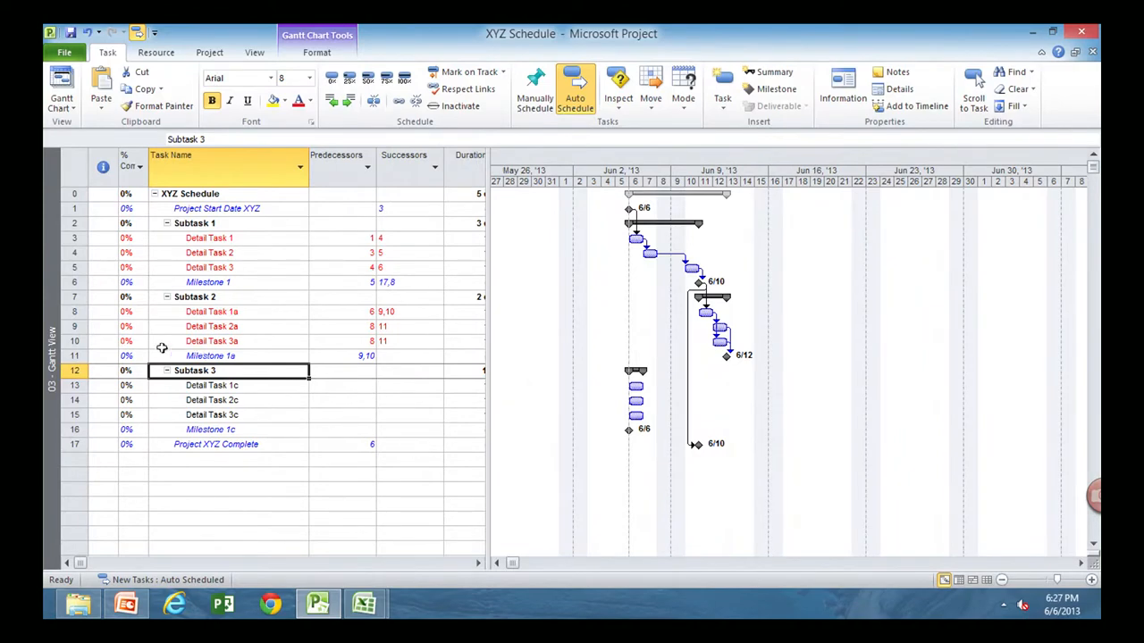
# Link Milestone 1a to Detail Task 1c and Detail Task 1c to Detail Task 2c.
pyautogui.click(75, 356)
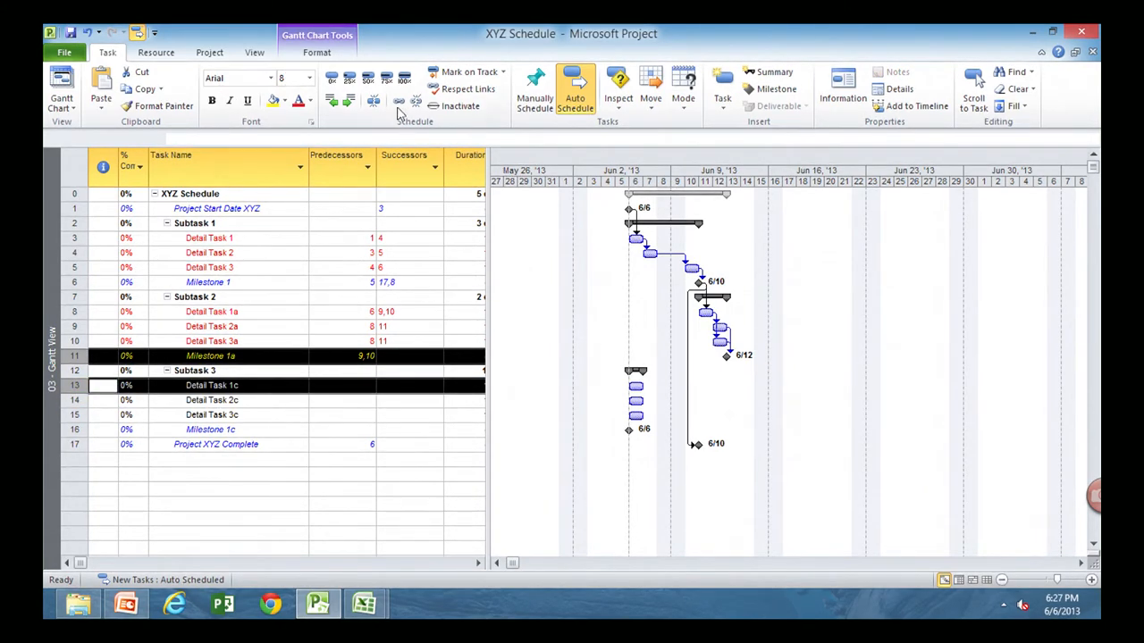
pyautogui.moveTo(399, 100)
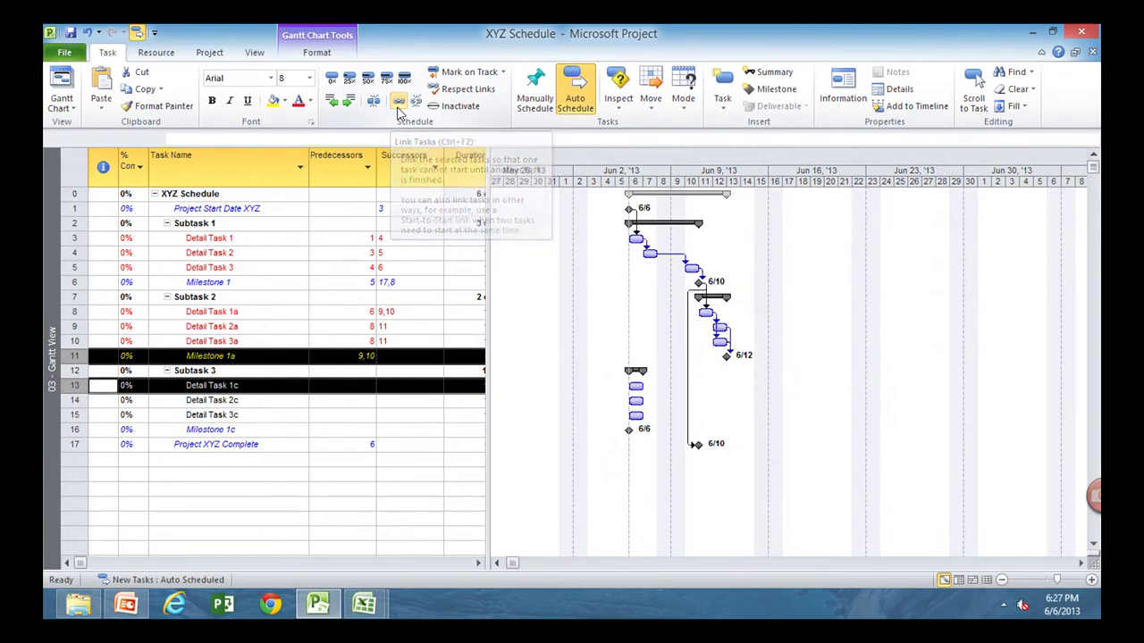
pyautogui.click(397, 100)
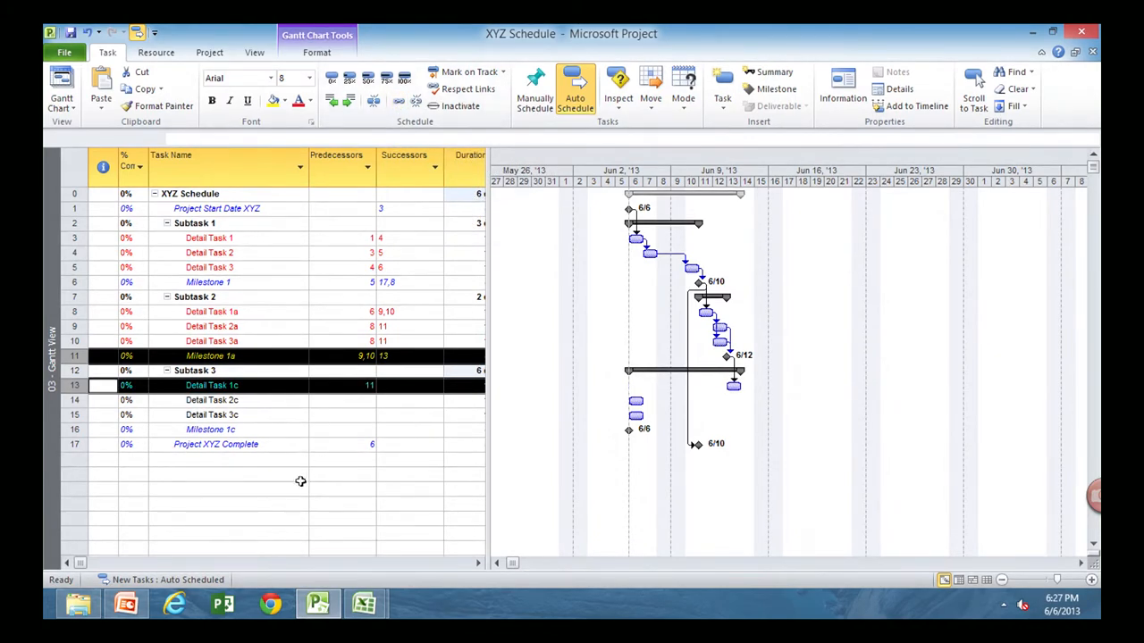
pyautogui.click(229, 475)
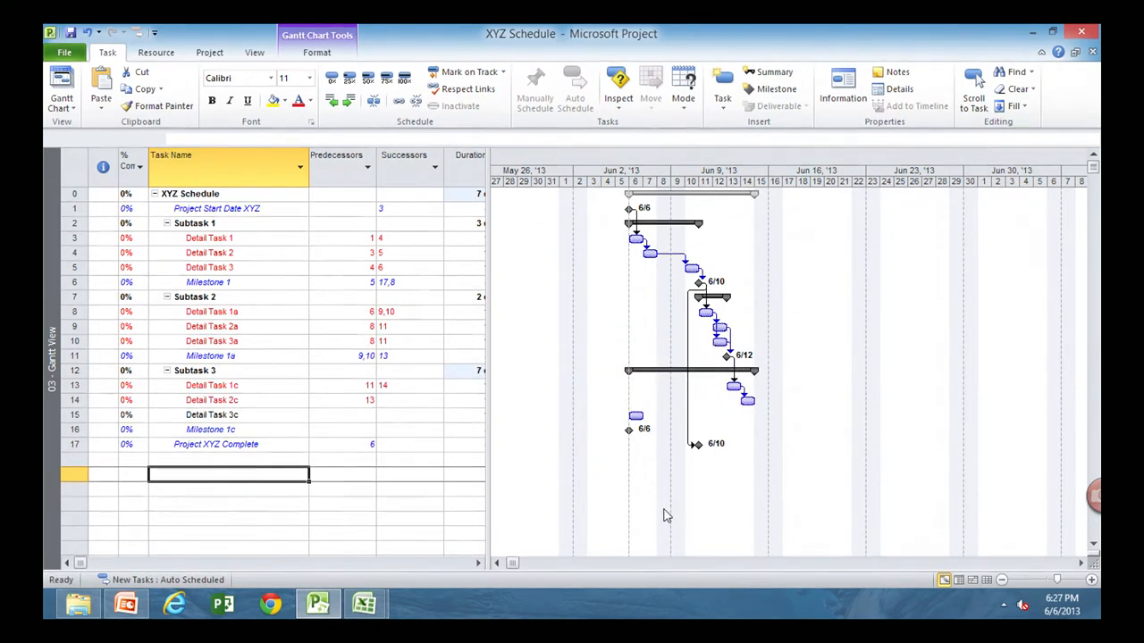
pyautogui.moveTo(774, 399)
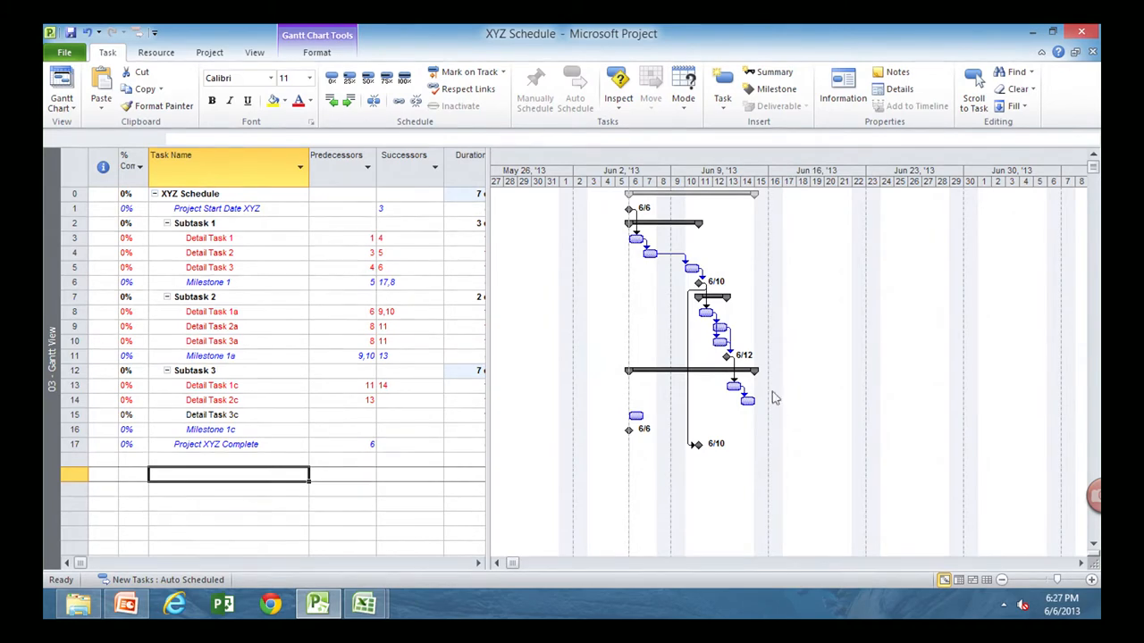
pyautogui.moveTo(658, 465)
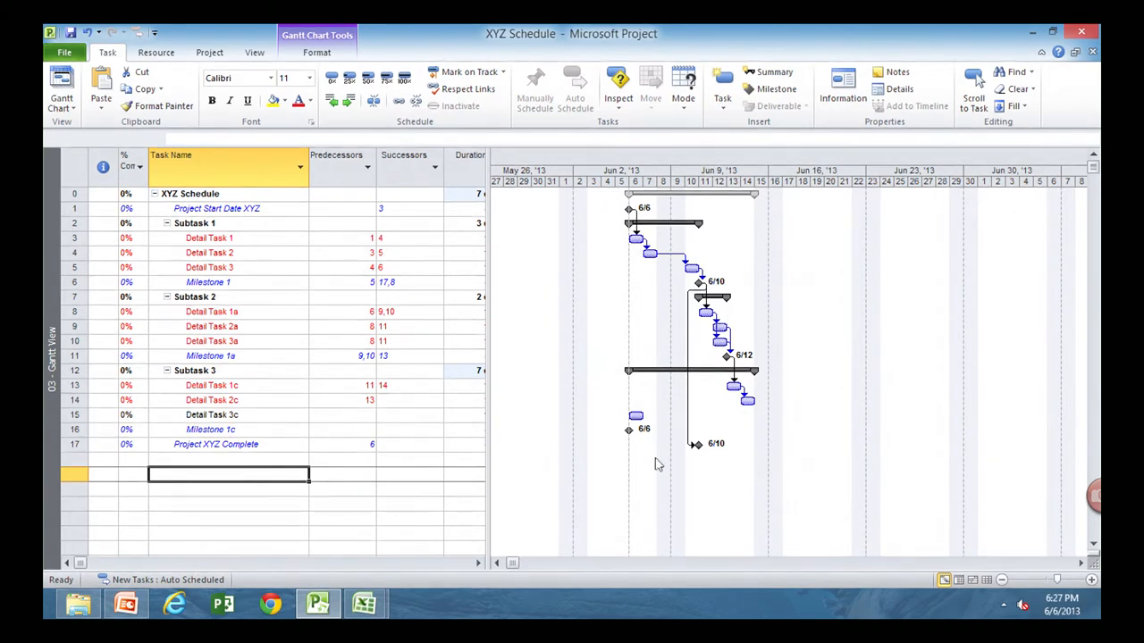
pyautogui.moveTo(304, 422)
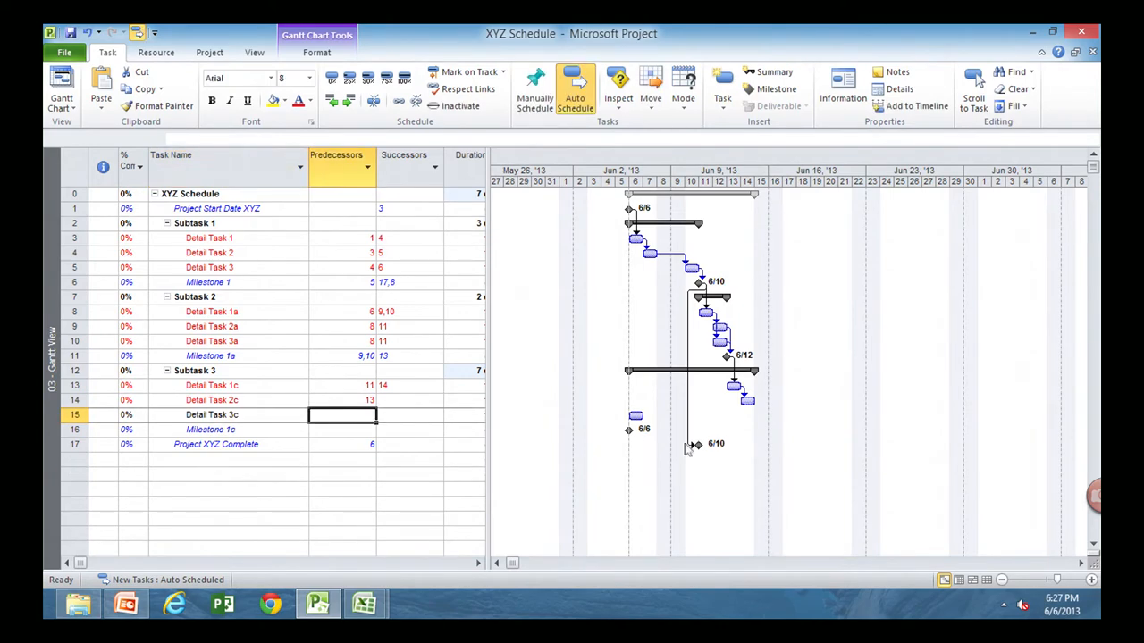
pyautogui.moveTo(747, 397)
pyautogui.write('14')
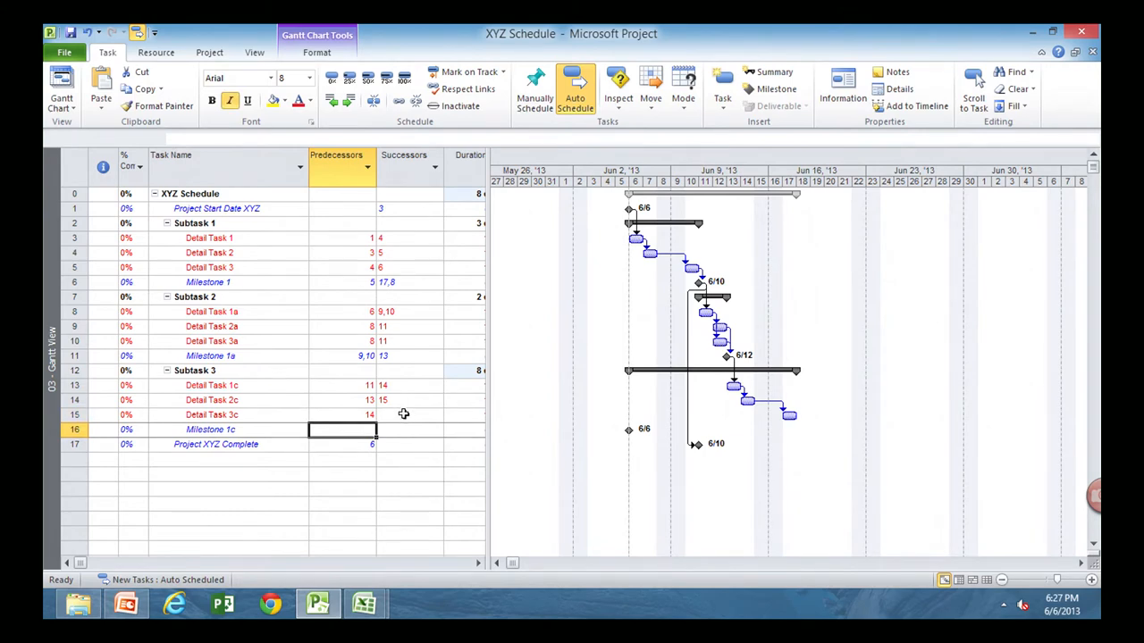
# Chain Subtask 3 with predecessor 15 and edit Project XYZ Complete's predecessors.
pyautogui.write('15')
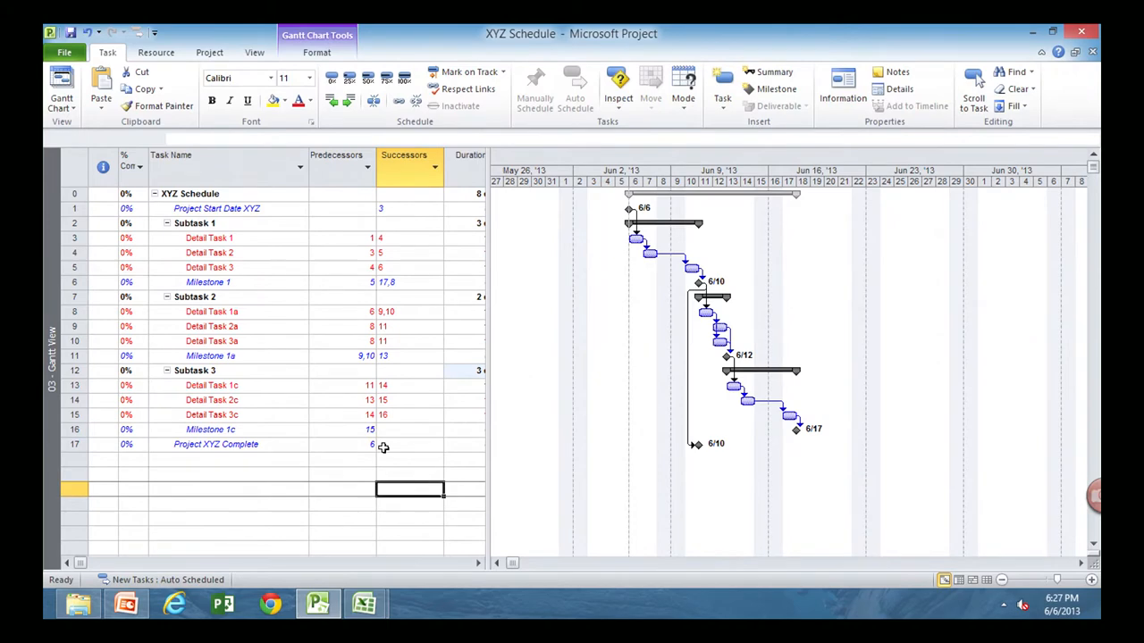
pyautogui.click(343, 443)
pyautogui.write(',16')
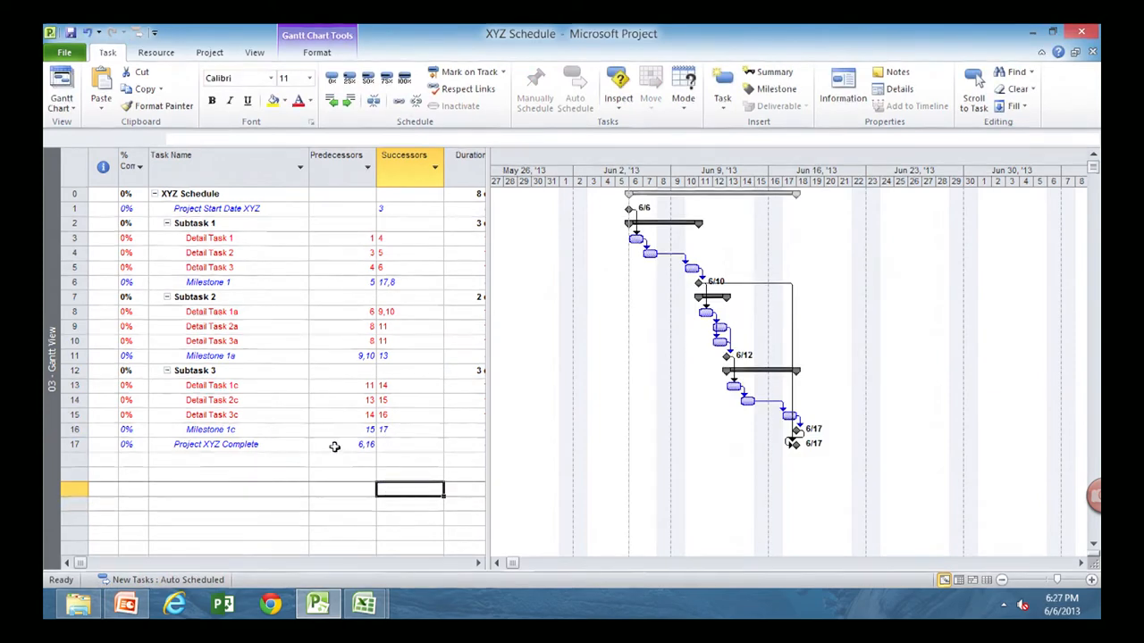
pyautogui.click(344, 444)
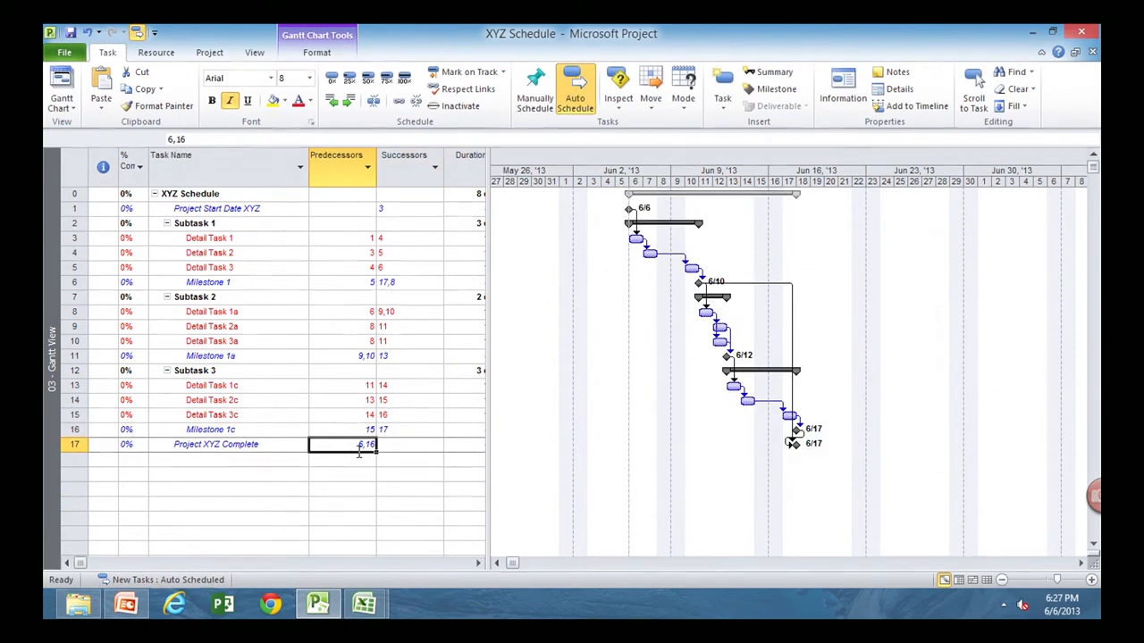
pyautogui.moveTo(450, 508)
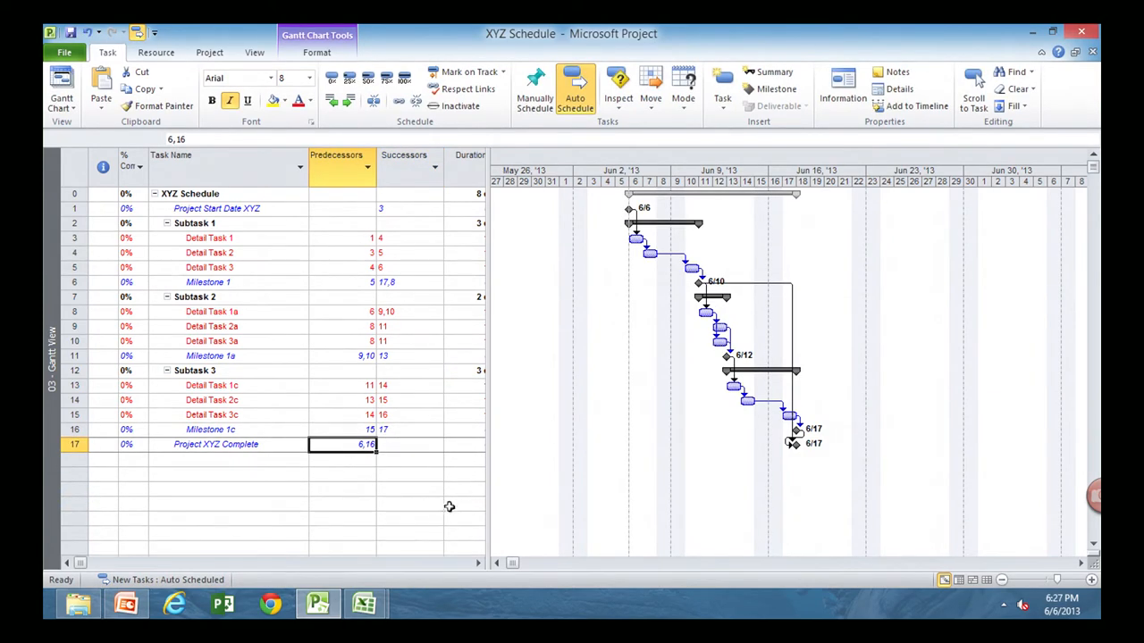
pyautogui.moveTo(440, 513)
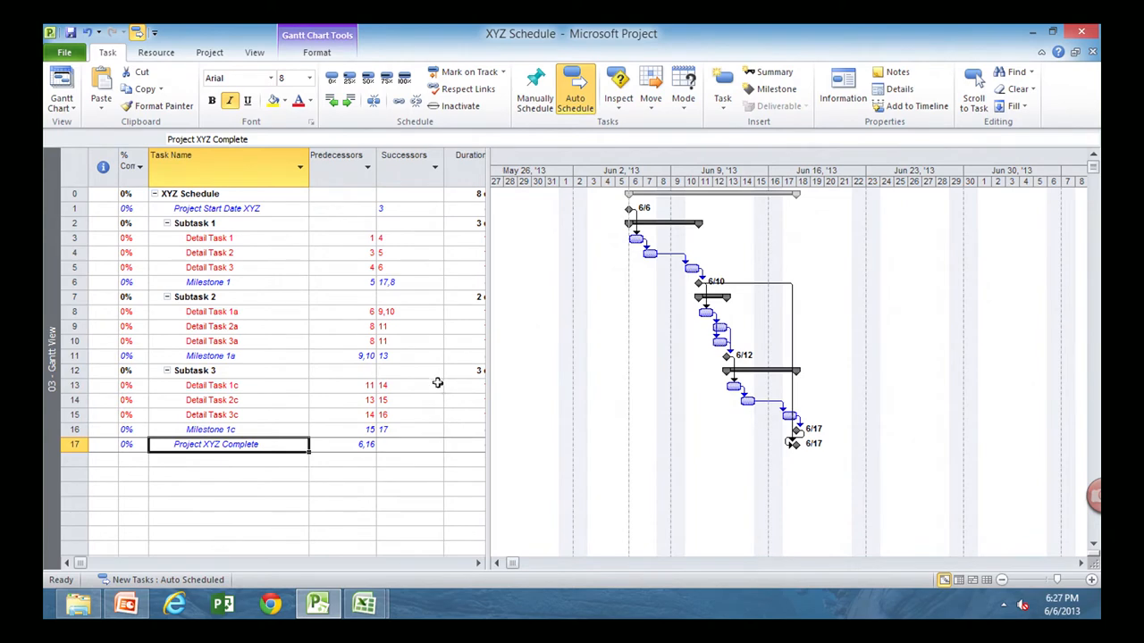
# Remove 17 from Milestone 1's successors so Project XYZ Complete depends only on 16.
pyautogui.click(207, 282)
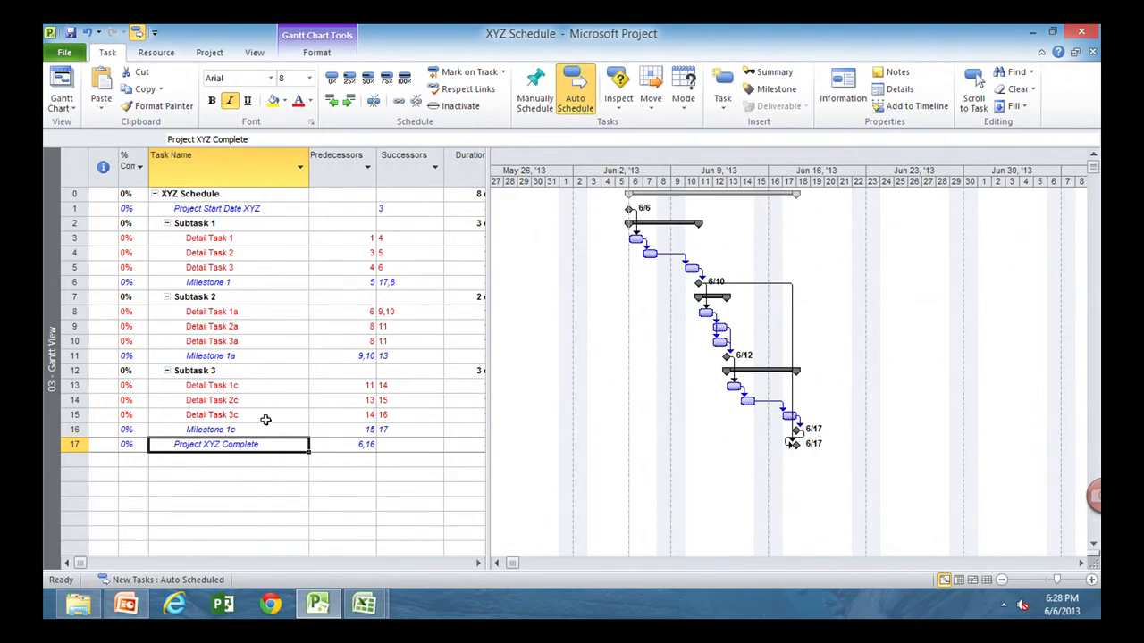
pyautogui.click(229, 386)
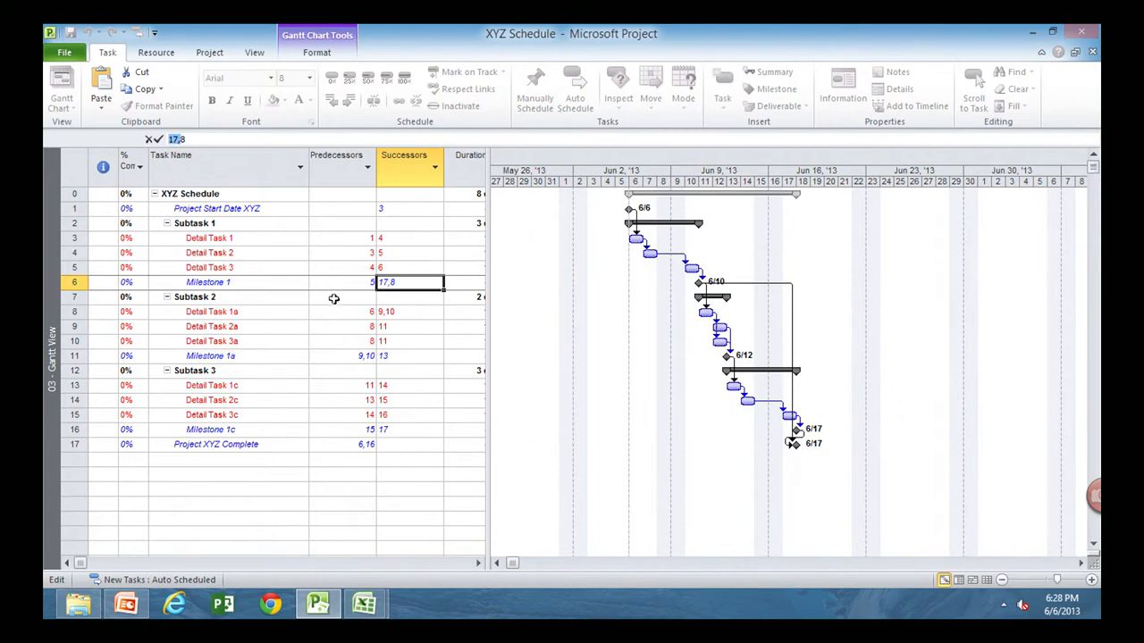
pyautogui.moveTo(332, 299)
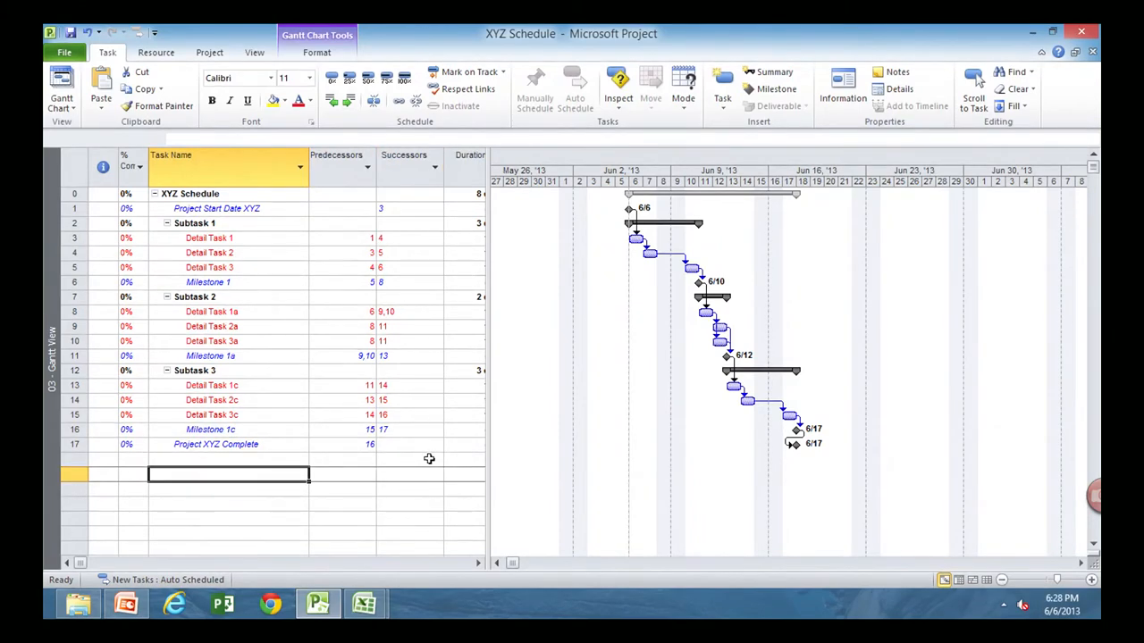
pyautogui.moveTo(304, 266)
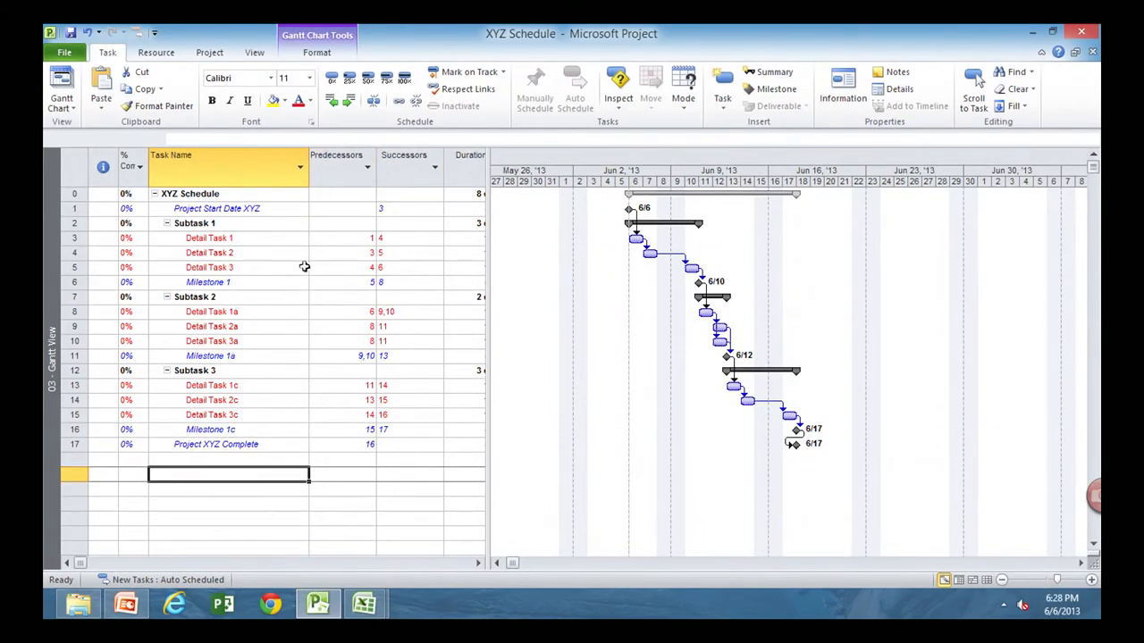
pyautogui.click(216, 207)
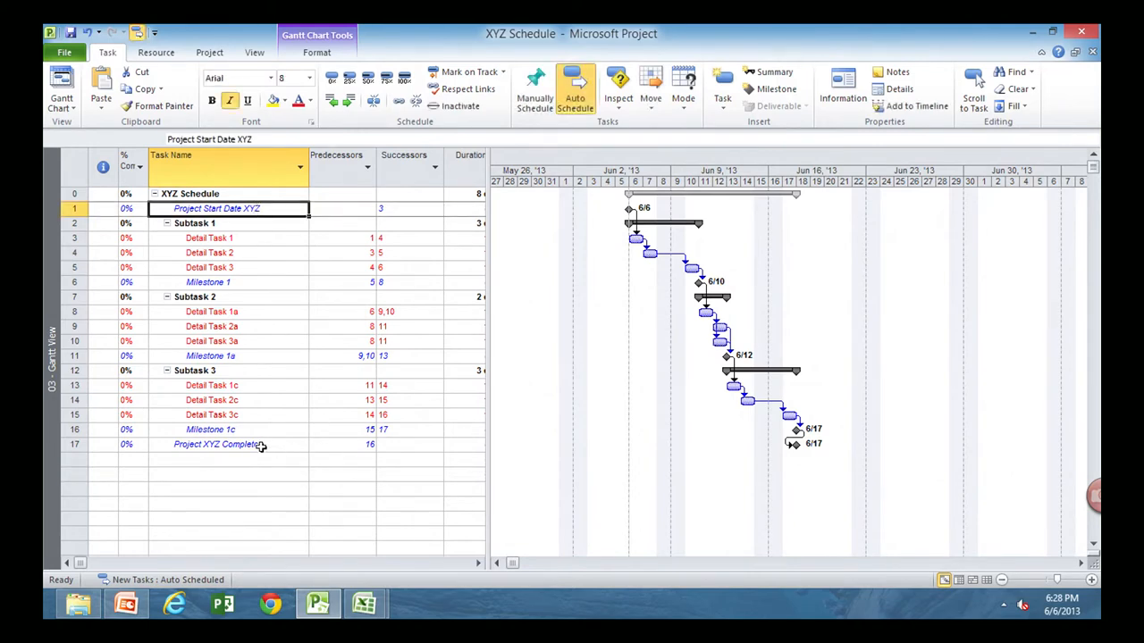
pyautogui.click(409, 444)
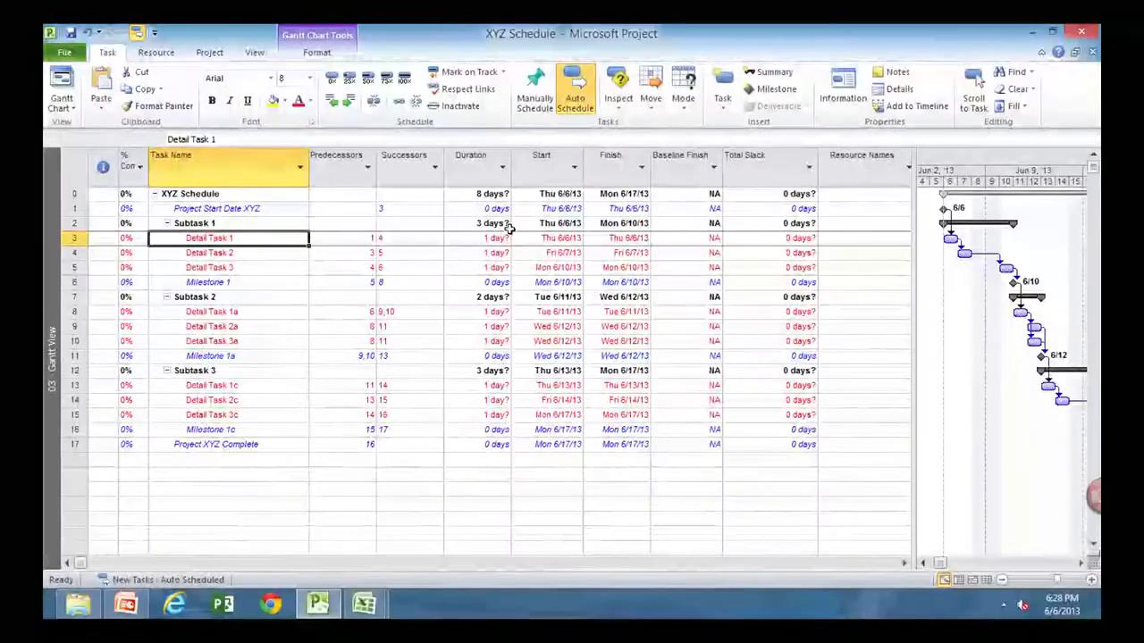
# Enter detail task durations (4, 5, 6, 7, 2, 4, 6, 8, 6 days), stretching the project to 46 days.
pyautogui.click(472, 237)
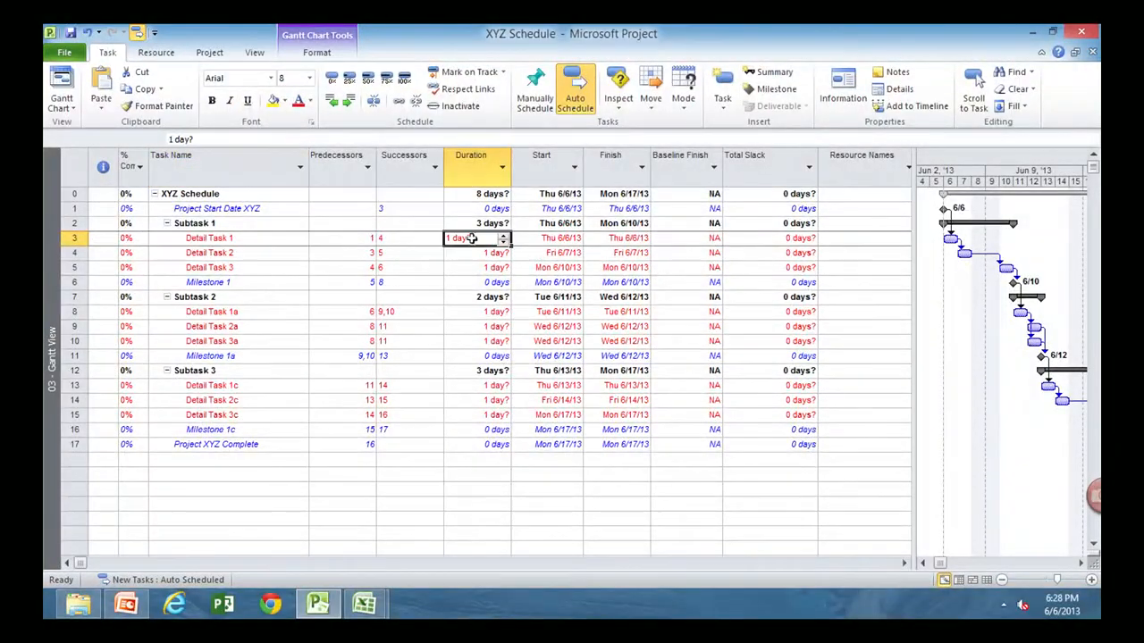
pyautogui.moveTo(472, 247)
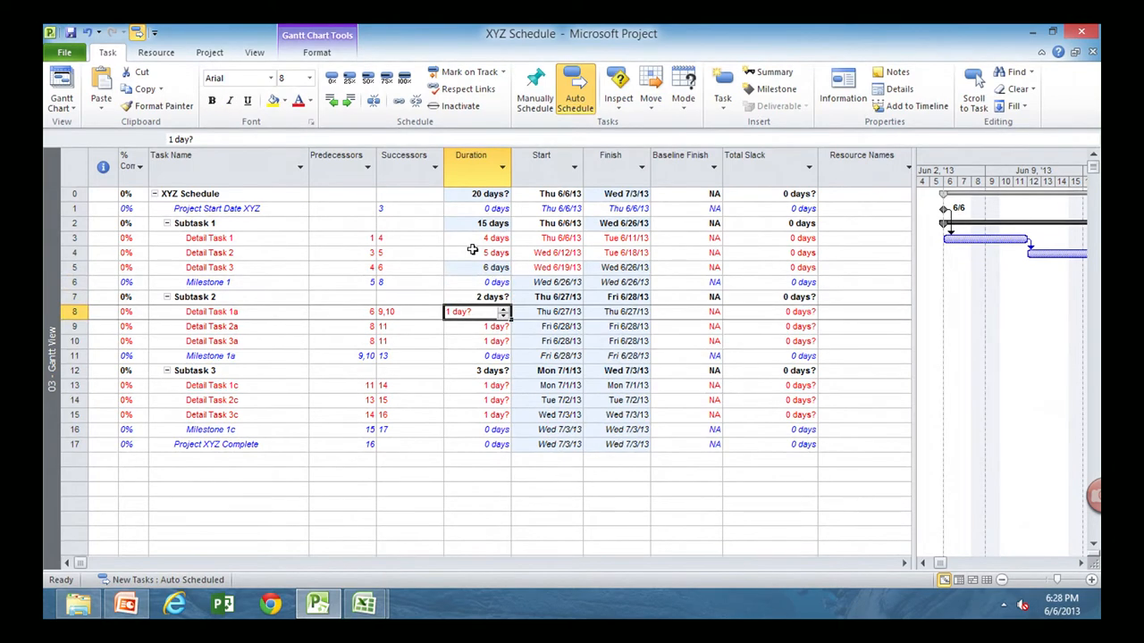
pyautogui.write('7')
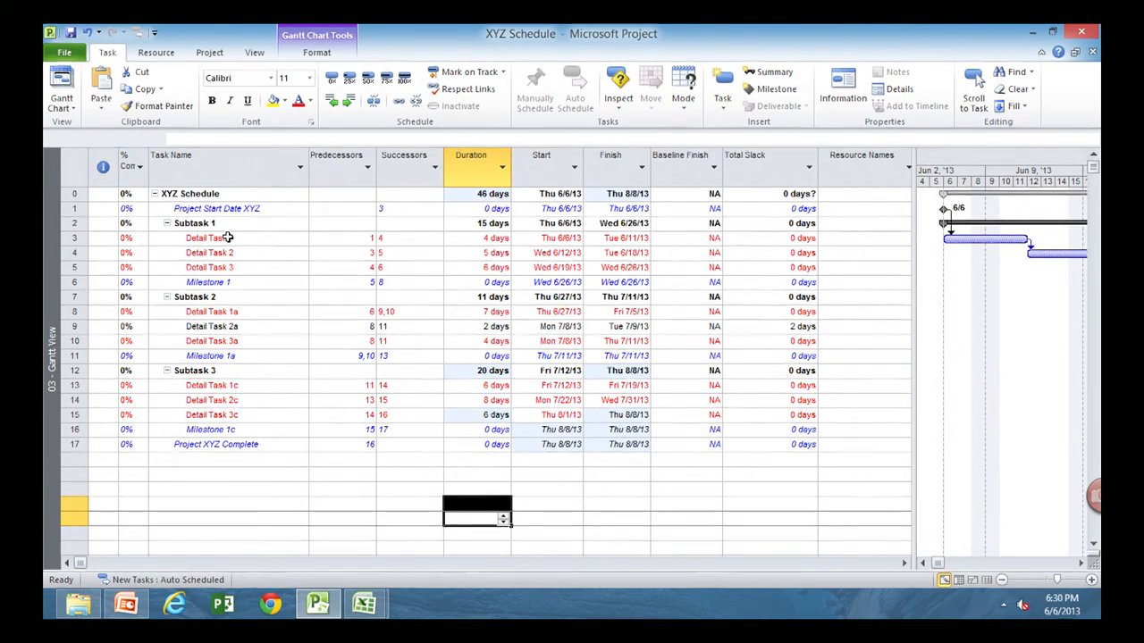
pyautogui.click(207, 238)
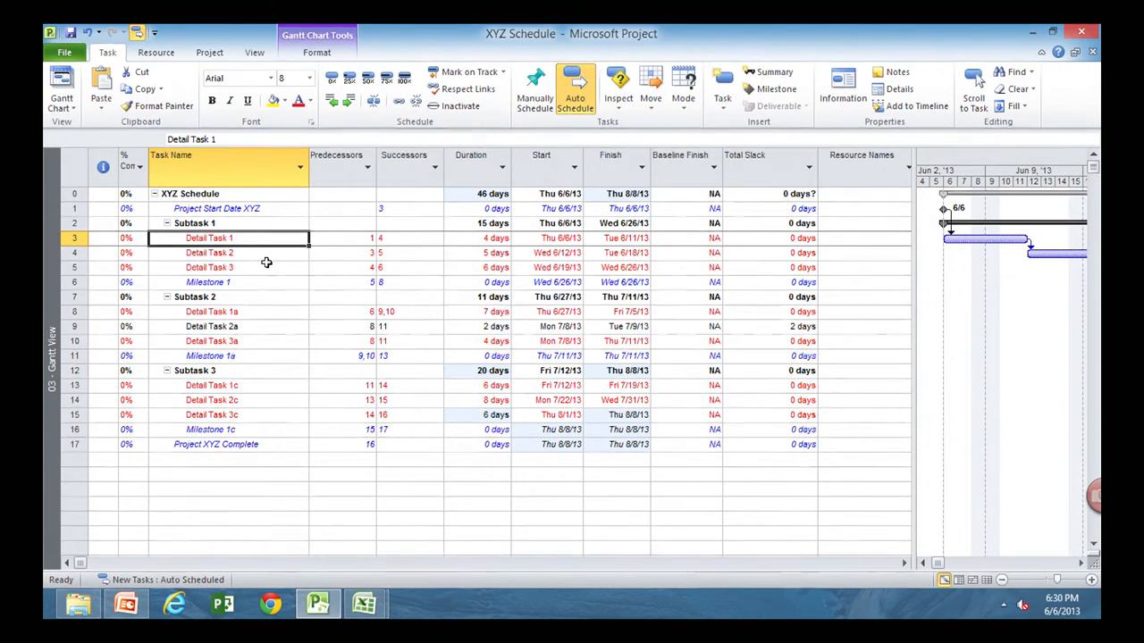
pyautogui.click(209, 252)
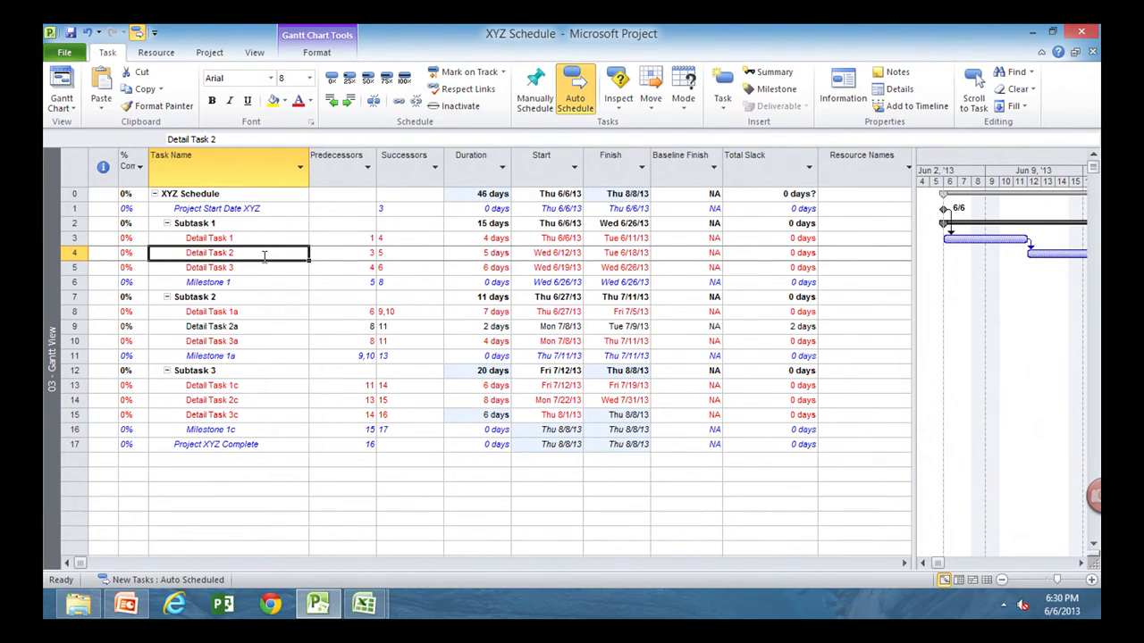
pyautogui.click(475, 476)
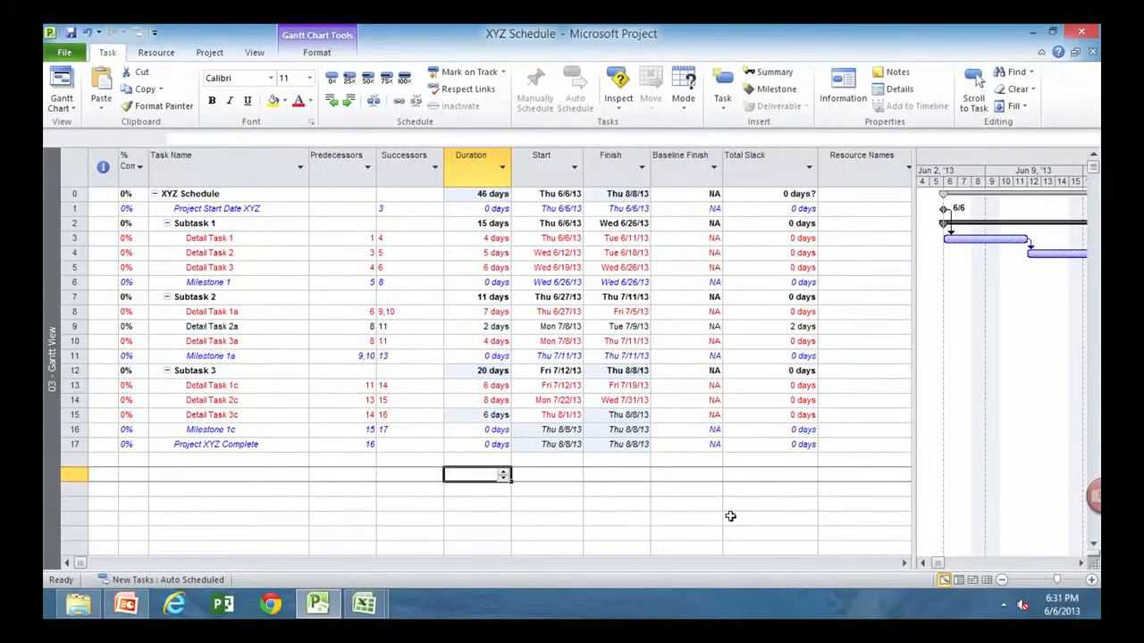
pyautogui.moveTo(805, 339)
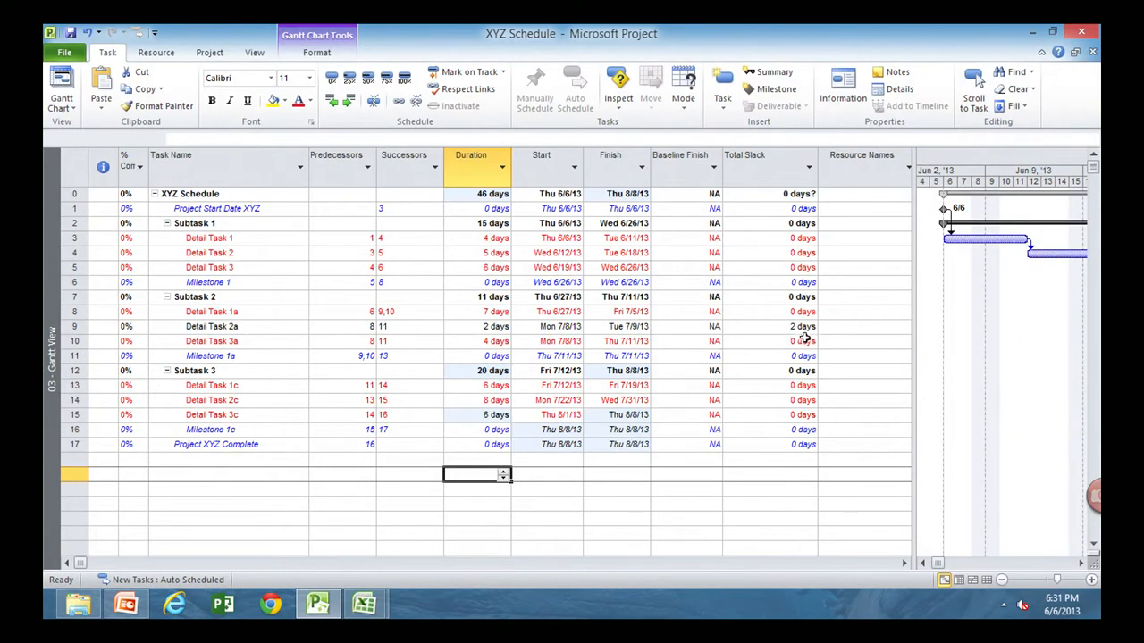
pyautogui.click(861, 154)
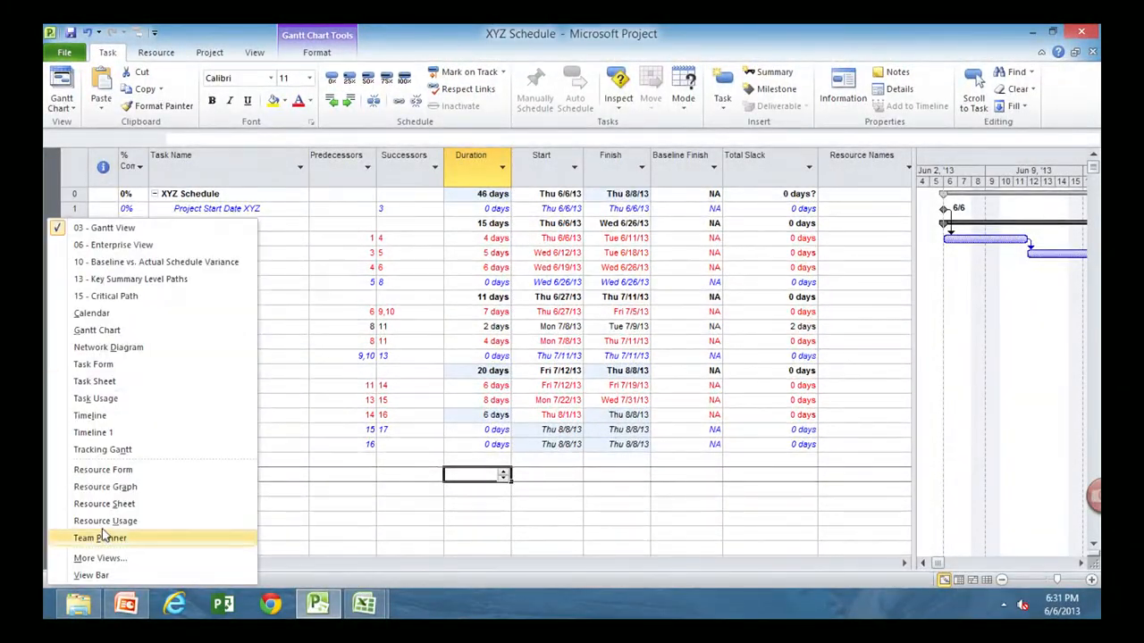
pyautogui.click(104, 504)
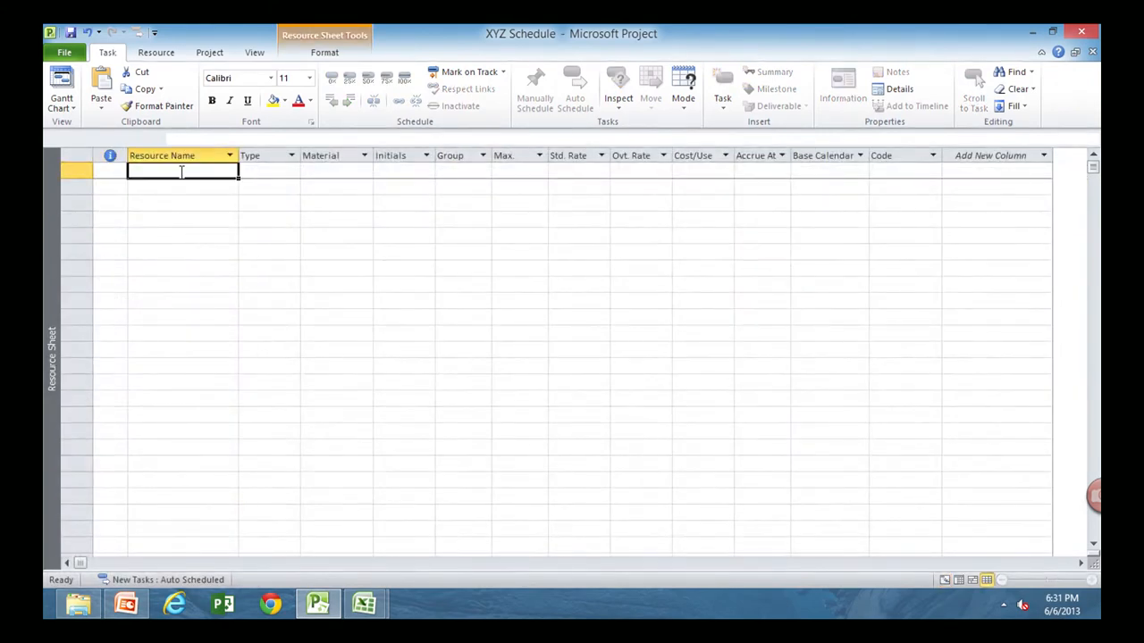
pyautogui.write('Joe')
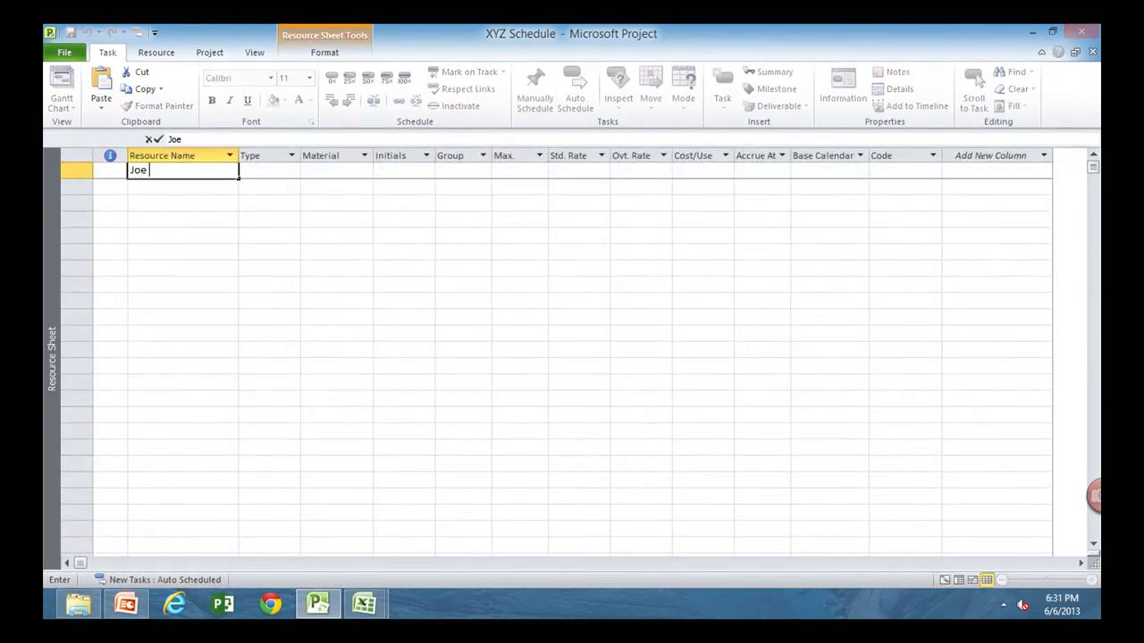
pyautogui.press('Enter')
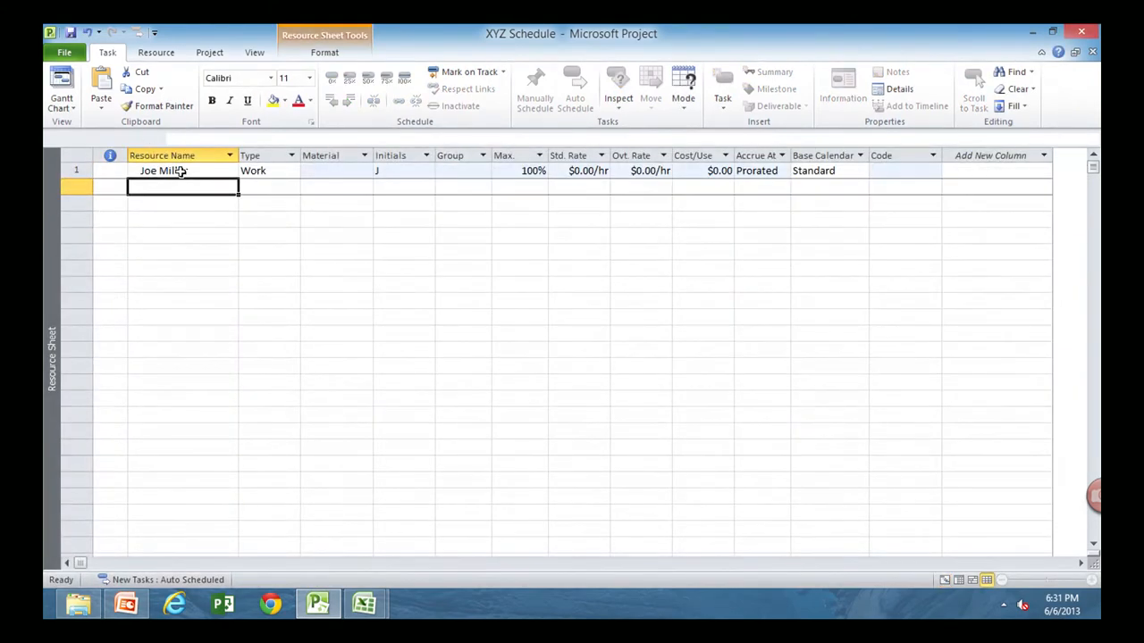
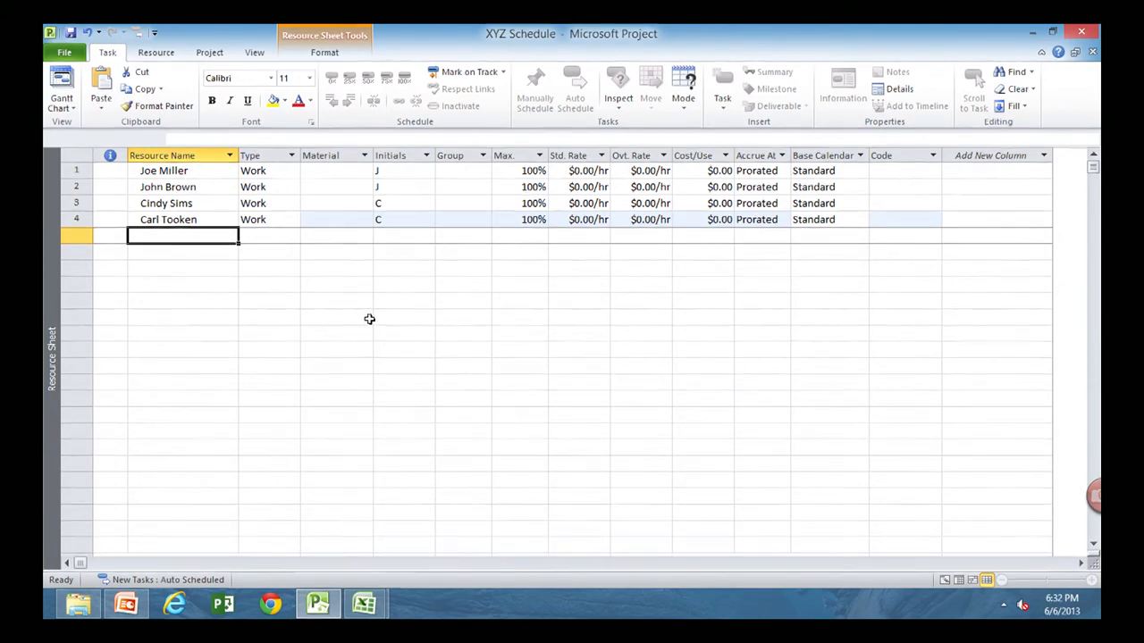
pyautogui.moveTo(175, 242)
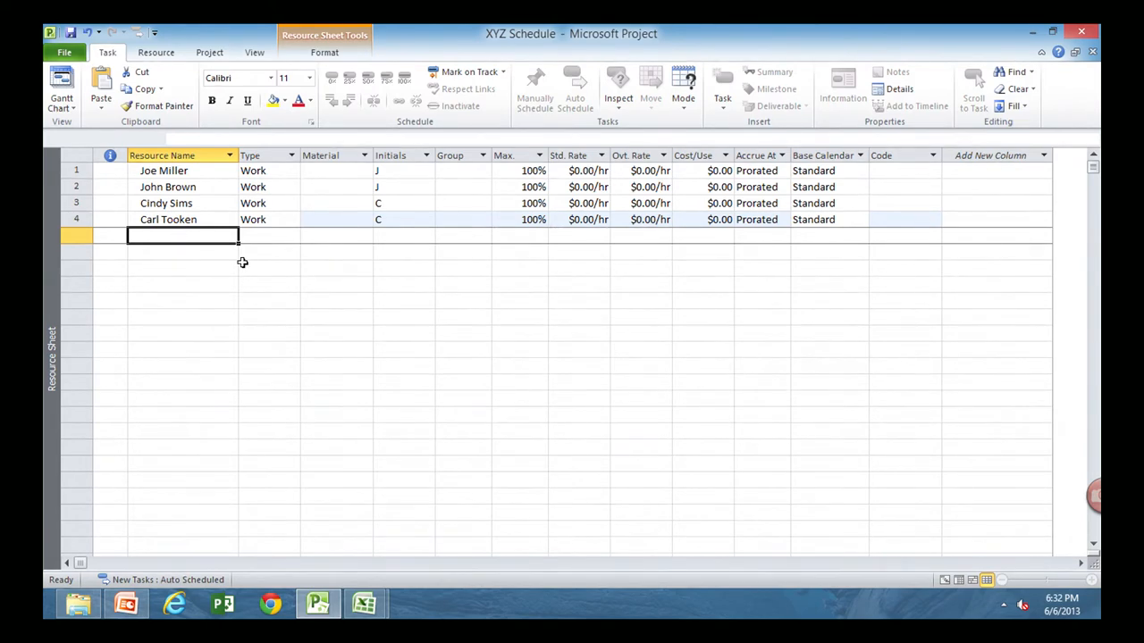
# Add Tractor as a material resource with a $100.00 cost per use.
pyautogui.write('Trac')
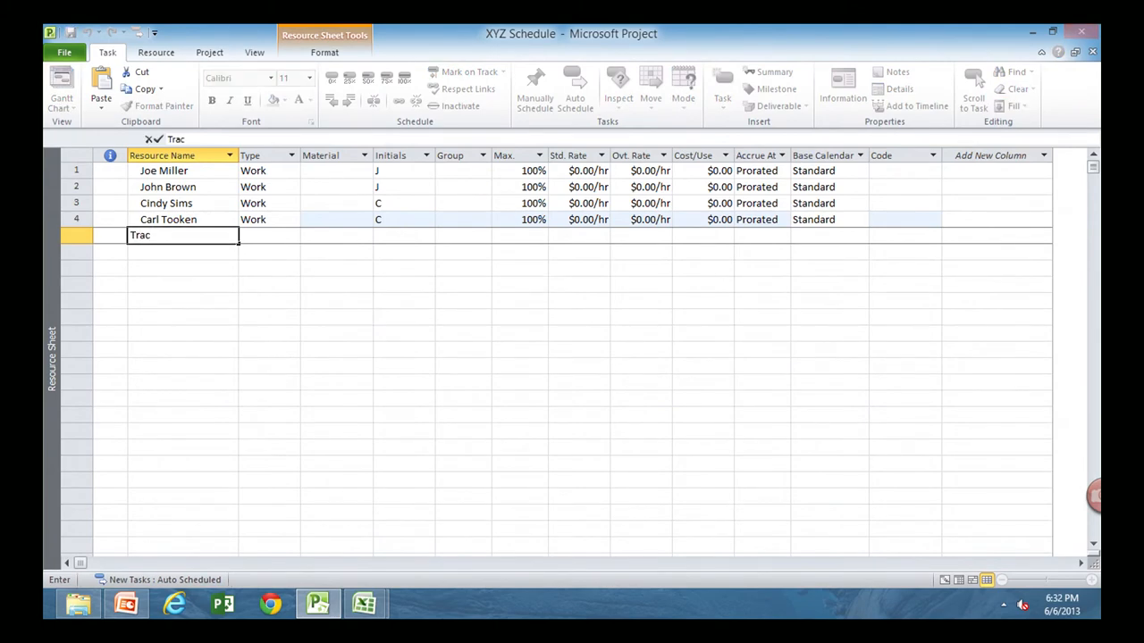
pyautogui.write('tor')
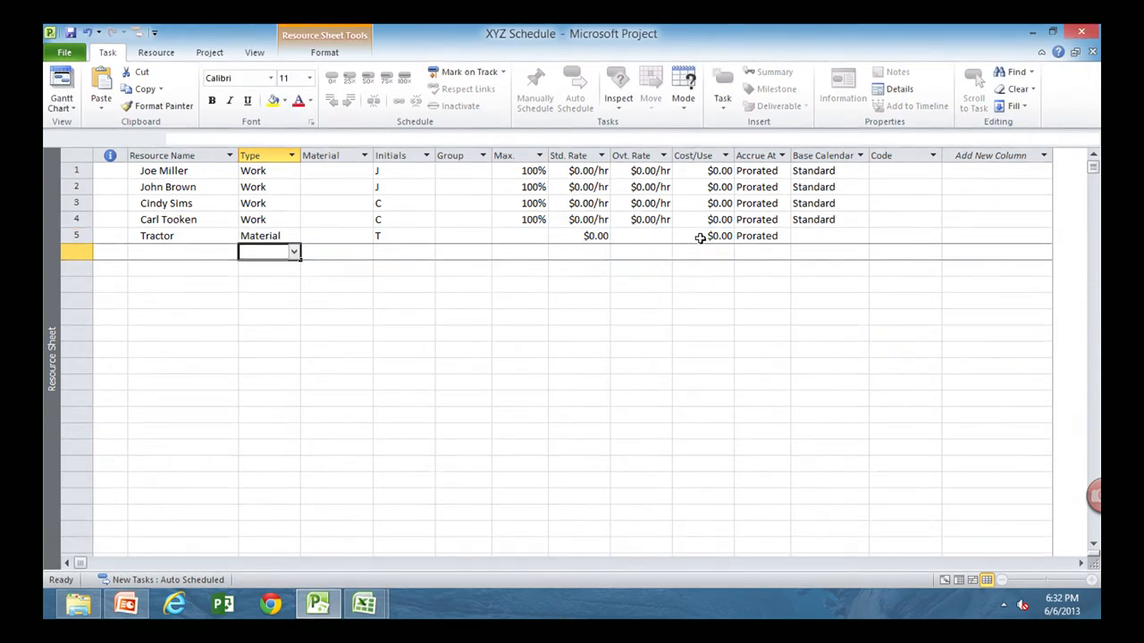
pyautogui.click(701, 236)
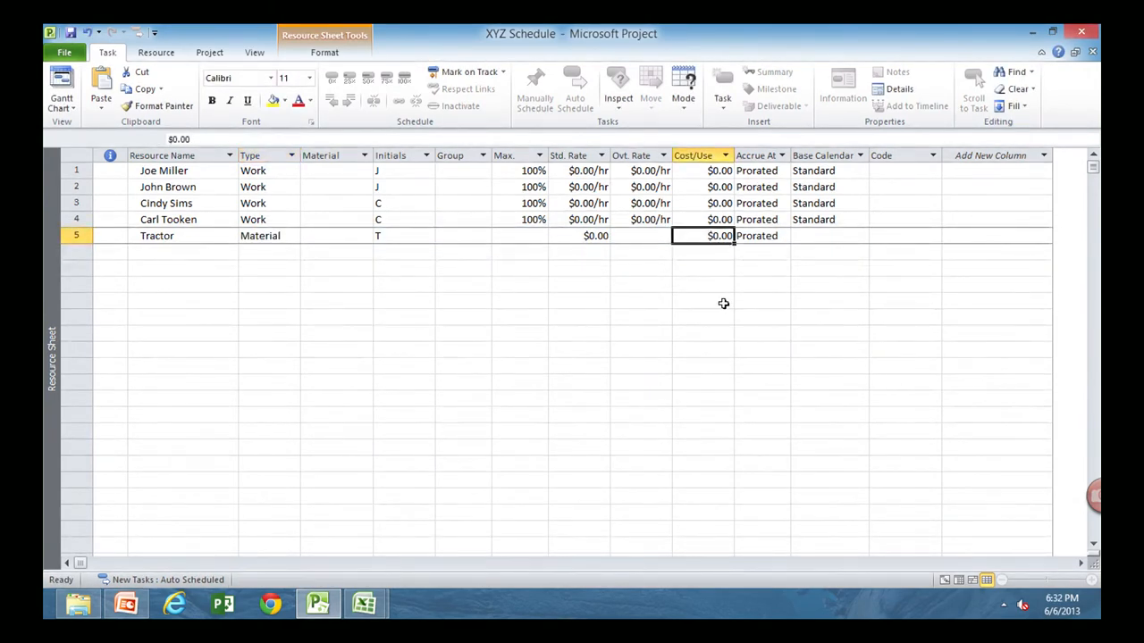
pyautogui.write('1')
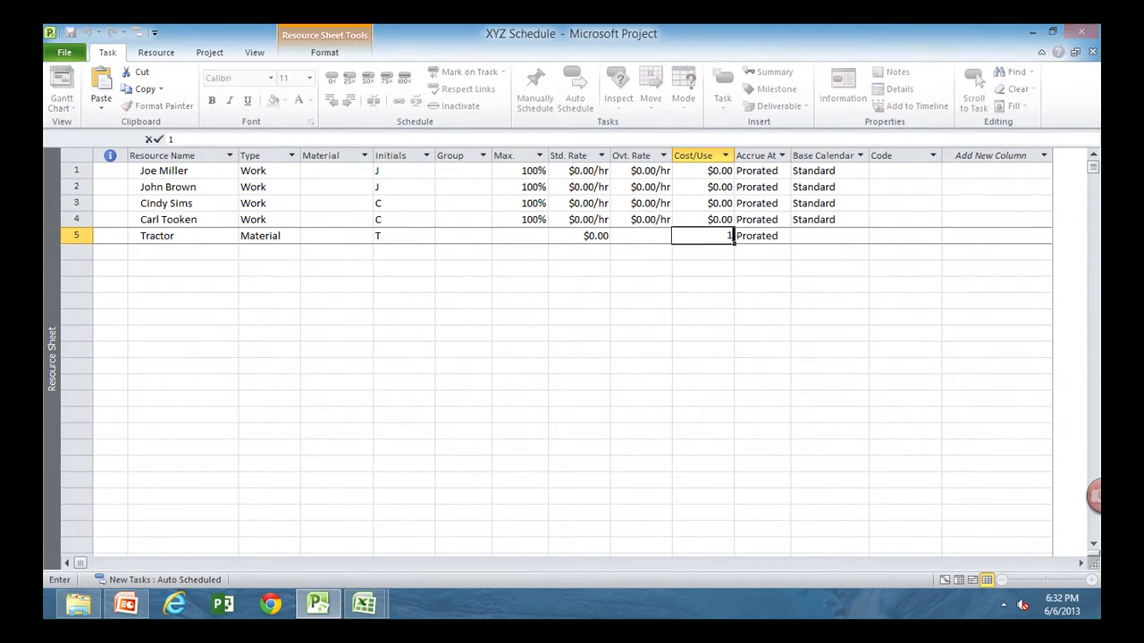
pyautogui.write('00.00')
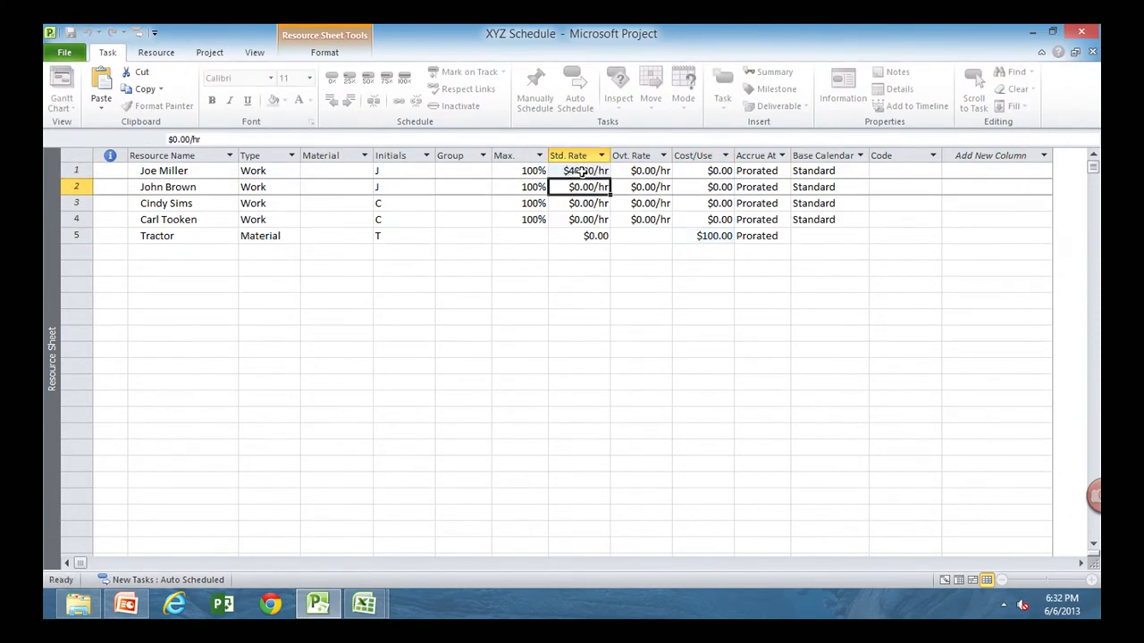
# Finish the Std. Rate entries so Joe $40, John $30, Cindy $20 and Carl $59 per hour.
pyautogui.write('59')
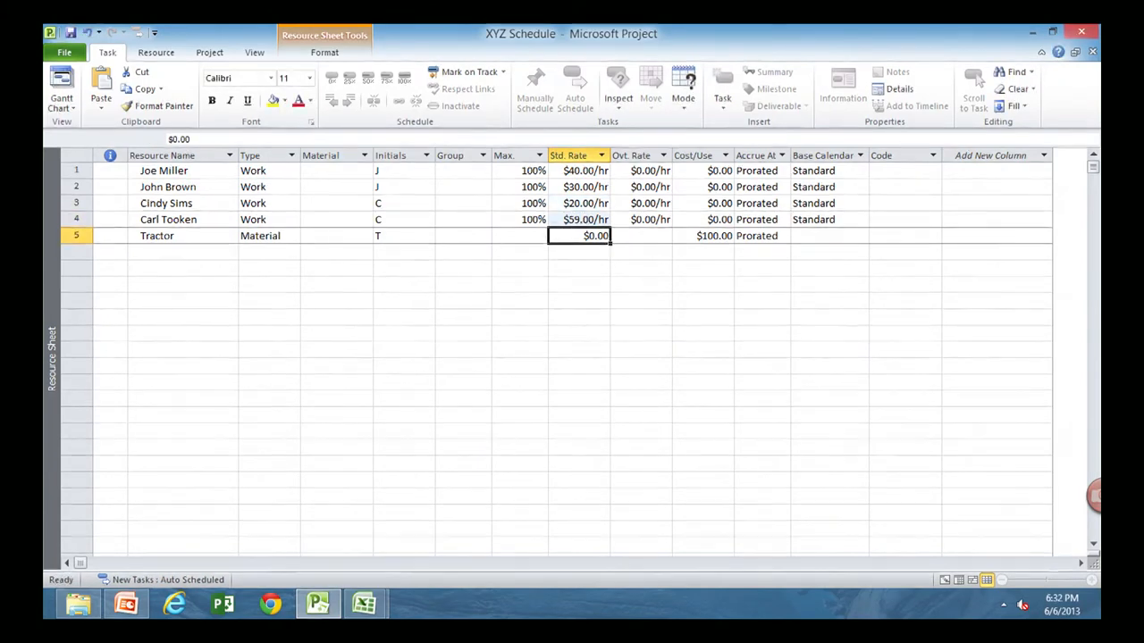
pyautogui.click(579, 300)
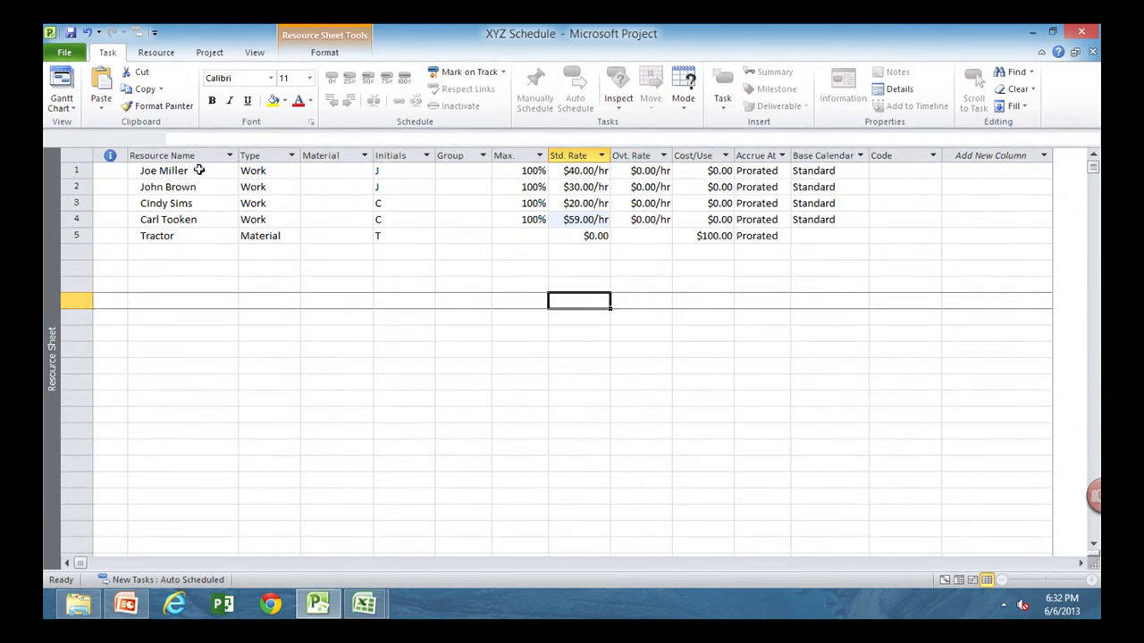
pyautogui.click(179, 170)
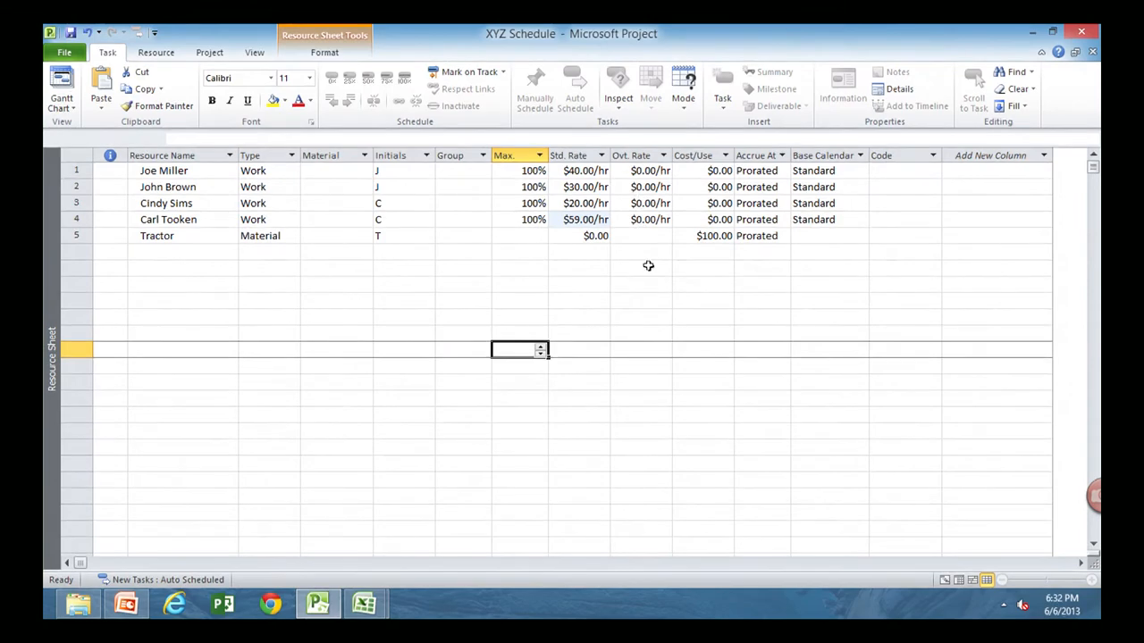
pyautogui.moveTo(52, 304)
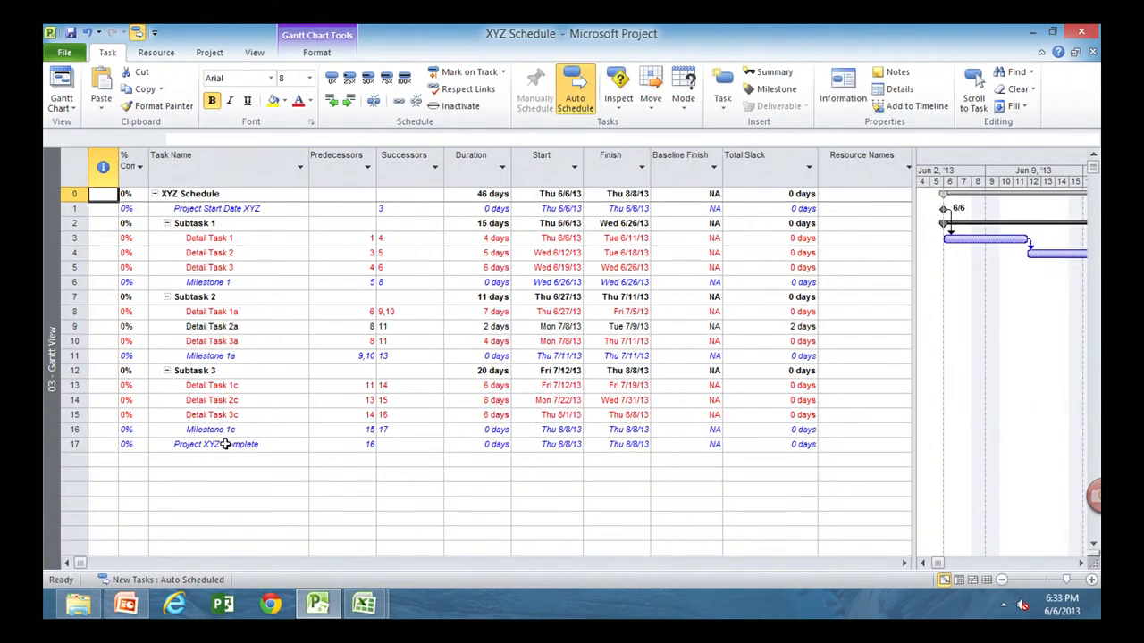
# Select Detail Task 1a in the task table and show the View ribbon options.
pyautogui.click(214, 443)
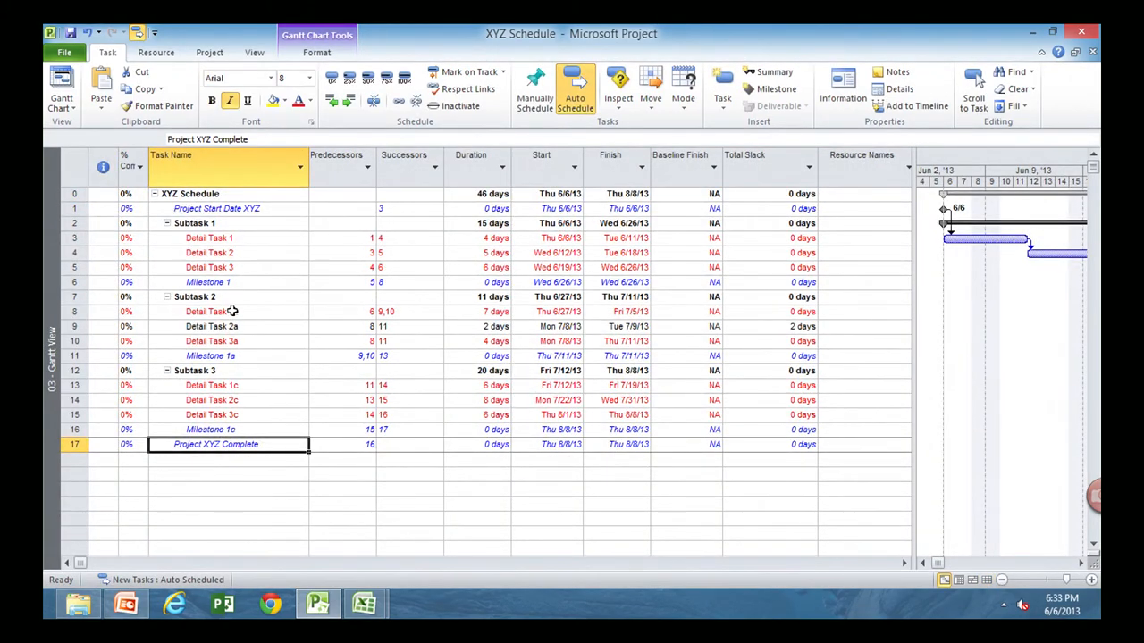
pyautogui.click(211, 311)
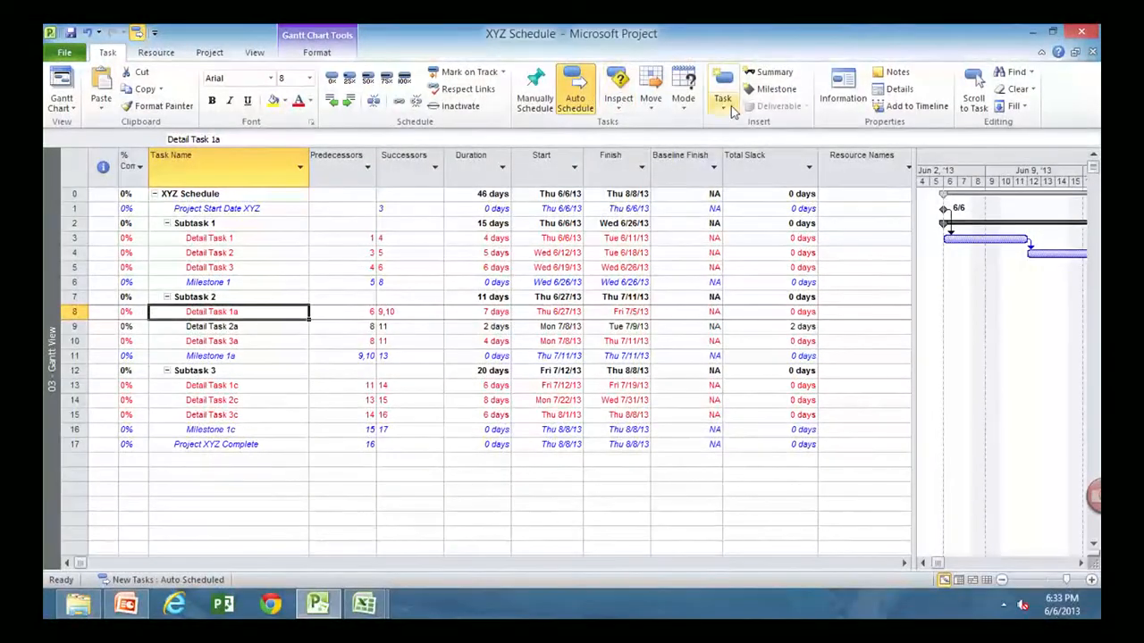
pyautogui.moveTo(842, 90)
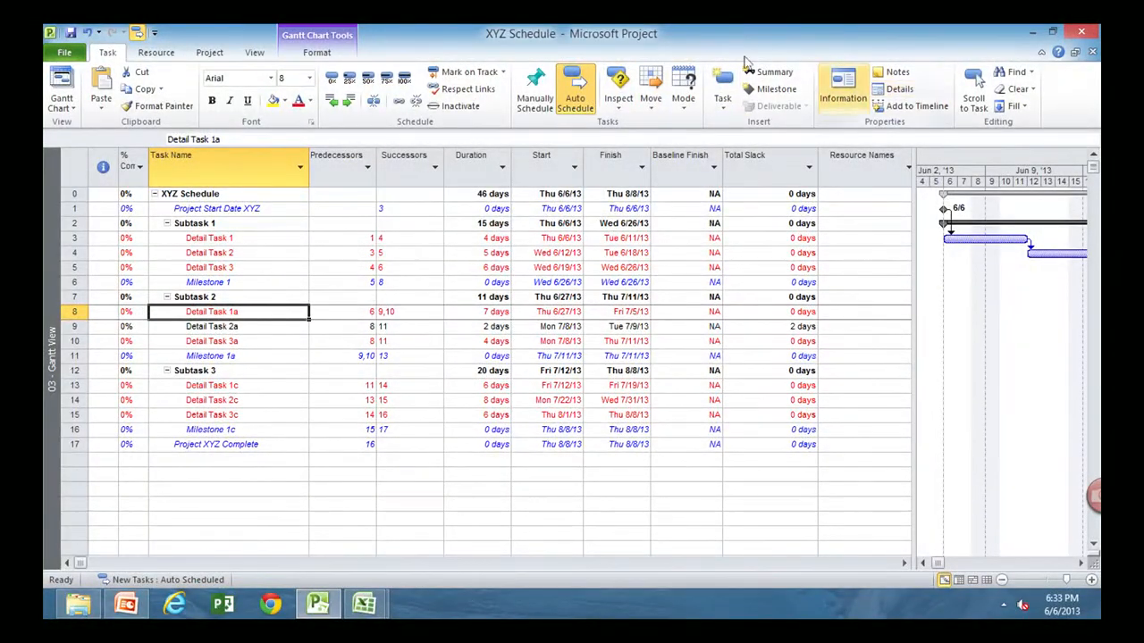
pyautogui.click(254, 52)
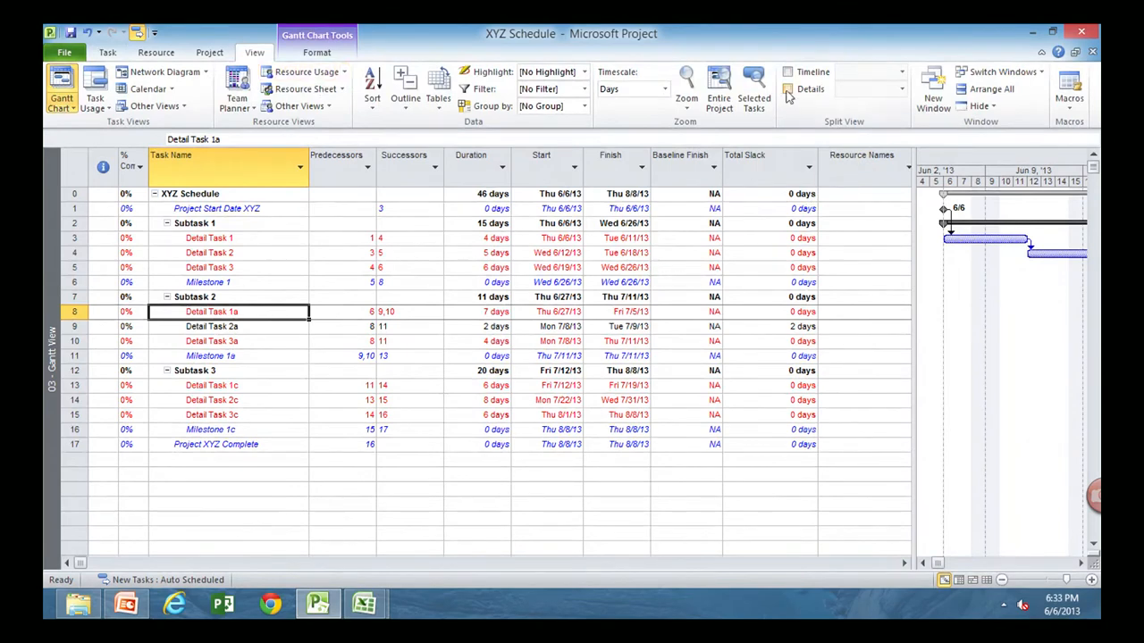
pyautogui.moveTo(790, 90)
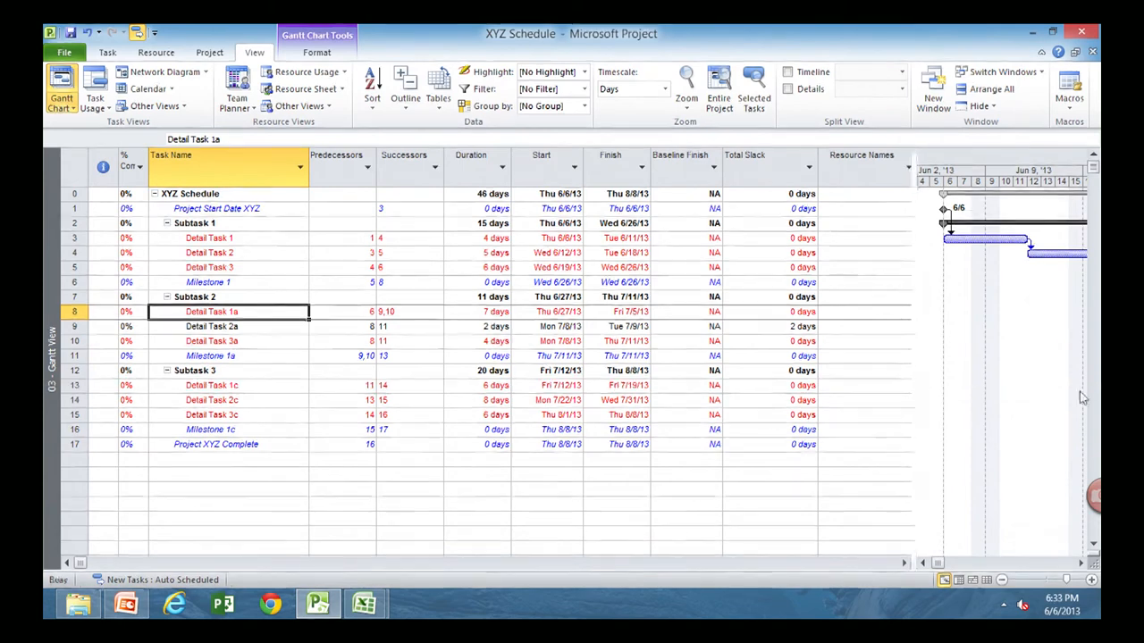
# Enable Details in Split View so a task form shows below the schedule.
pyautogui.click(788, 89)
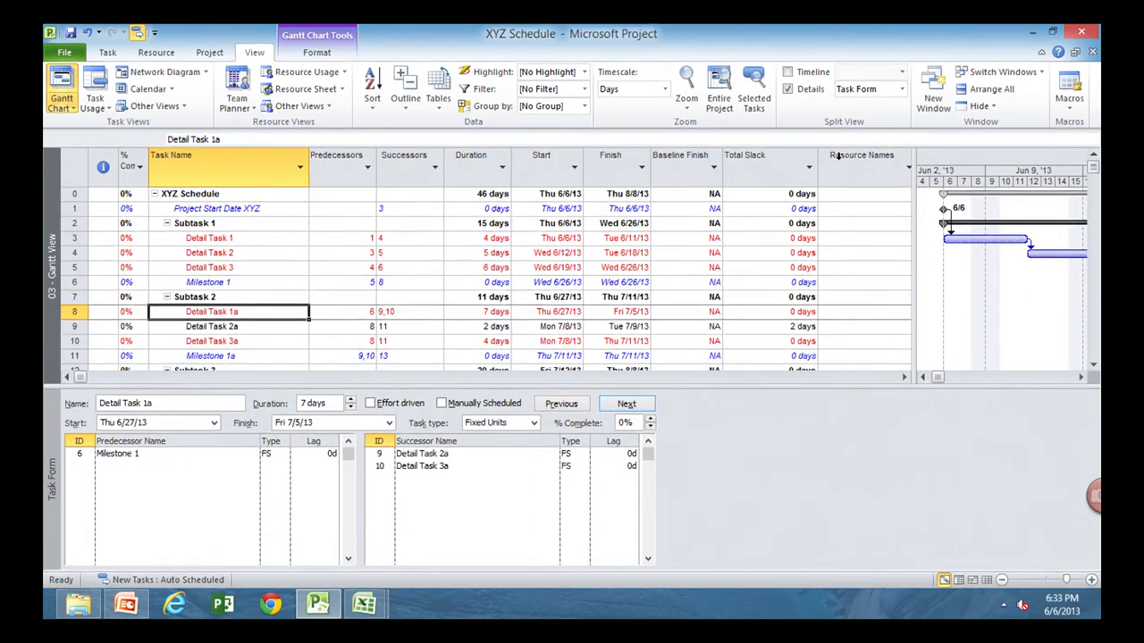
pyautogui.moveTo(1094, 557)
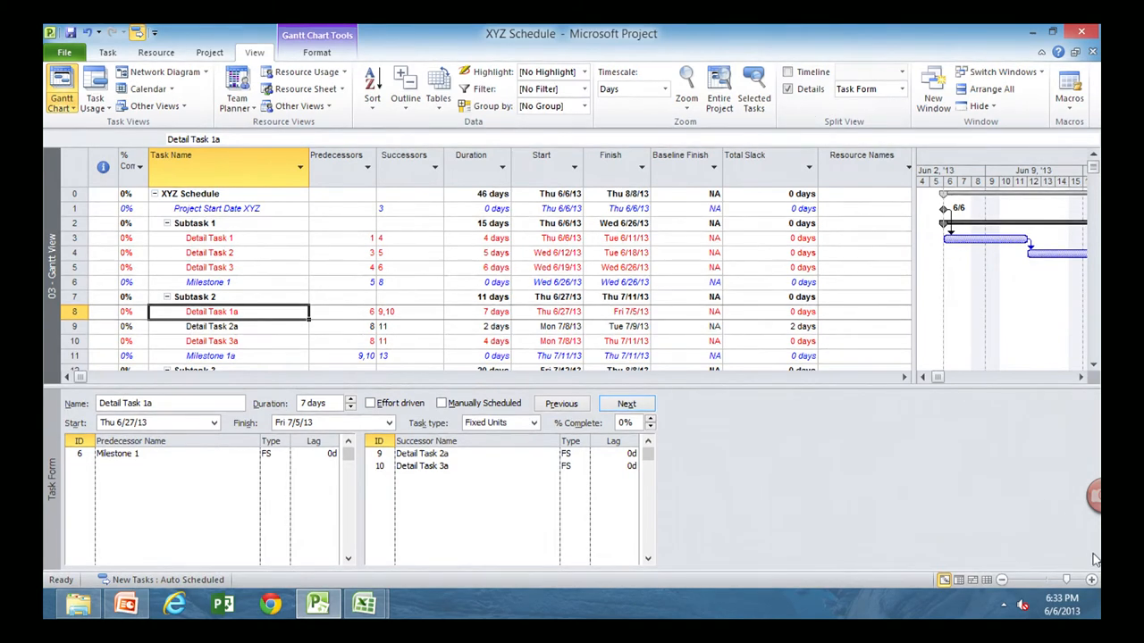
pyautogui.moveTo(816, 115)
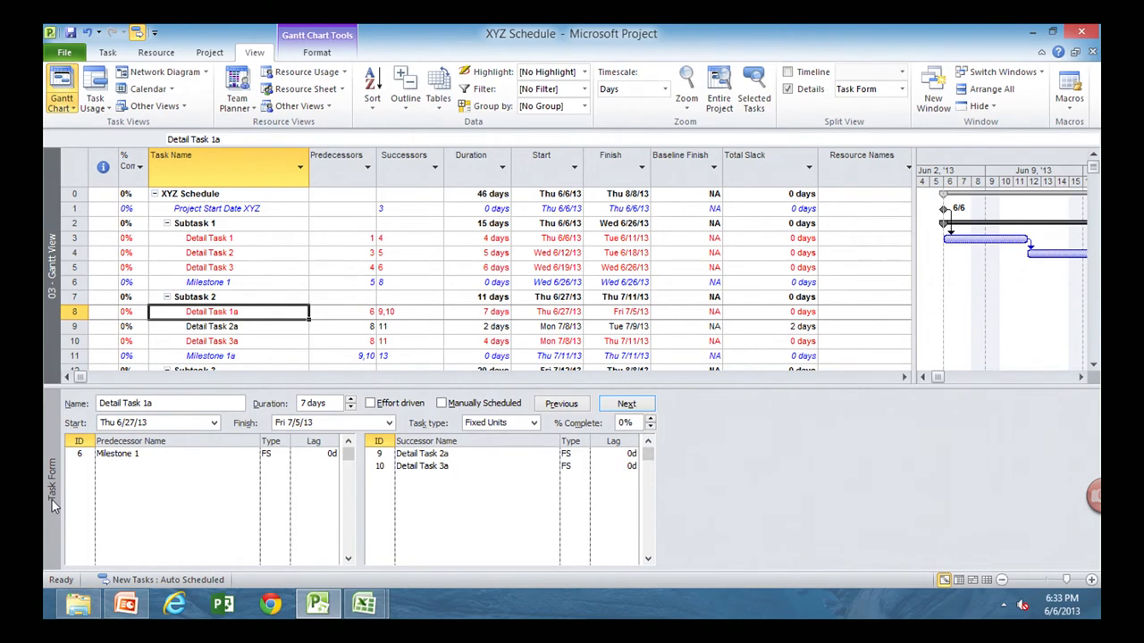
# Choose the Task Details Form from More Views for the lower pane.
pyautogui.click(52, 482)
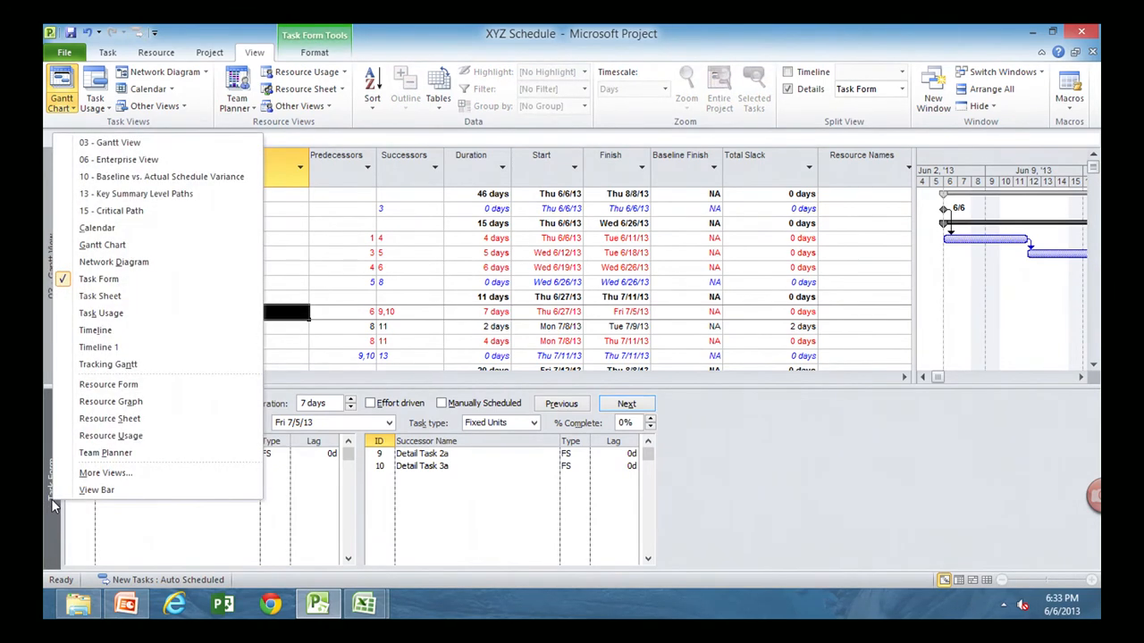
pyautogui.moveTo(98, 279)
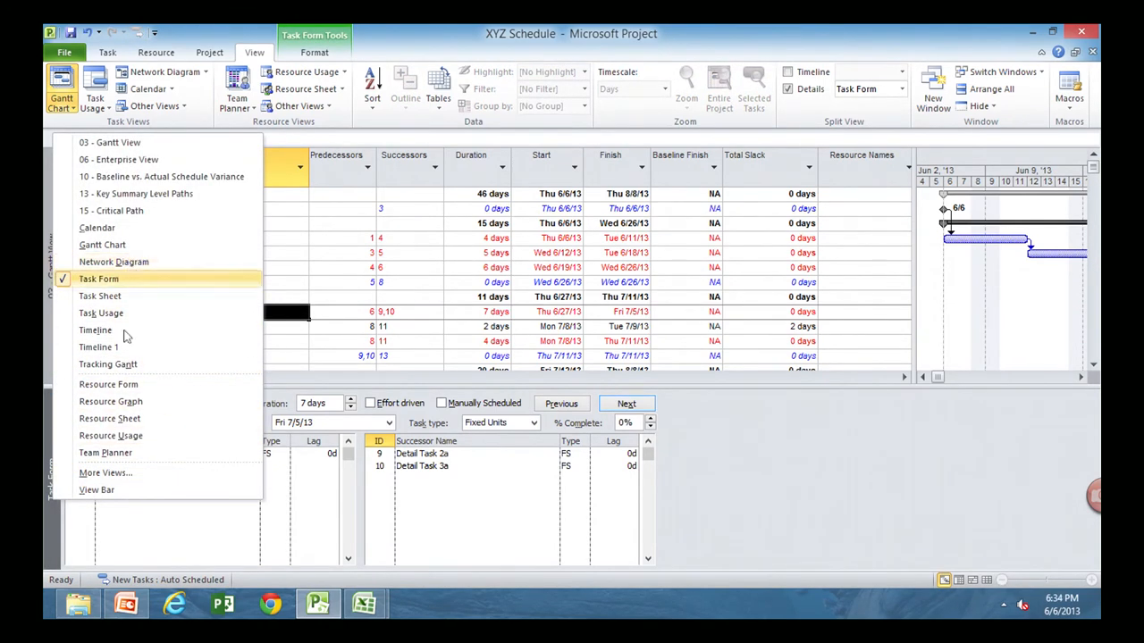
pyautogui.moveTo(106, 472)
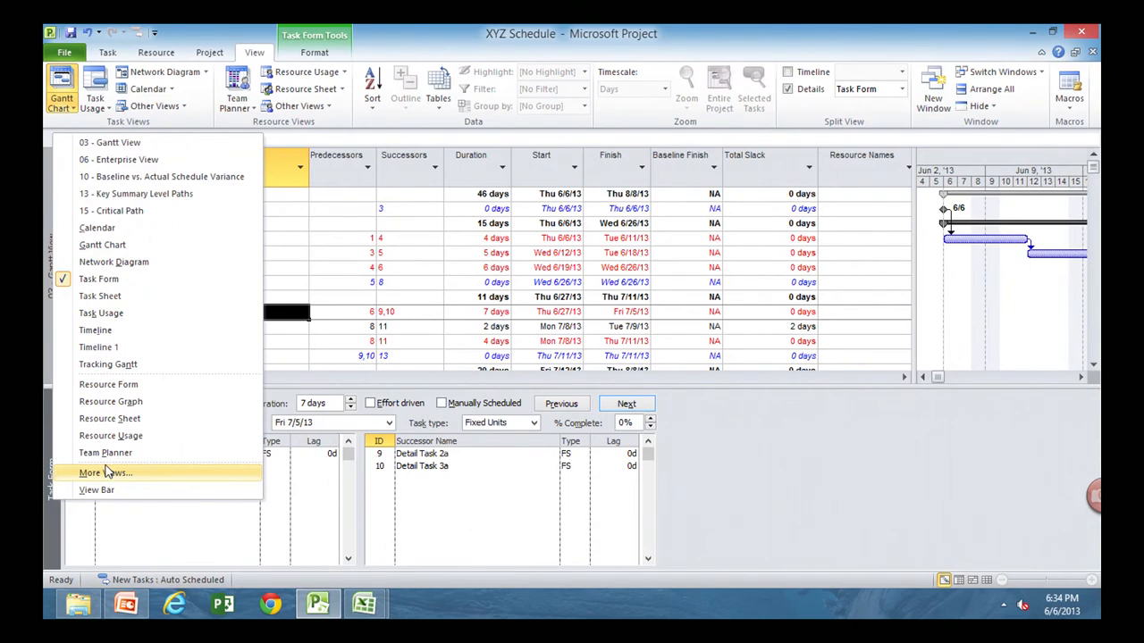
pyautogui.click(104, 472)
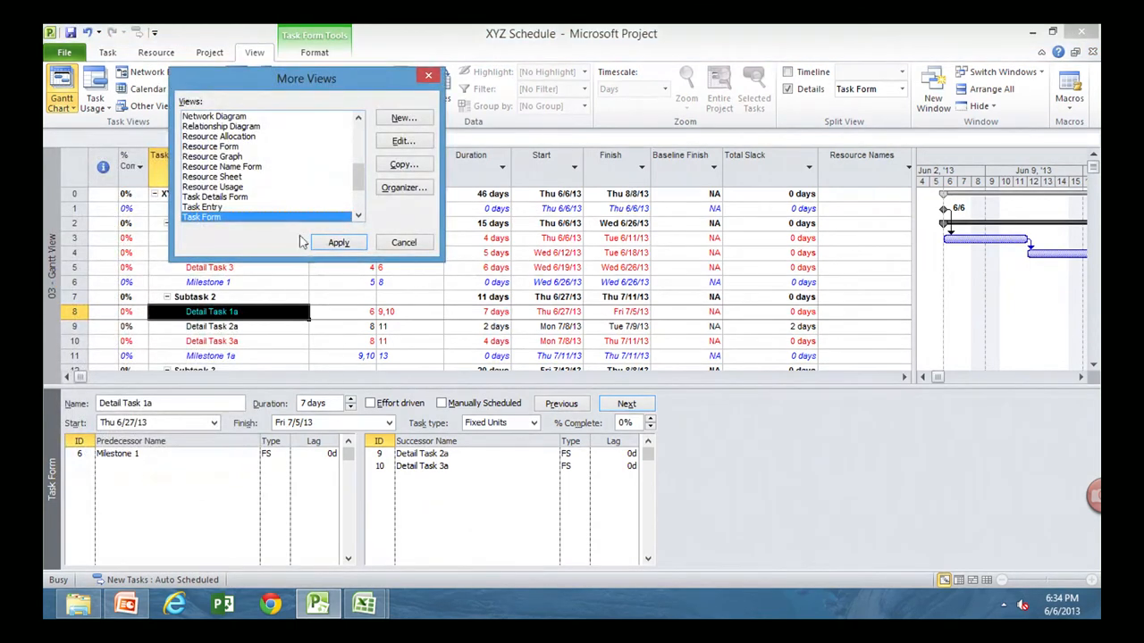
pyautogui.click(214, 197)
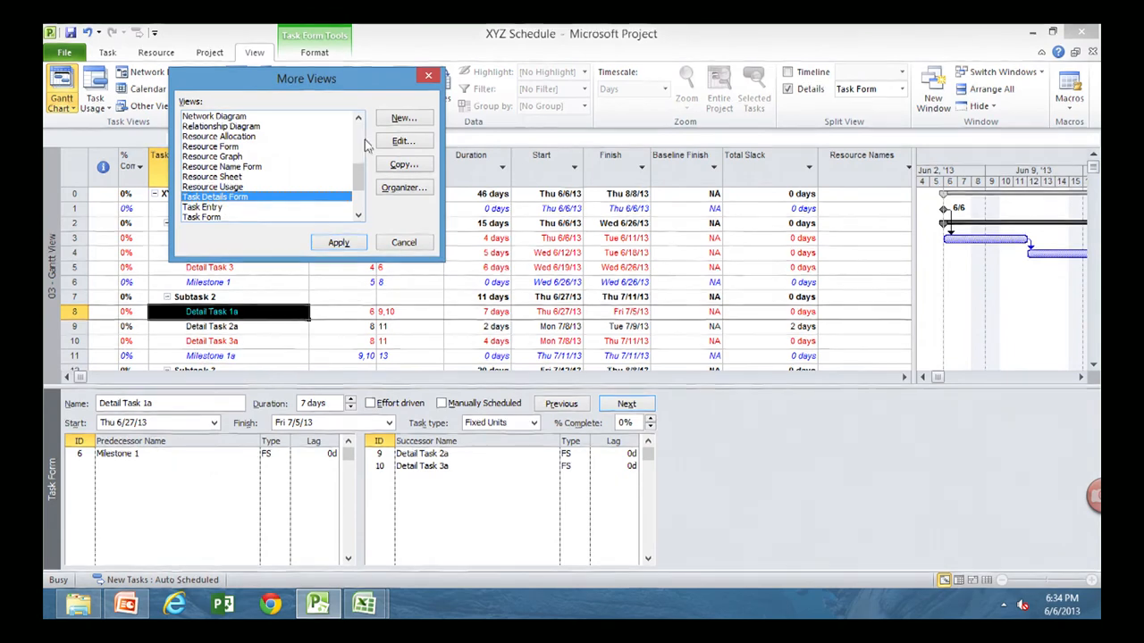
# Edit the Task Details Form definition to Show in menu and confirm.
pyautogui.click(404, 139)
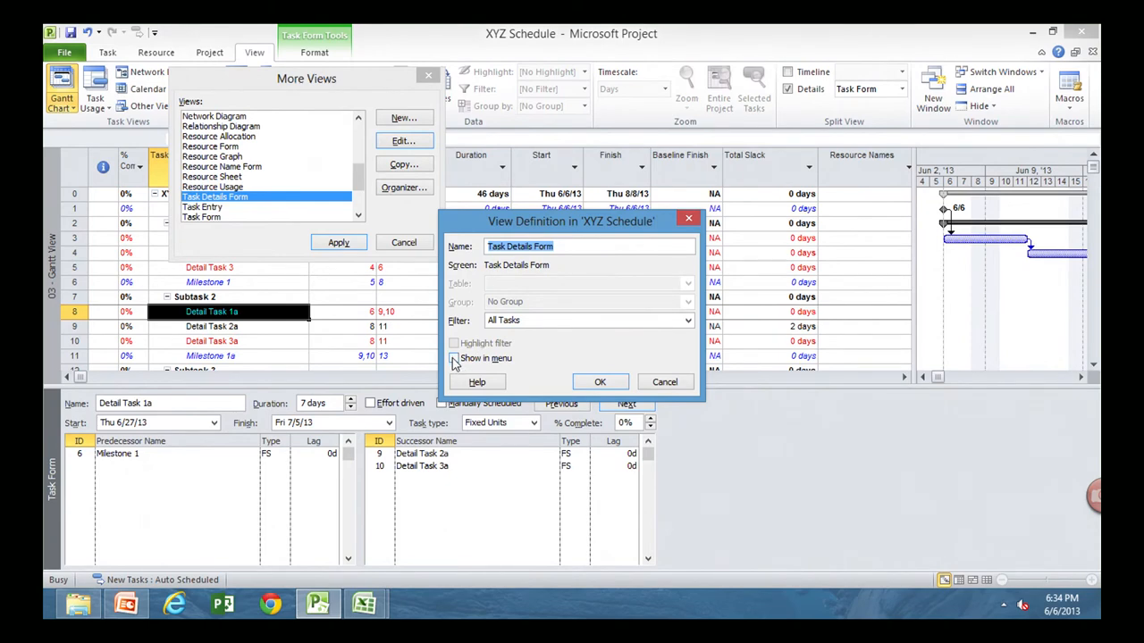
pyautogui.click(454, 357)
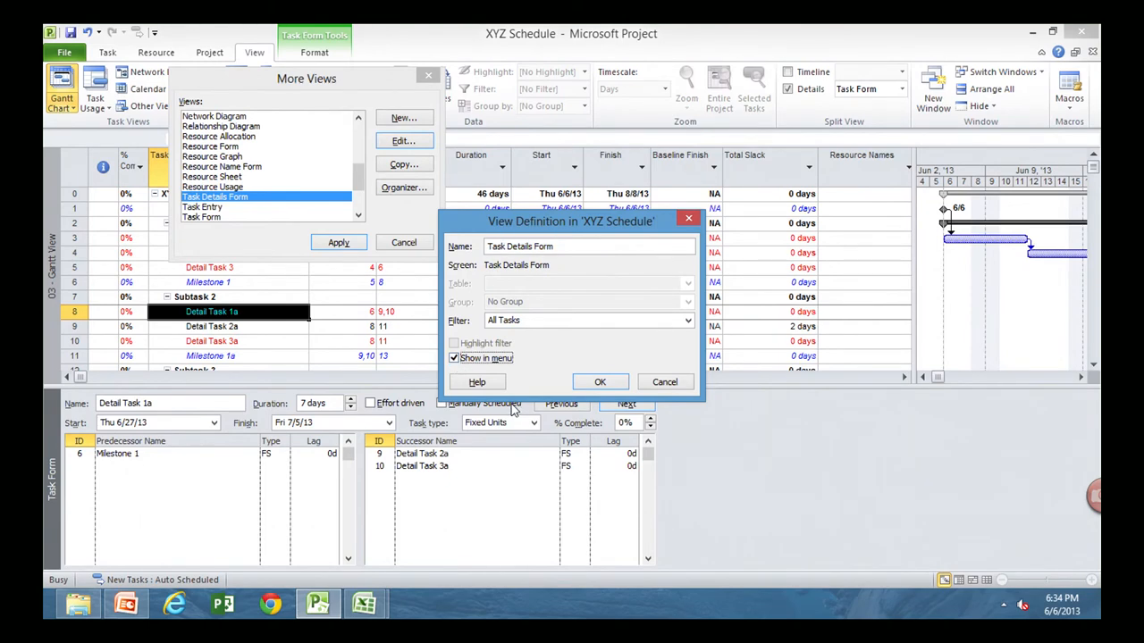
pyautogui.click(601, 382)
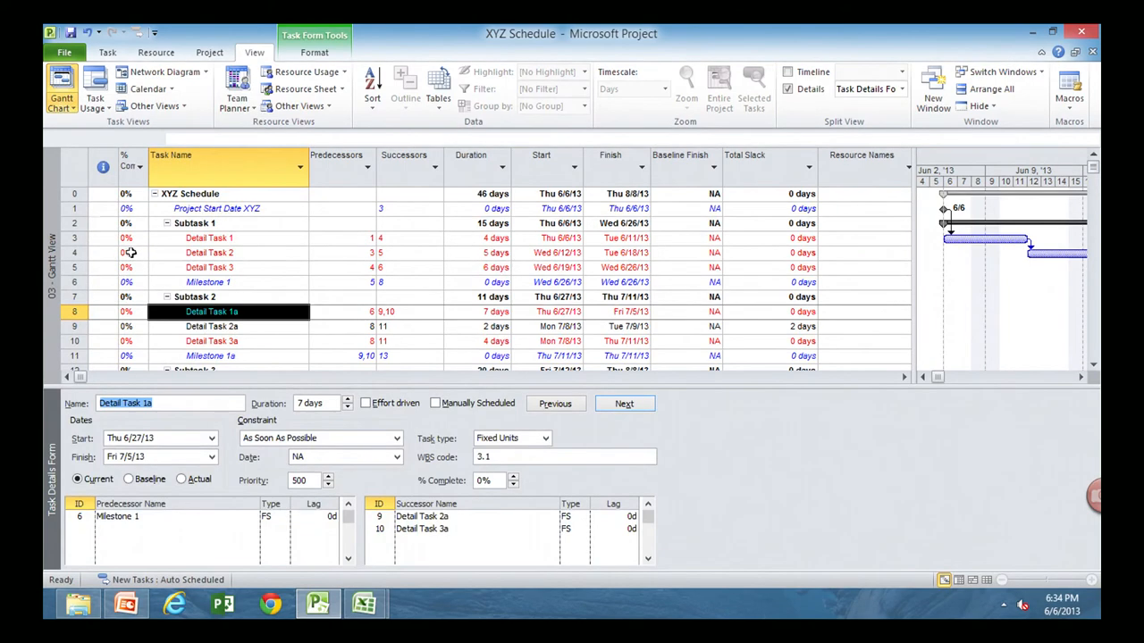
pyautogui.moveTo(697, 290)
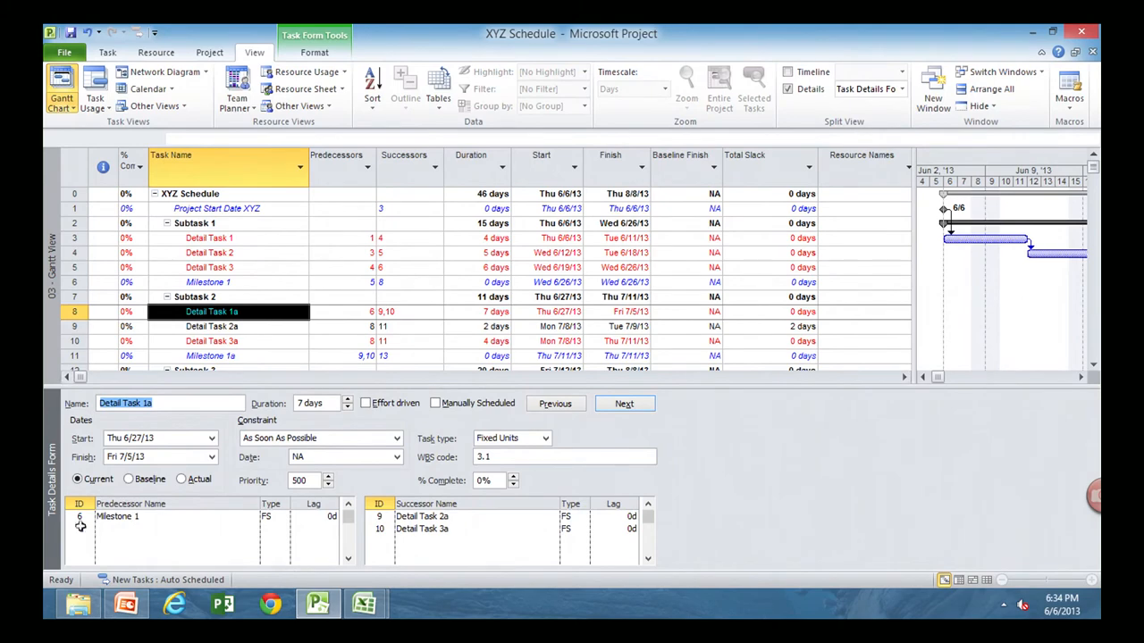
pyautogui.moveTo(196, 519)
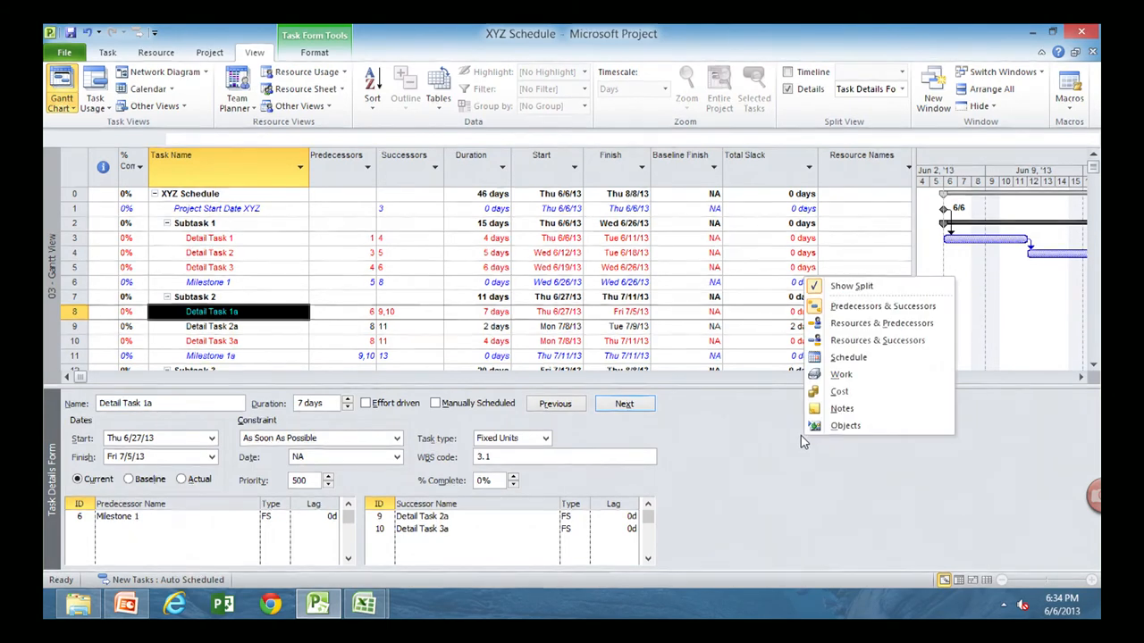
pyautogui.moveTo(883, 324)
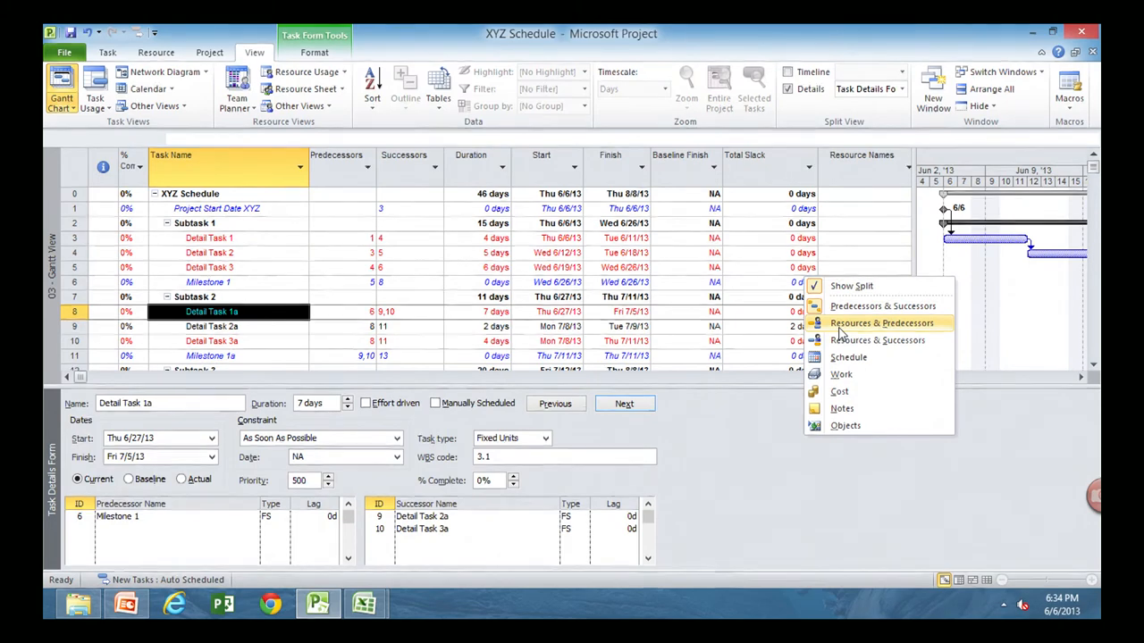
# Show Resources & Predecessors in the form and select Detail Task 1's resource cell.
pyautogui.click(883, 322)
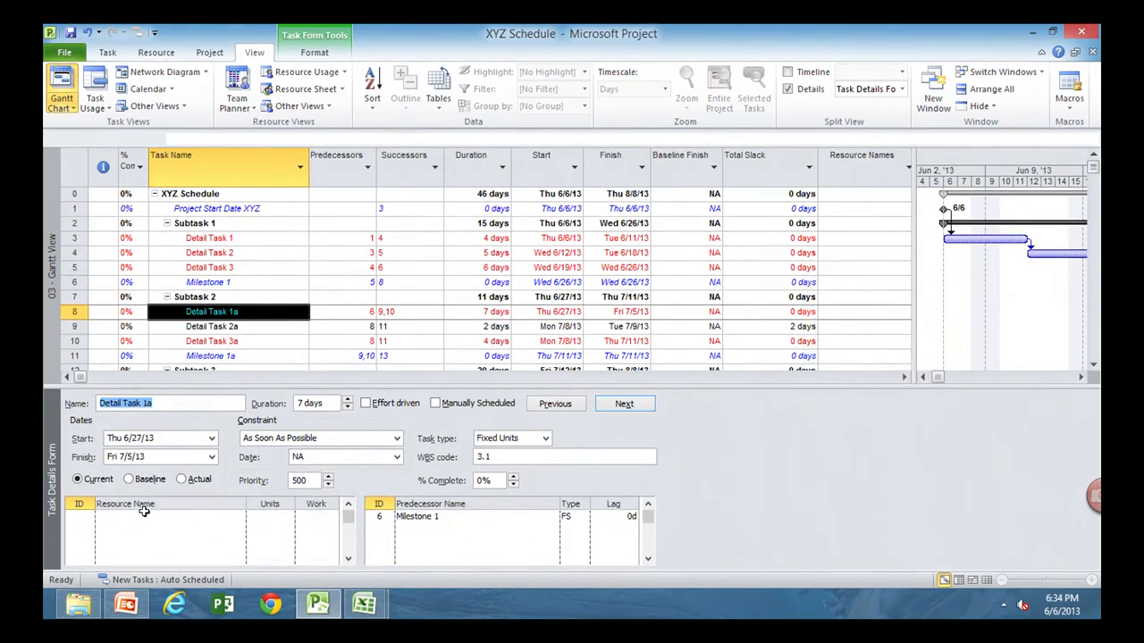
pyautogui.click(160, 517)
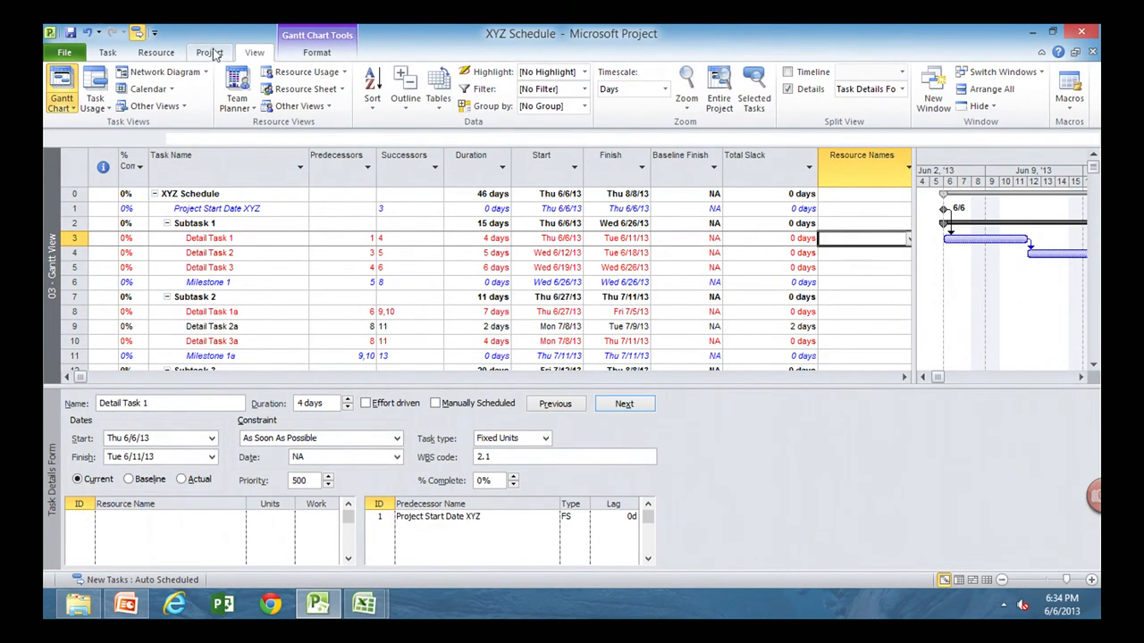
# Review the Assign Resources list on the Resource ribbon, then start a resource entry for Detail Task 1.
pyautogui.click(155, 52)
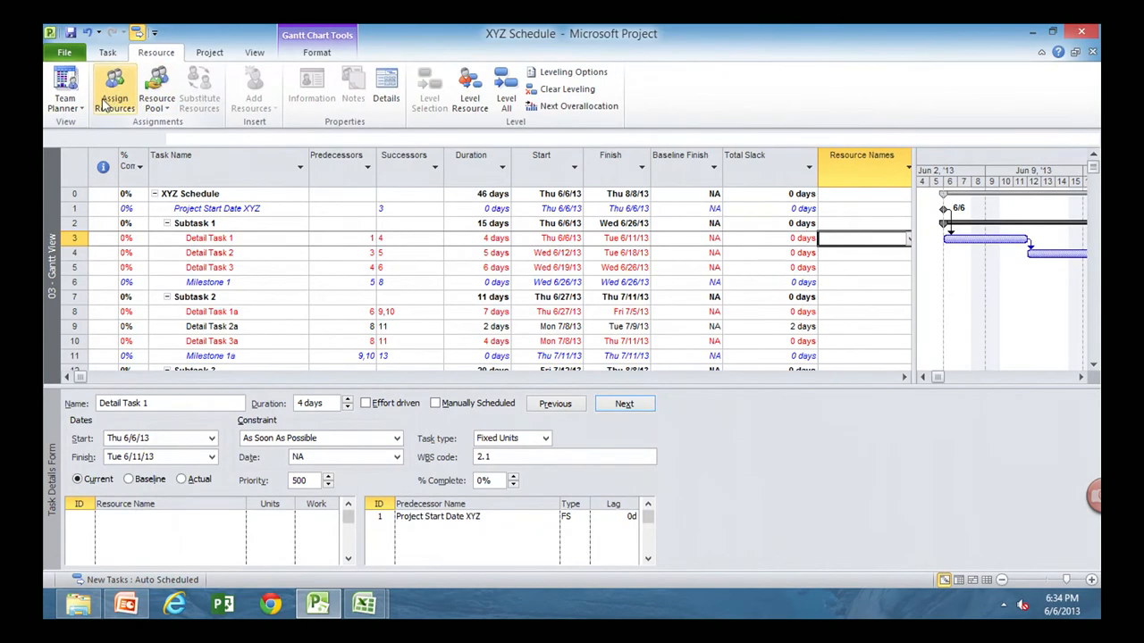
pyautogui.click(115, 89)
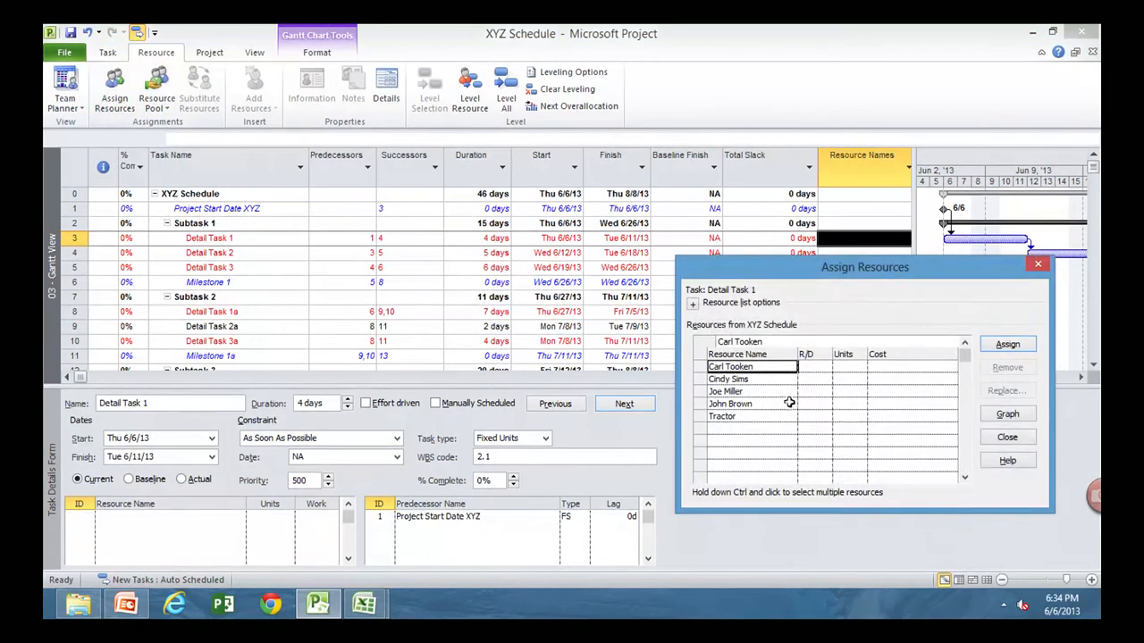
pyautogui.moveTo(765, 418)
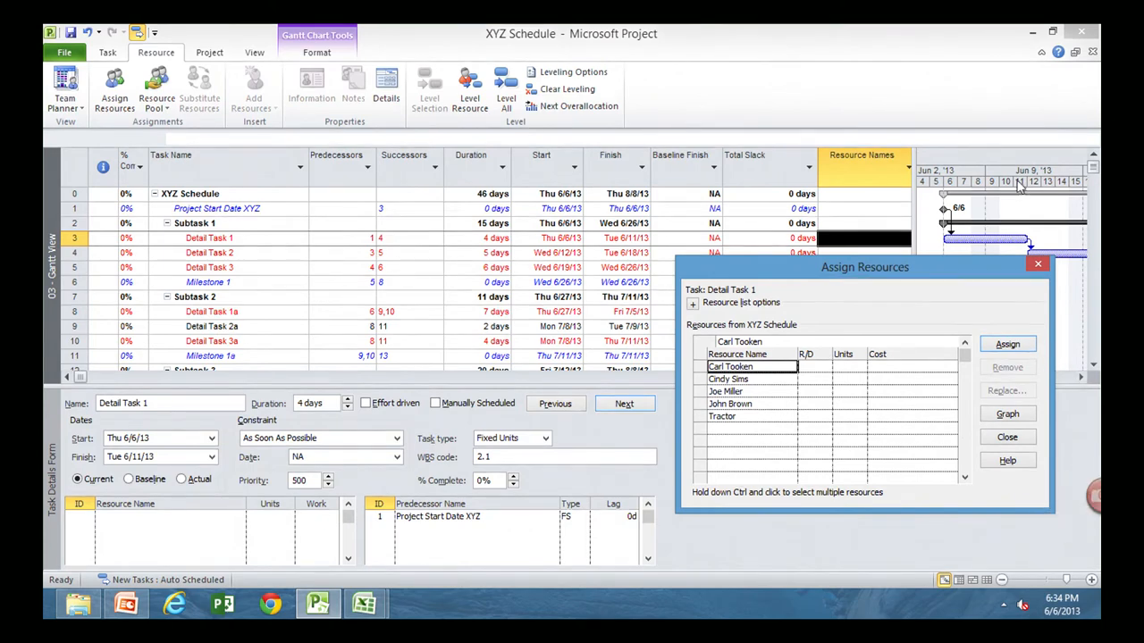
pyautogui.click(1008, 436)
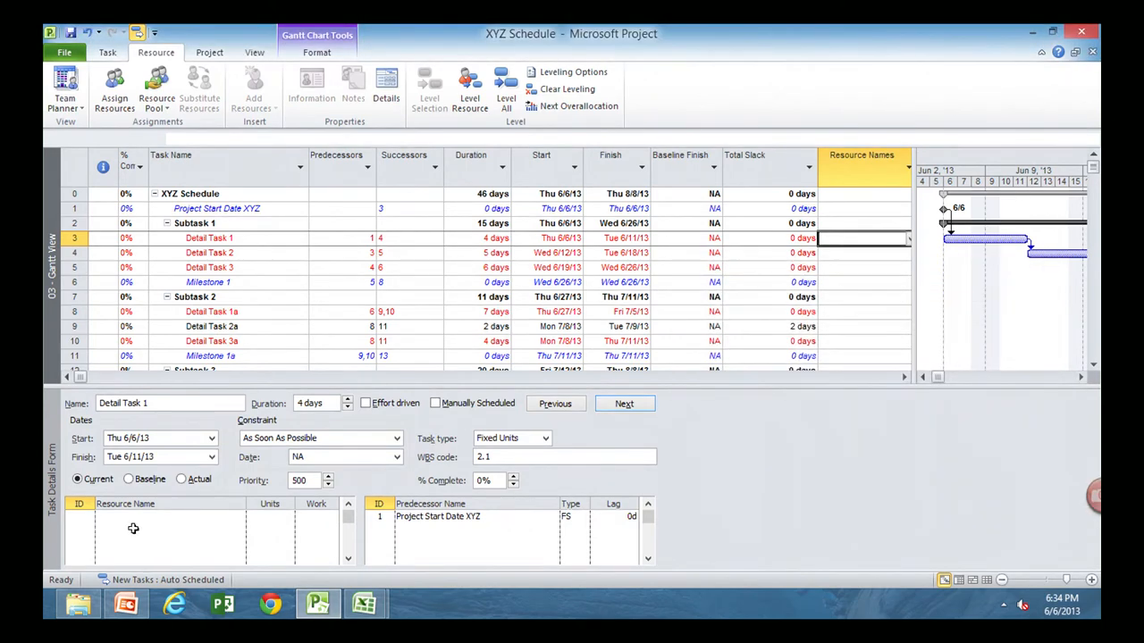
pyautogui.click(134, 516)
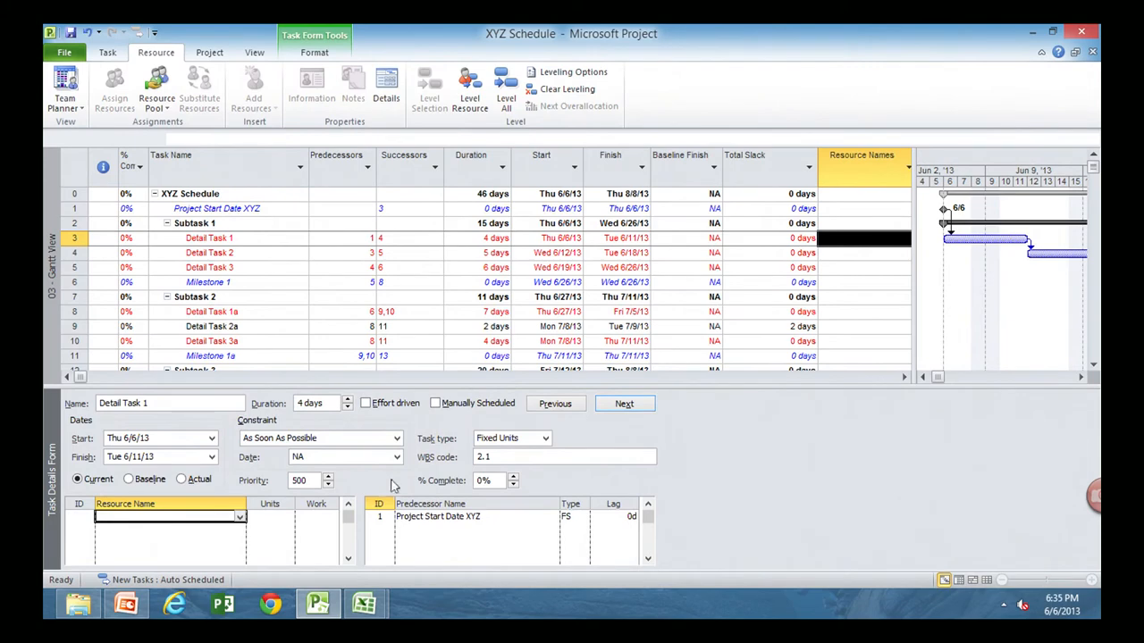
pyautogui.moveTo(438, 519)
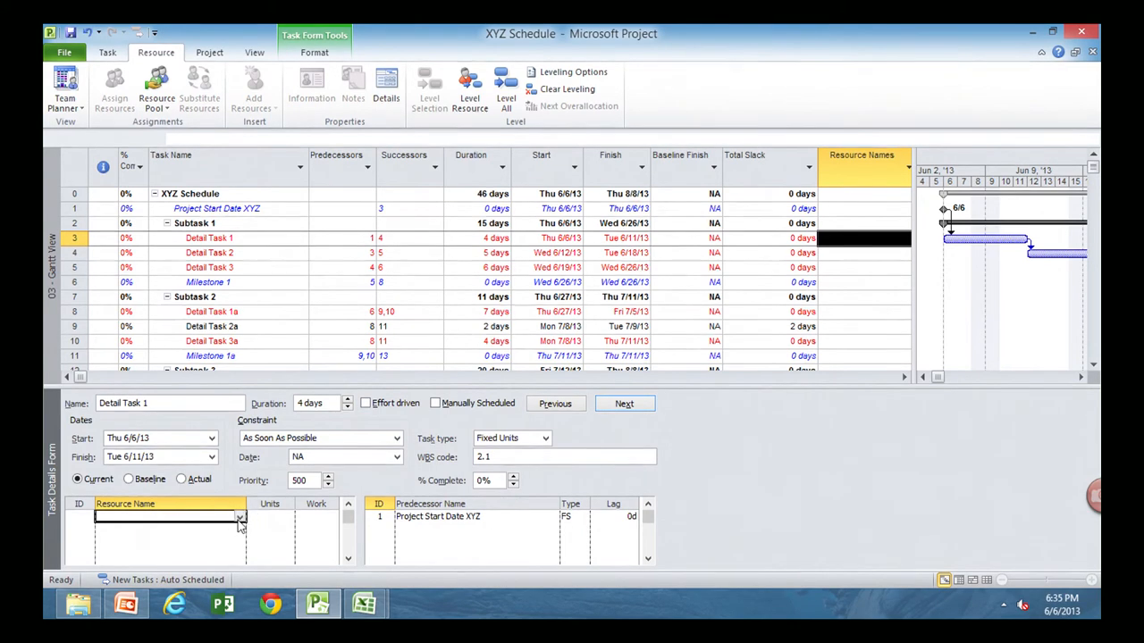
pyautogui.click(240, 516)
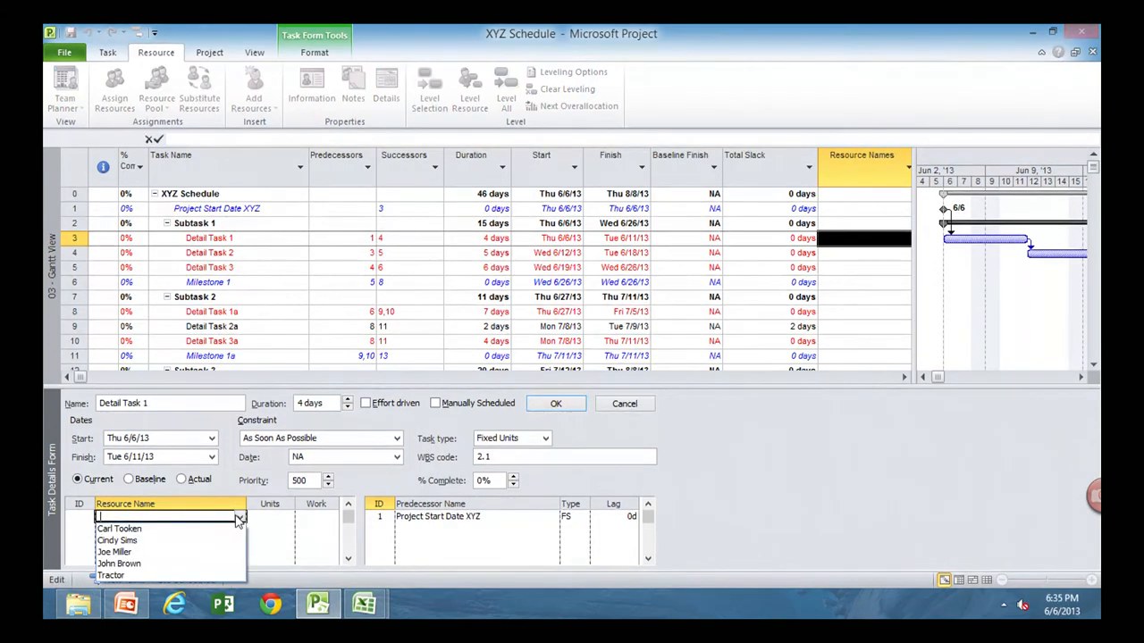
pyautogui.moveTo(118, 529)
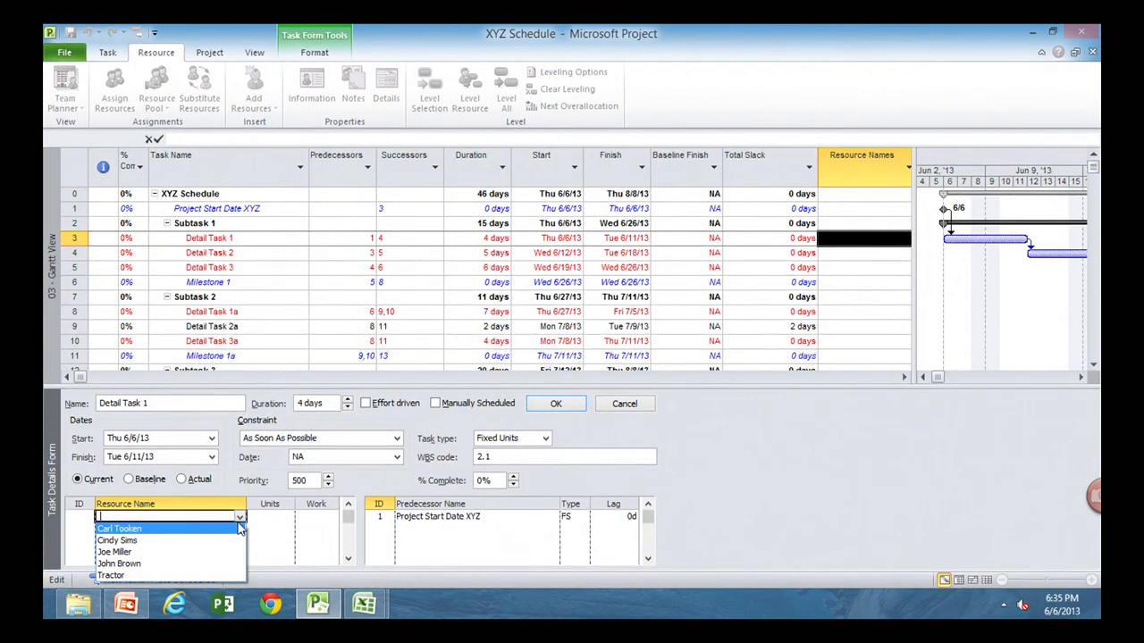
pyautogui.click(118, 540)
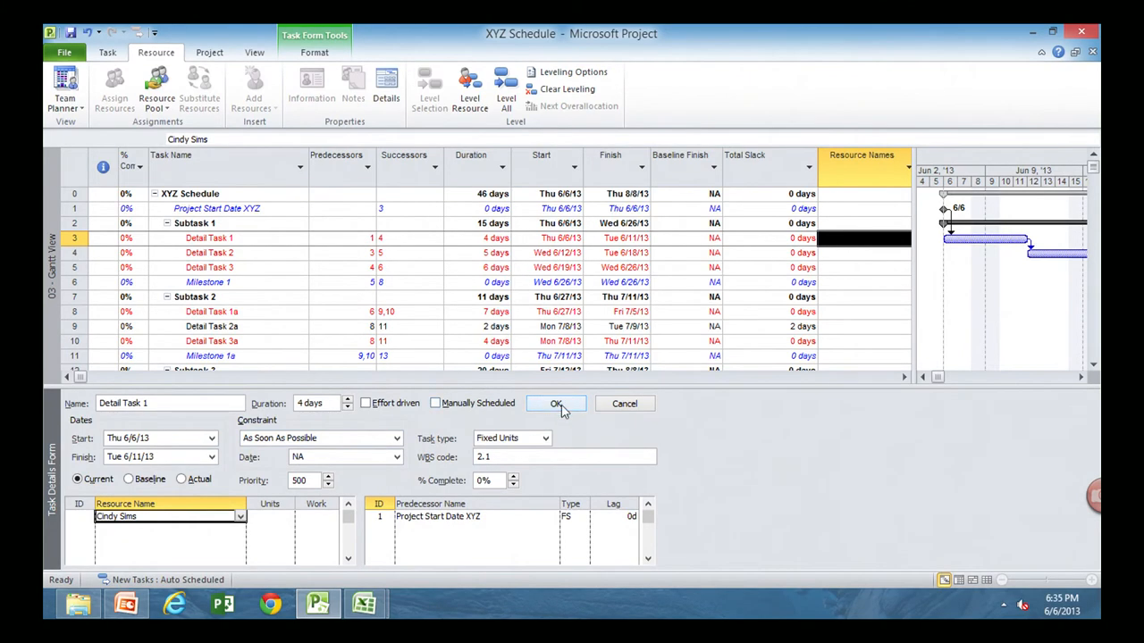
pyautogui.click(556, 404)
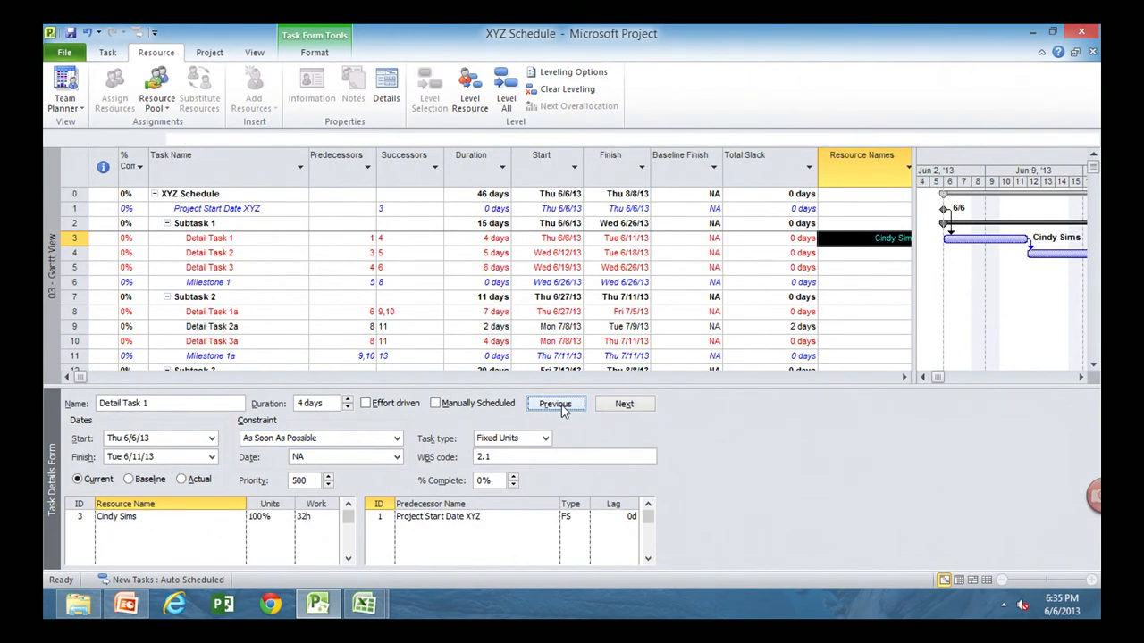
pyautogui.click(259, 516)
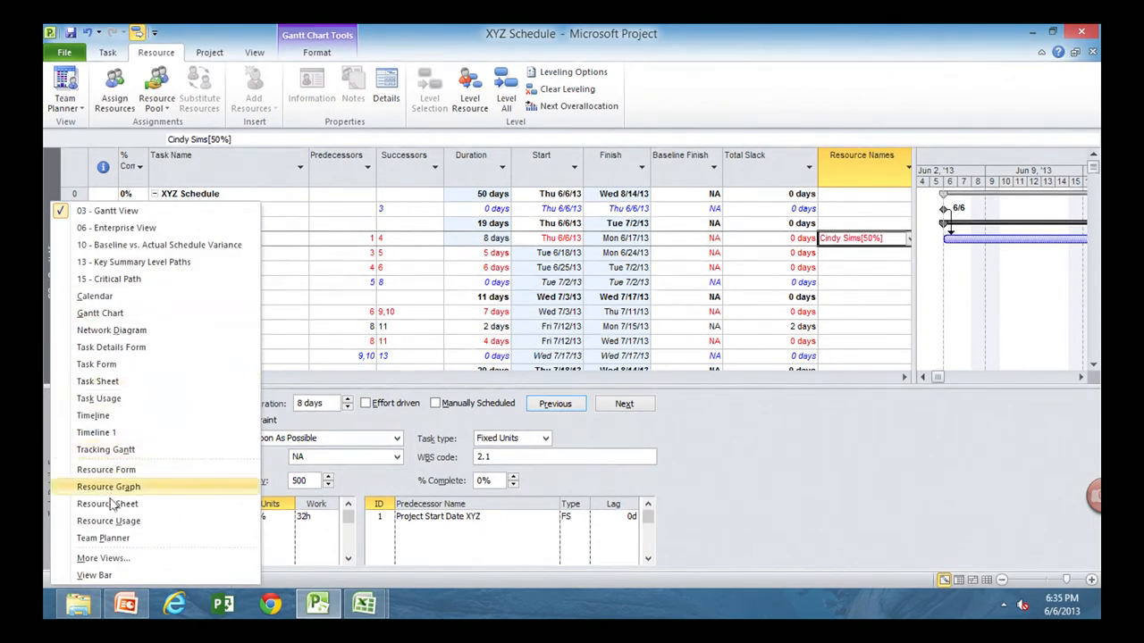
# On the Resource Sheet set Max units to 50% for Cindy and 80% for Joe, John and Carl.
pyautogui.click(108, 504)
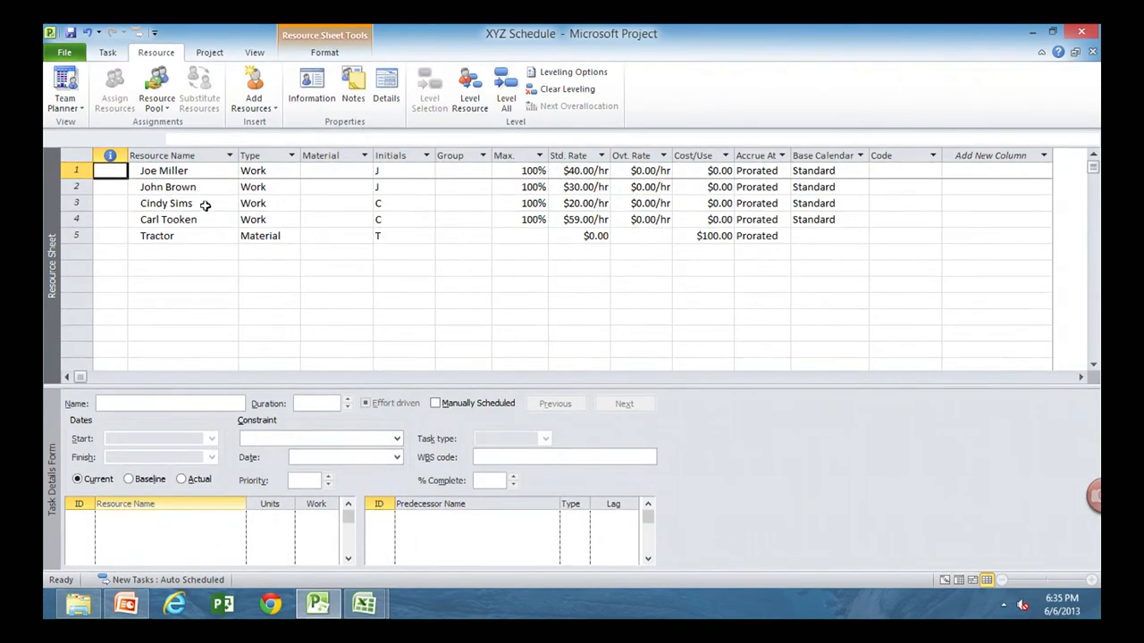
pyautogui.click(166, 204)
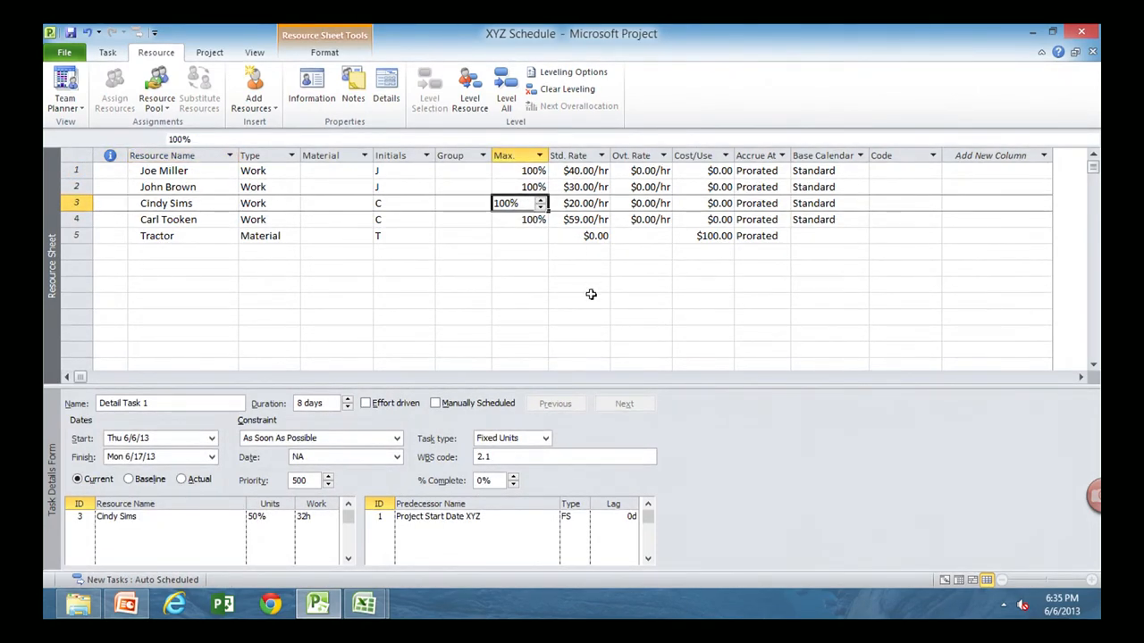
pyautogui.write('5')
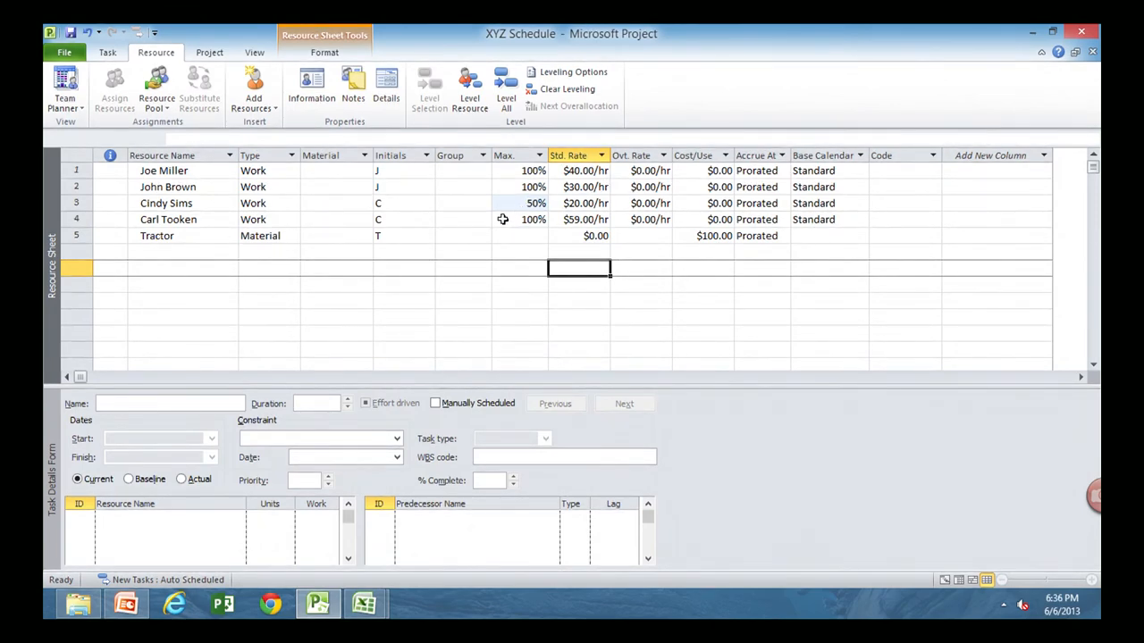
pyautogui.click(509, 172)
pyautogui.write('80')
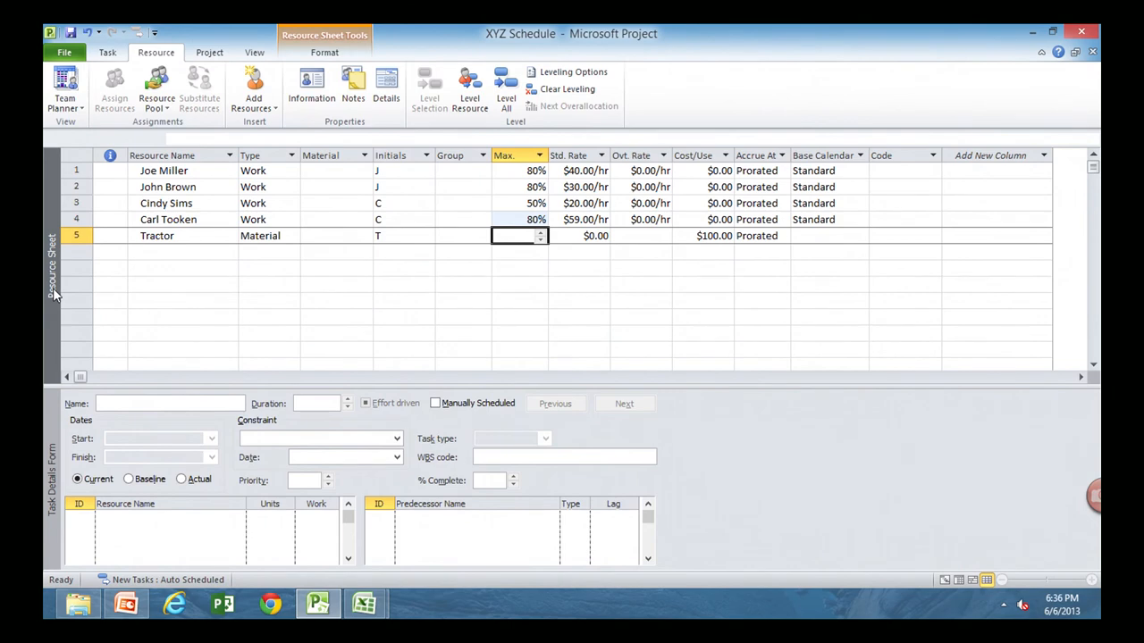
pyautogui.click(50, 268)
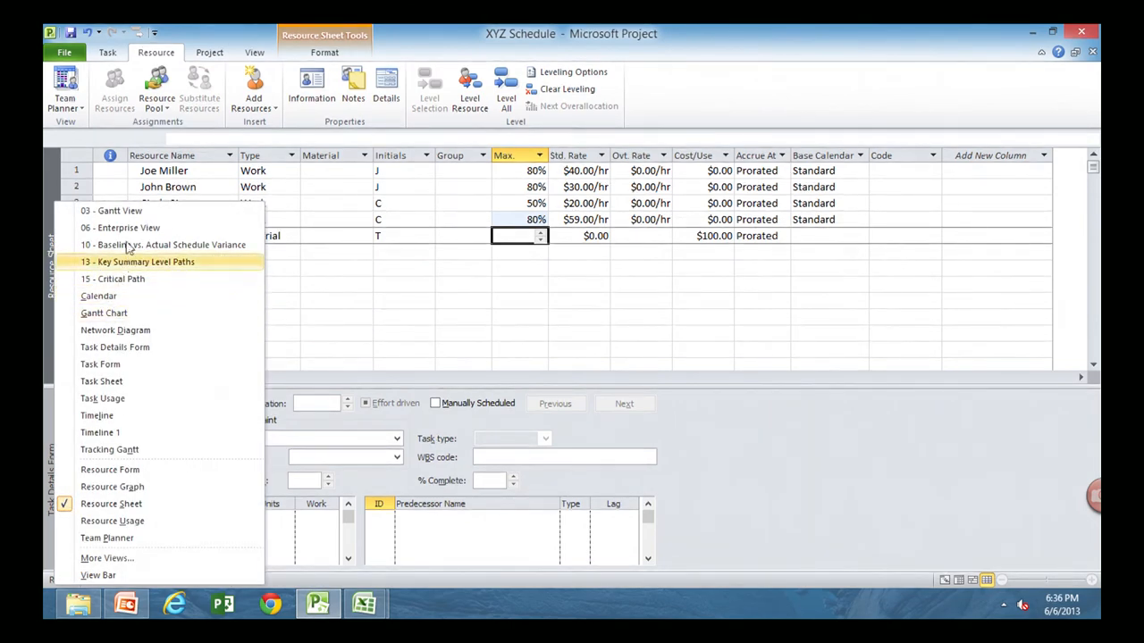
pyautogui.moveTo(111, 211)
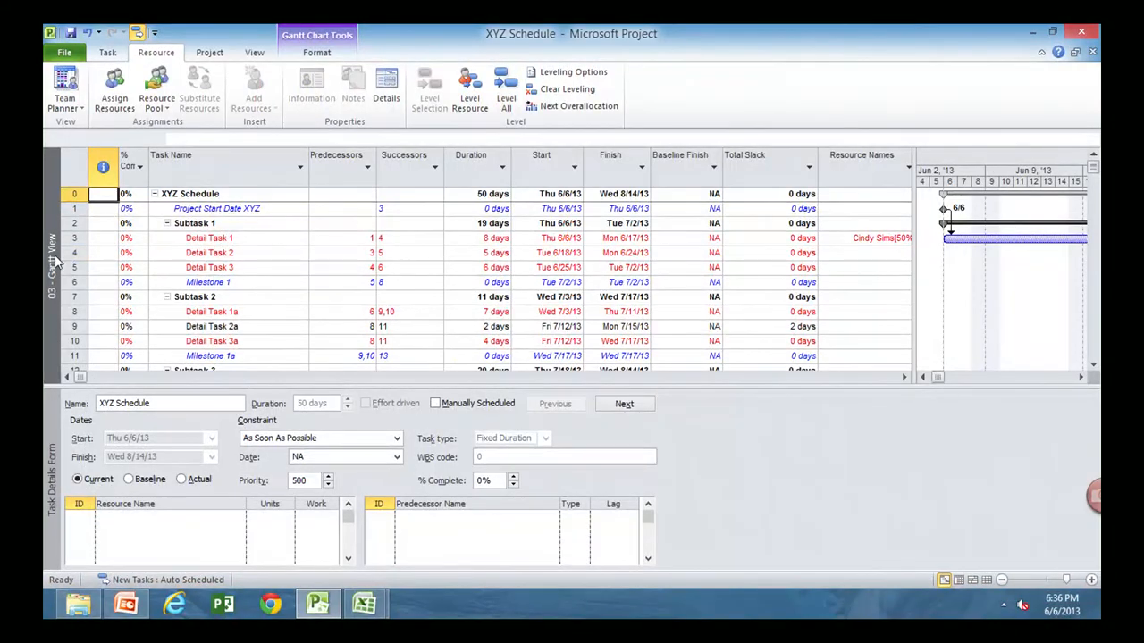
# Return the top pane to the Gantt view and show Detail Task 1 in the form.
pyautogui.click(52, 251)
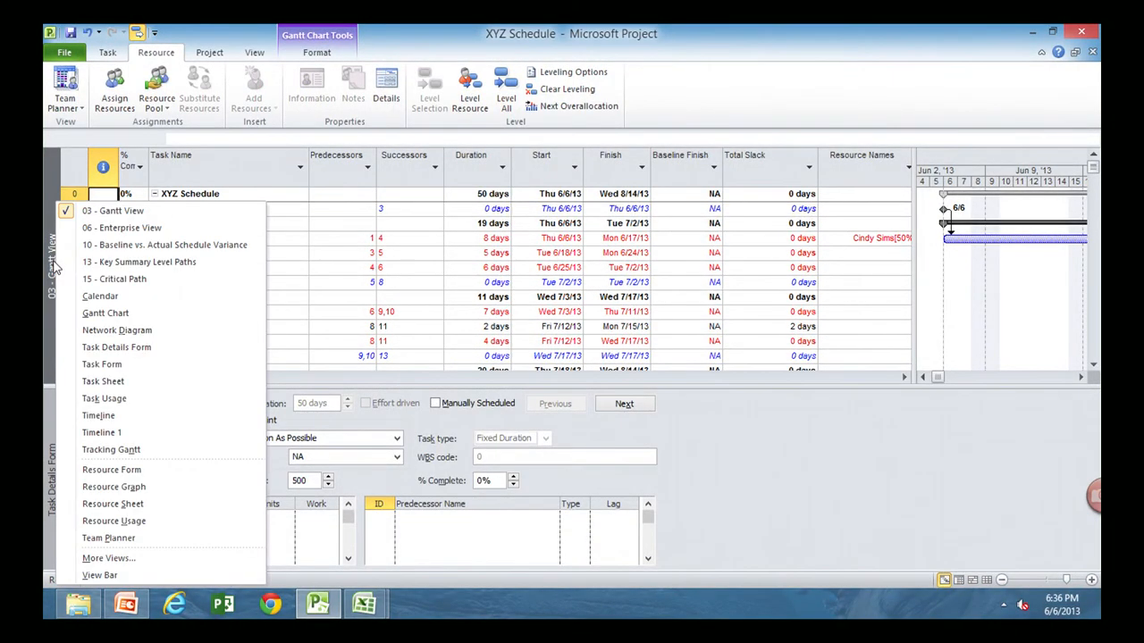
pyautogui.moveTo(165, 225)
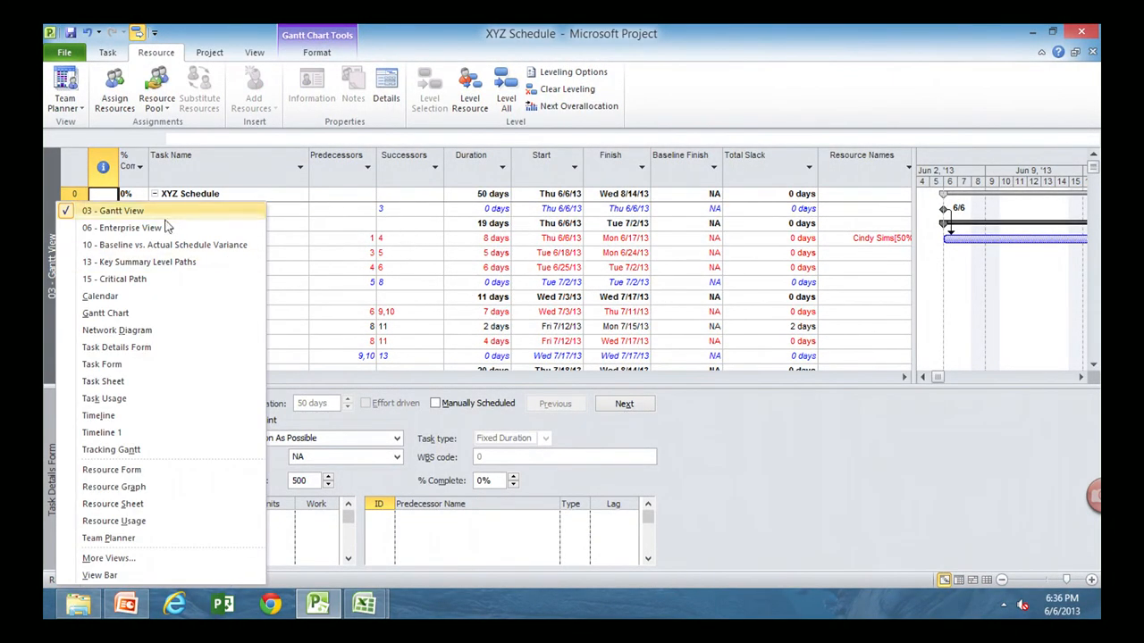
pyautogui.click(112, 211)
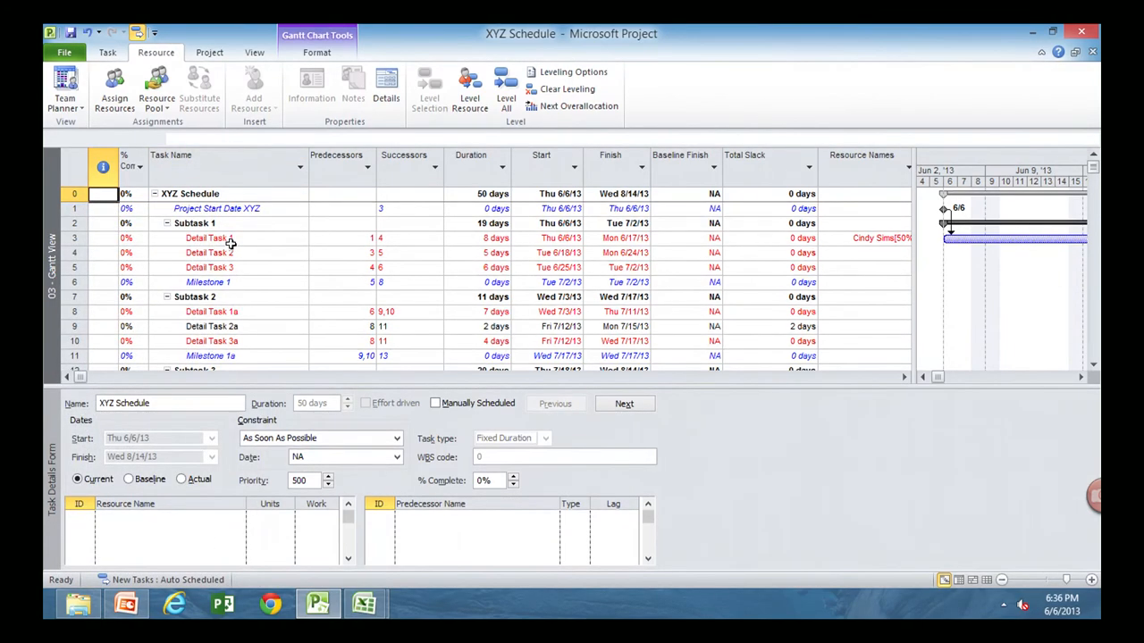
pyautogui.click(207, 238)
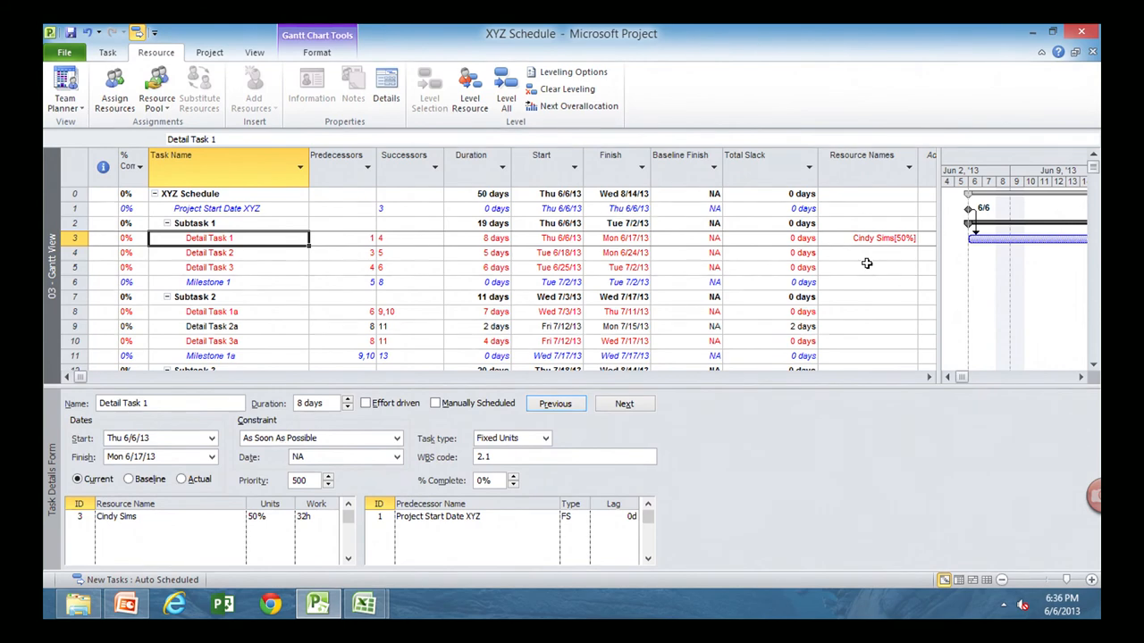
pyautogui.moveTo(947, 263)
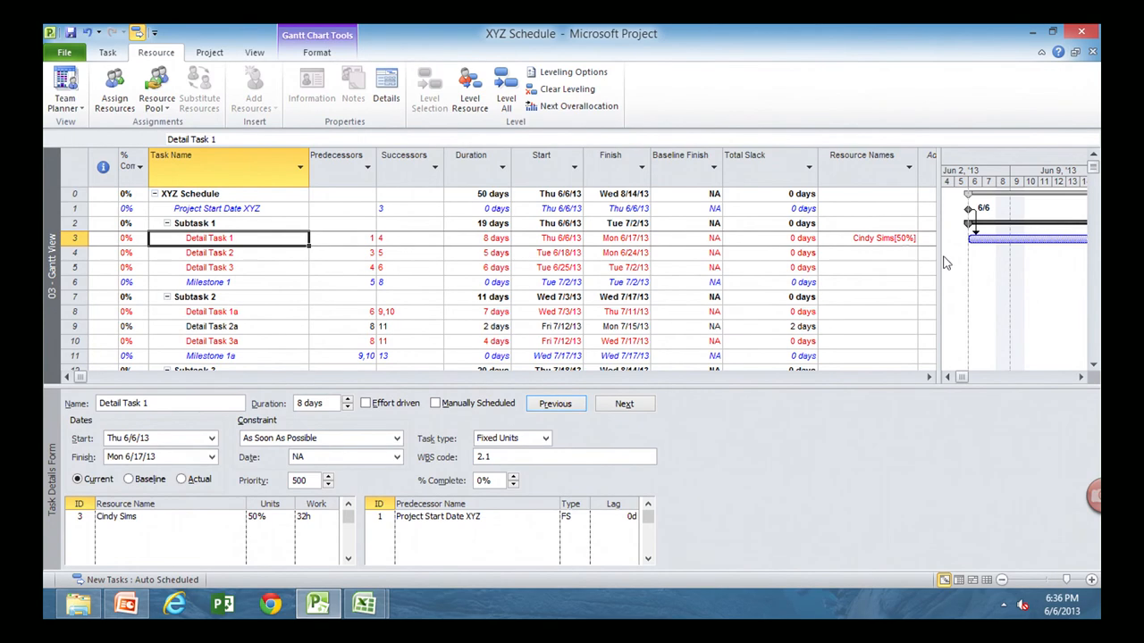
pyautogui.moveTo(881, 247)
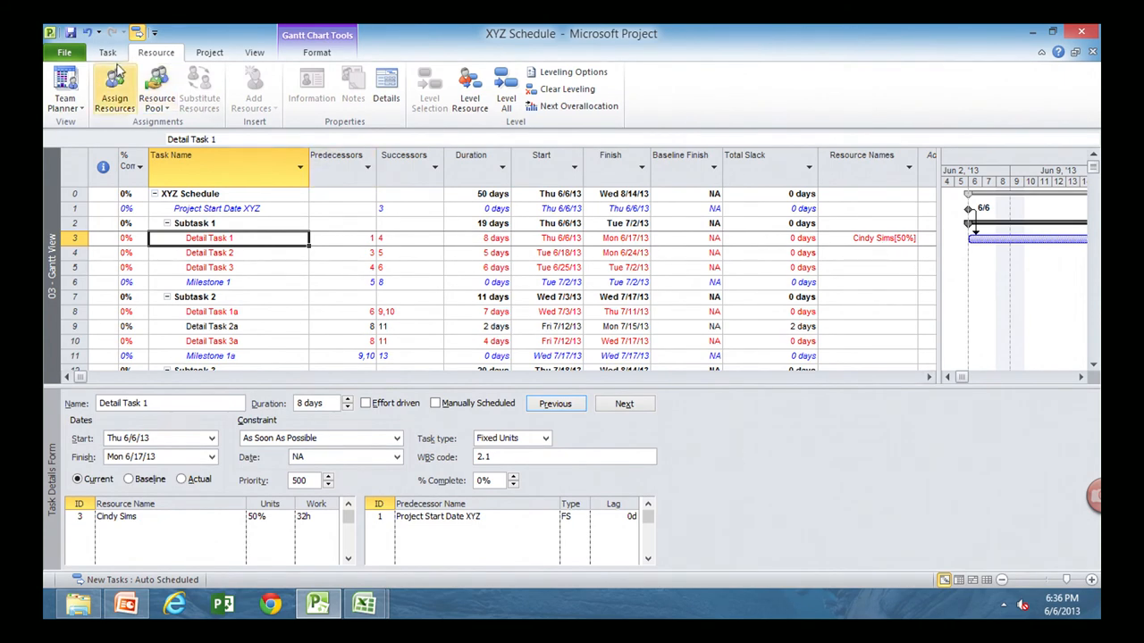
# Set the project calendar to XYZ in Project Information and confirm.
pyautogui.click(209, 52)
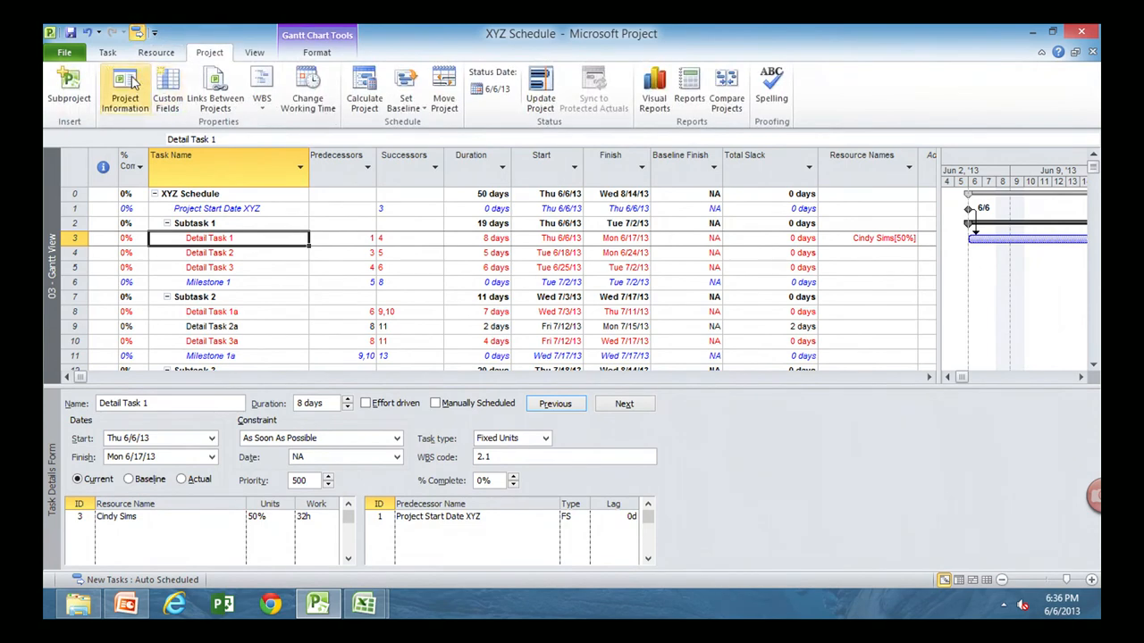
pyautogui.click(126, 90)
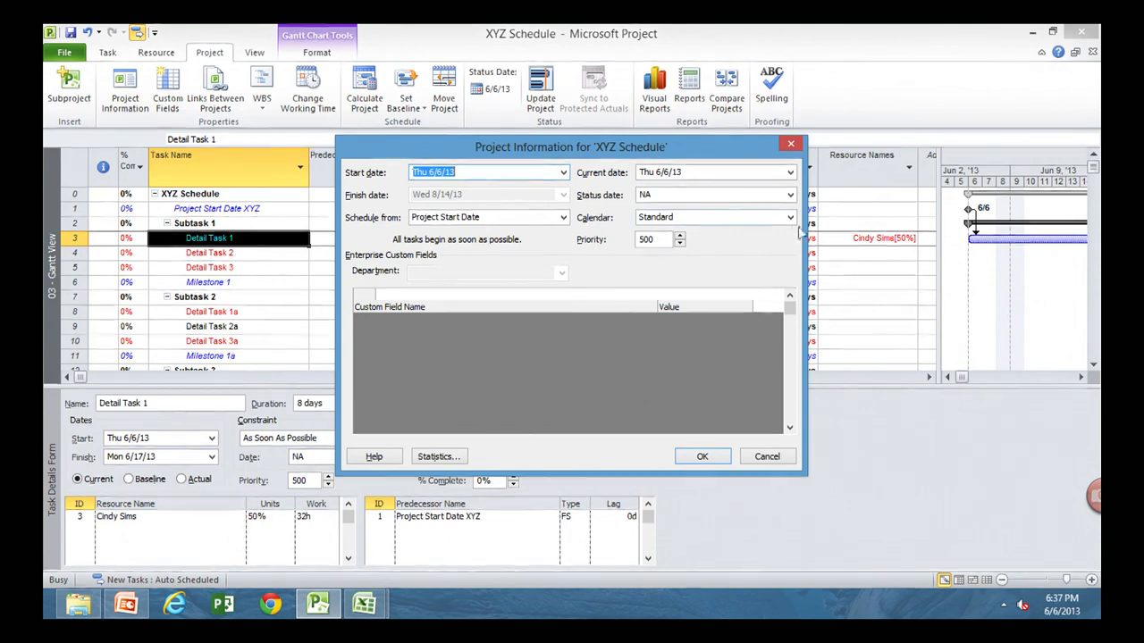
pyautogui.click(788, 218)
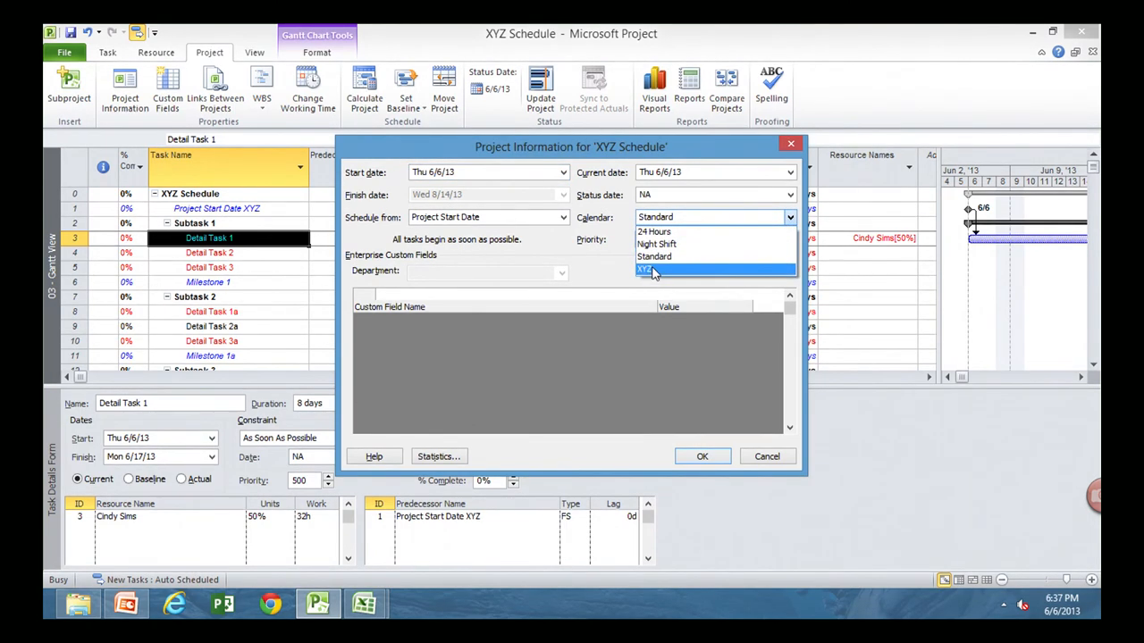
pyautogui.click(647, 268)
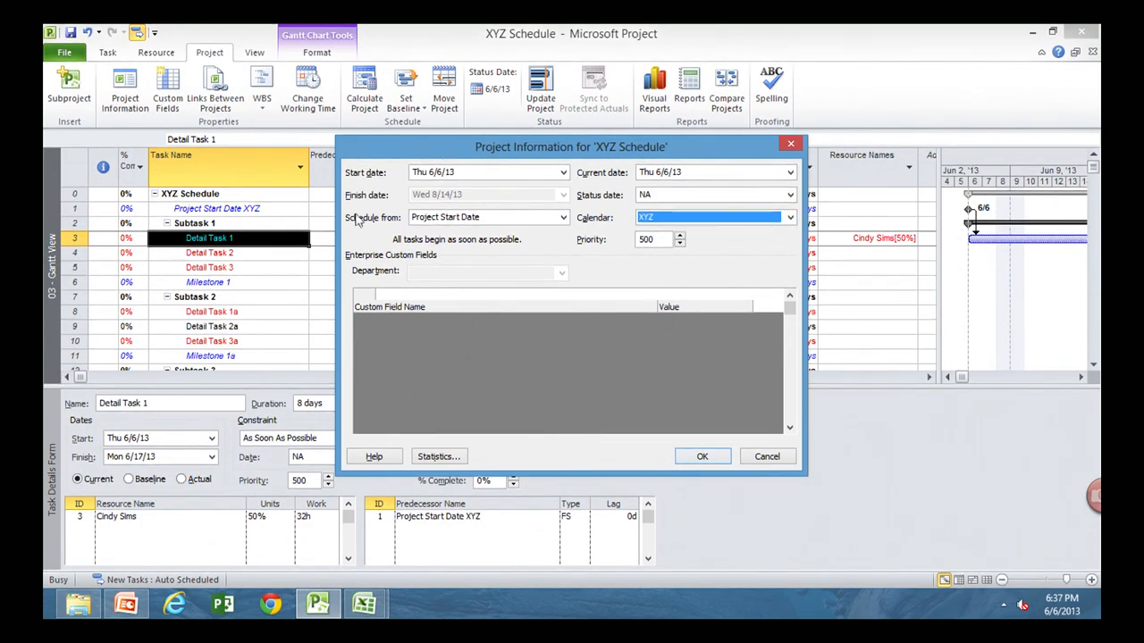
pyautogui.moveTo(736, 368)
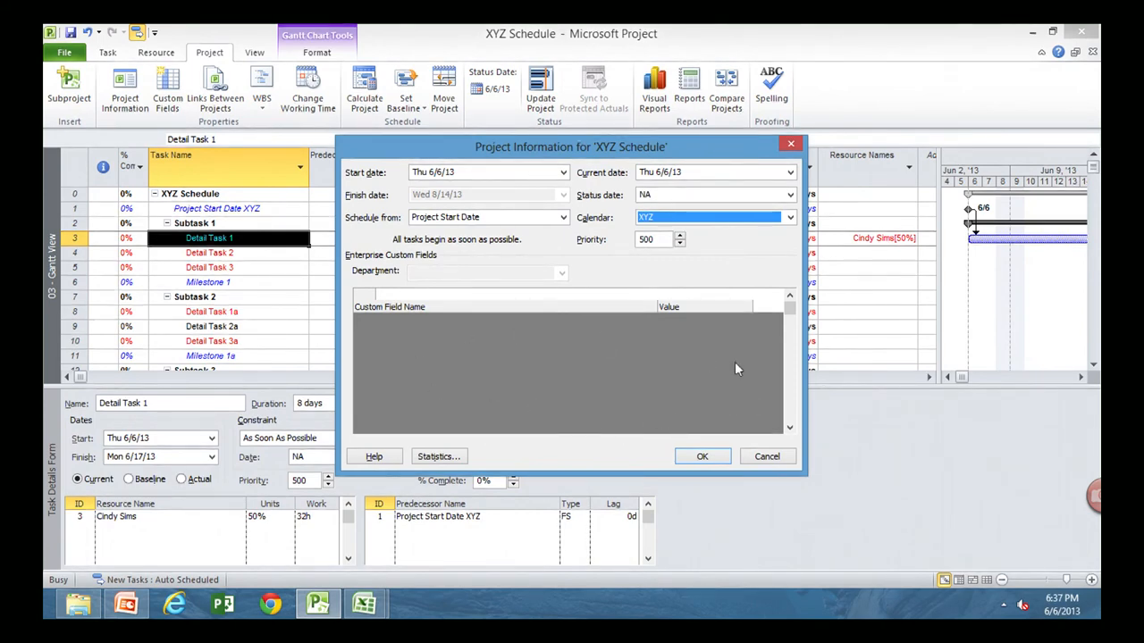
pyautogui.moveTo(741, 300)
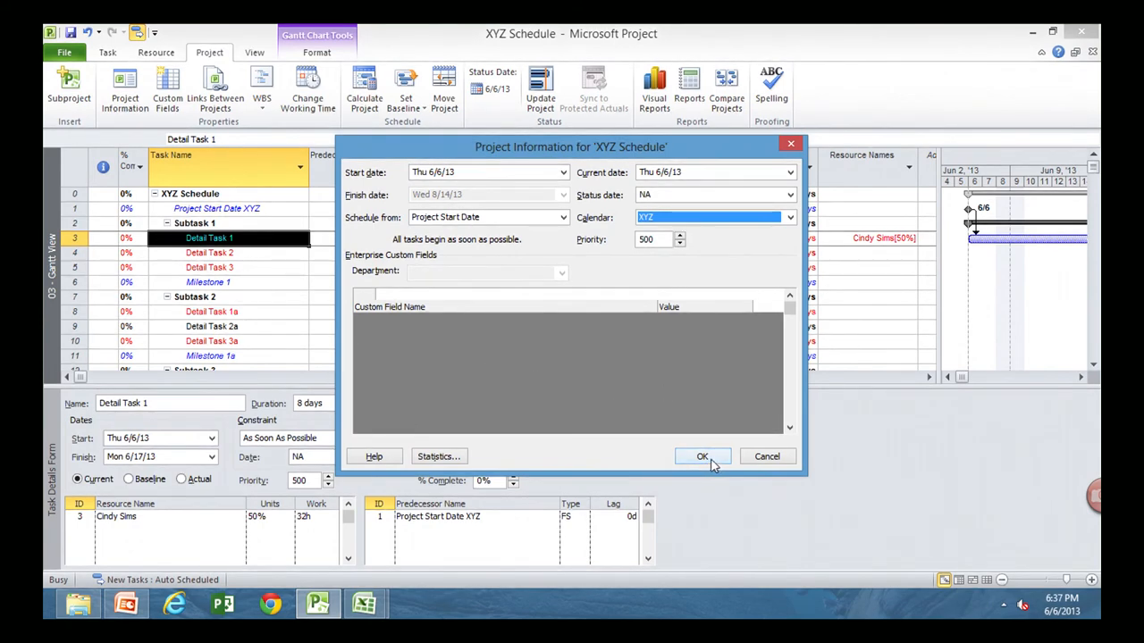
pyautogui.click(703, 457)
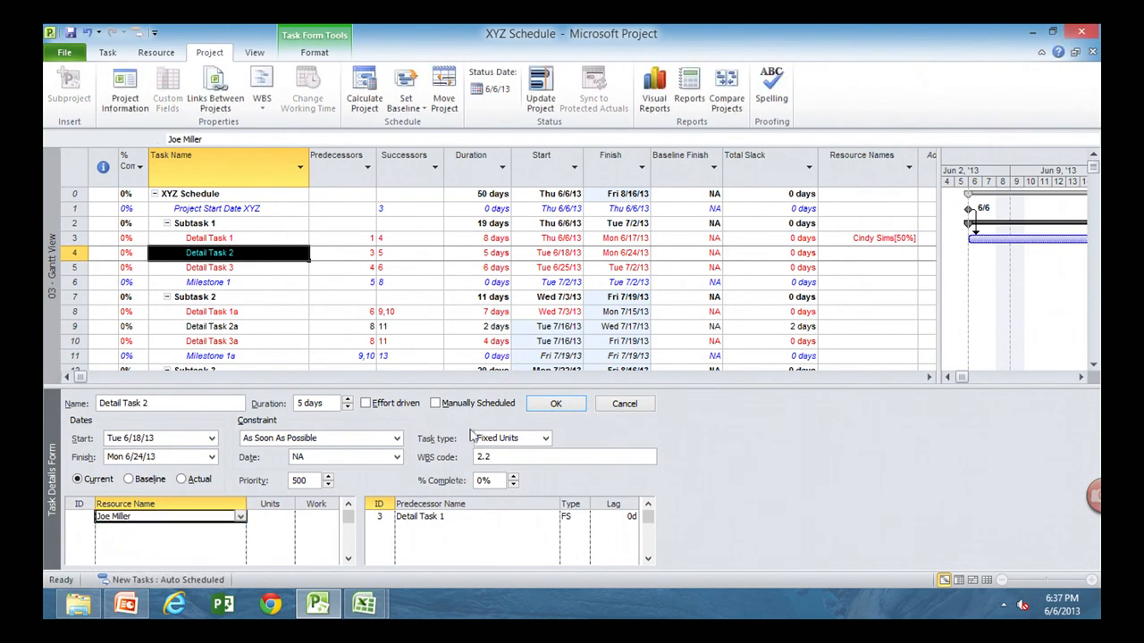
pyautogui.click(554, 404)
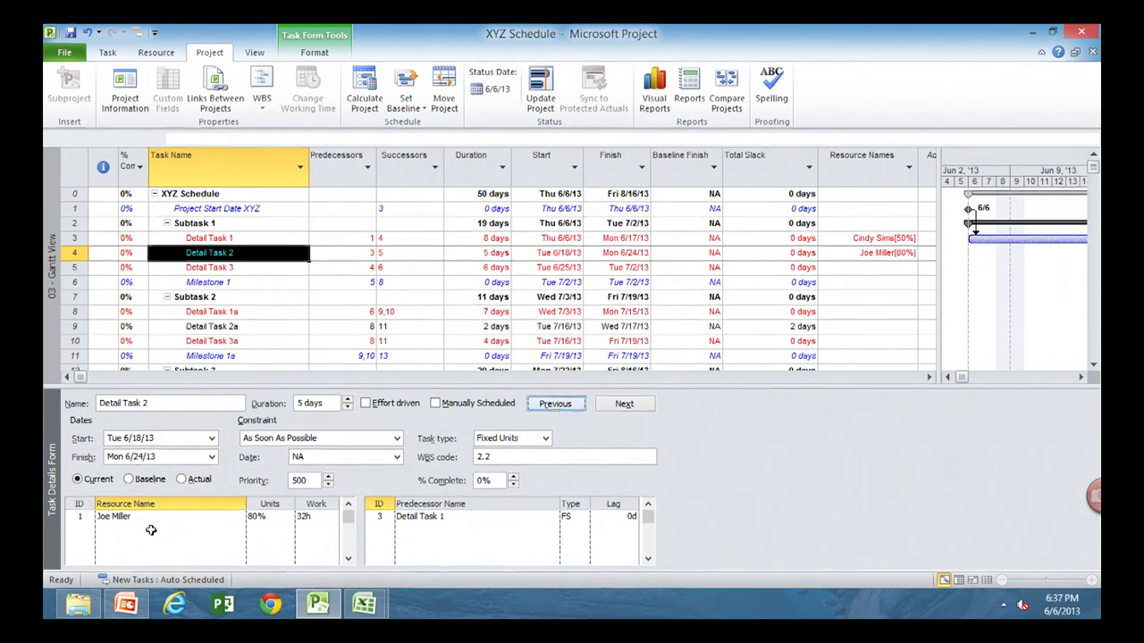
pyautogui.click(209, 268)
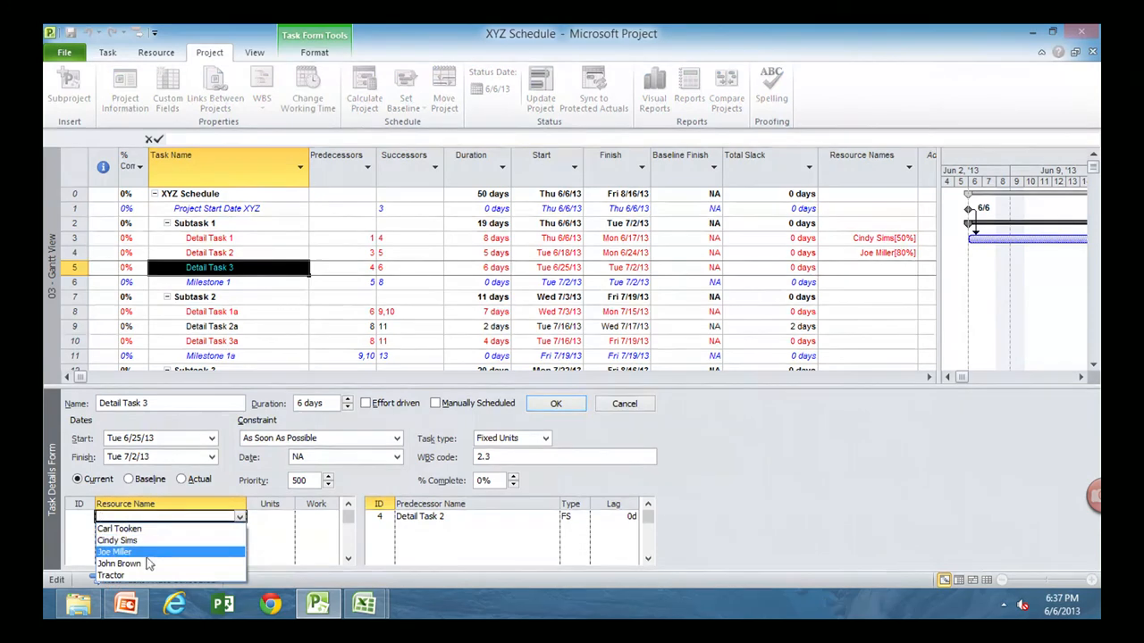
pyautogui.click(118, 563)
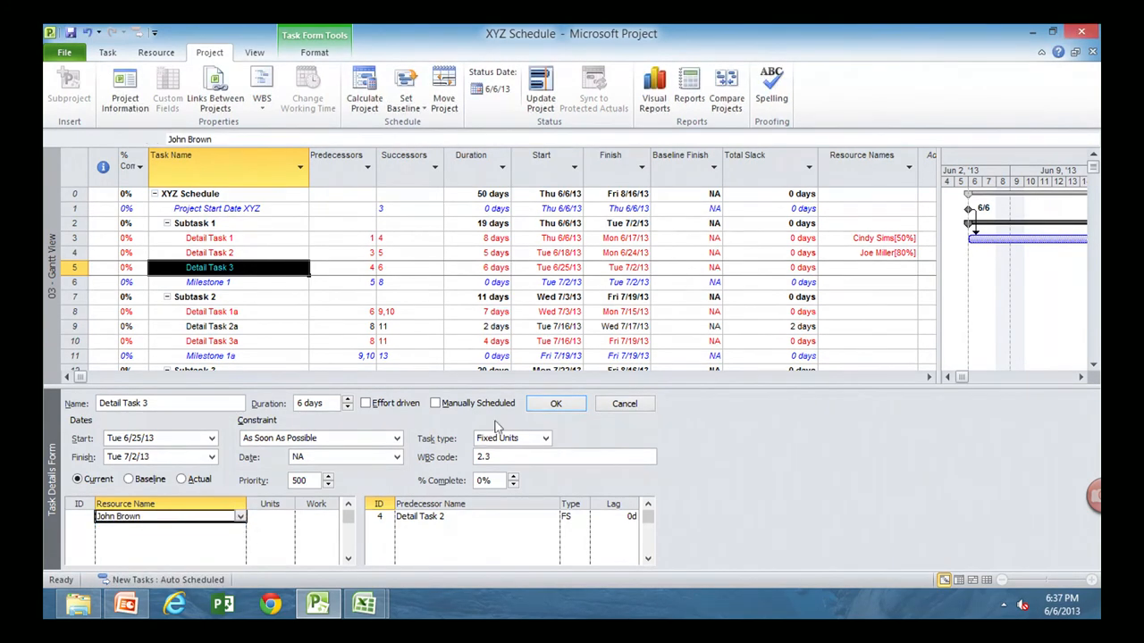
pyautogui.click(554, 404)
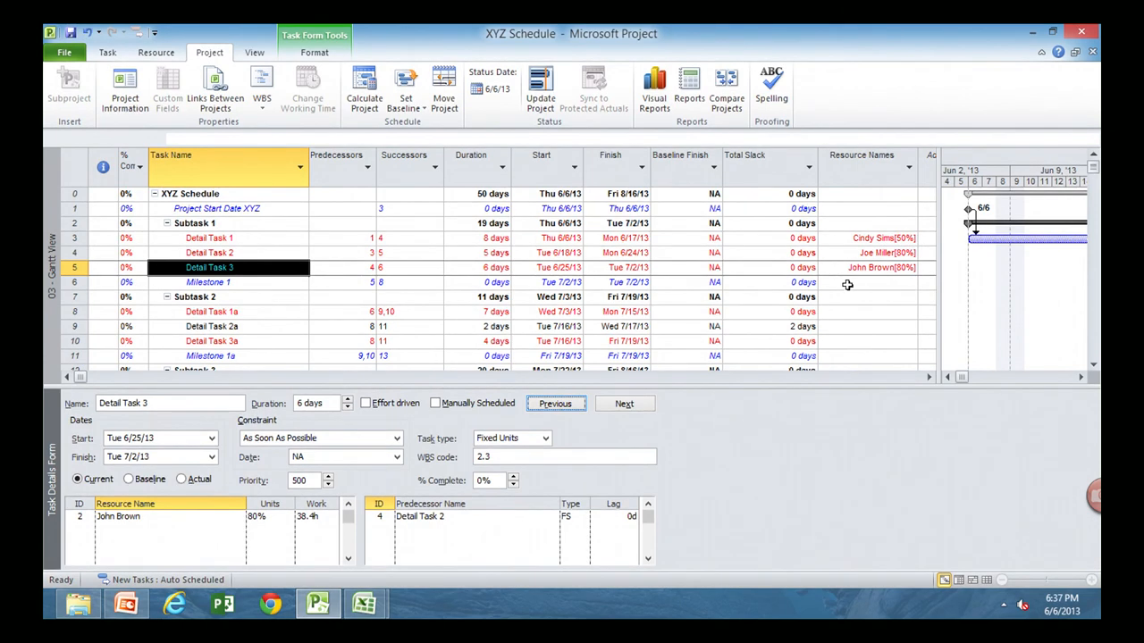
pyautogui.moveTo(333, 236)
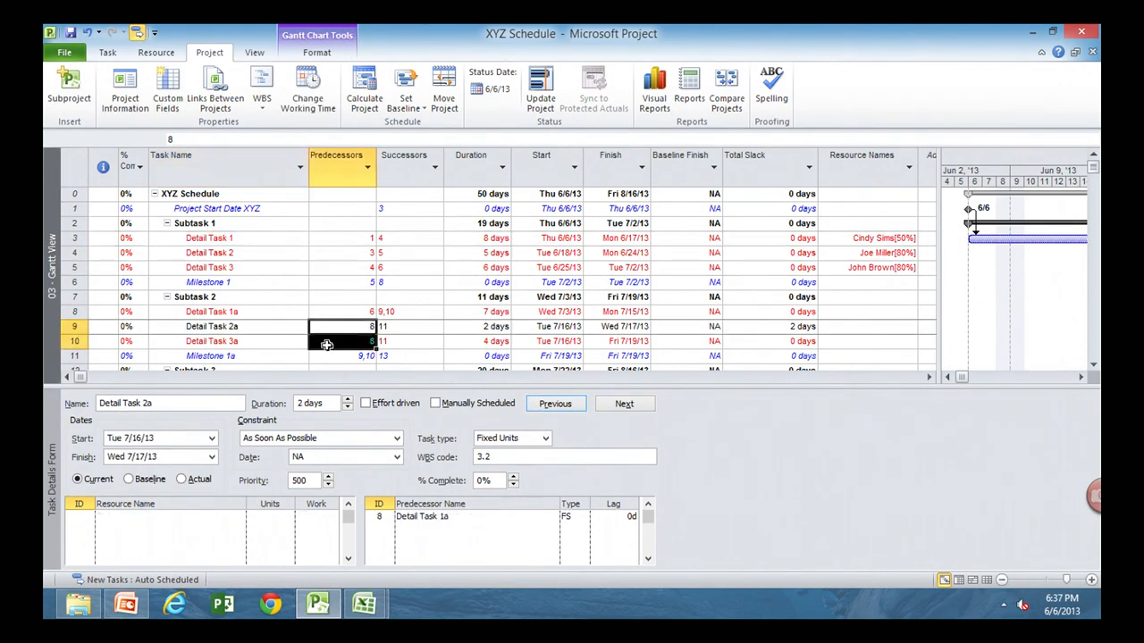
pyautogui.click(208, 238)
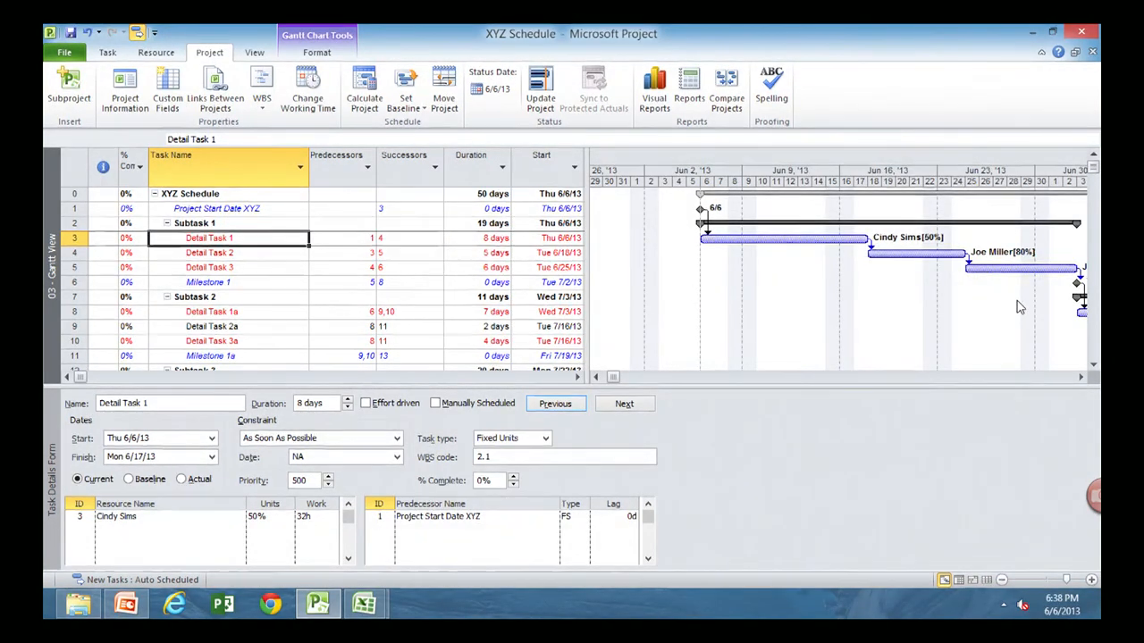
pyautogui.moveTo(1001, 284)
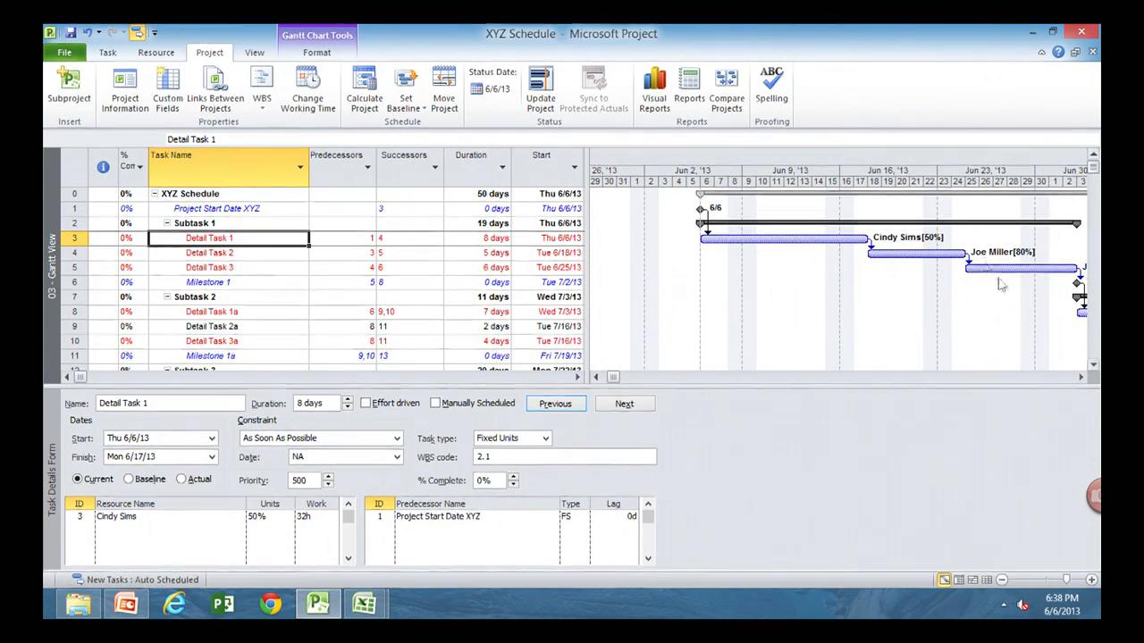
pyautogui.moveTo(765, 225)
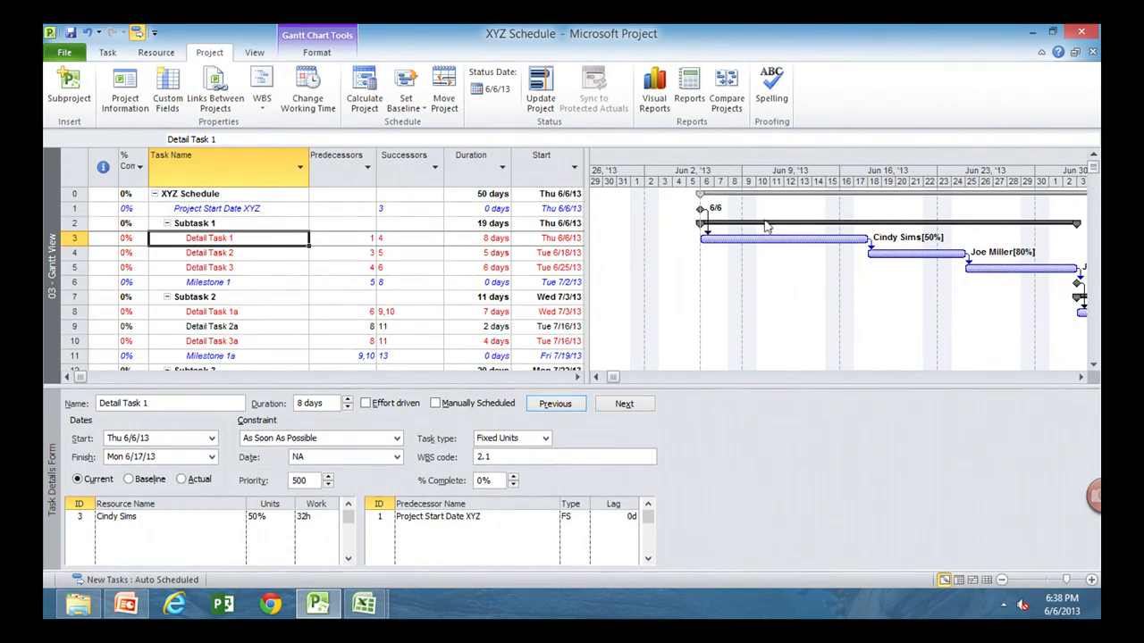
pyautogui.moveTo(1079, 401)
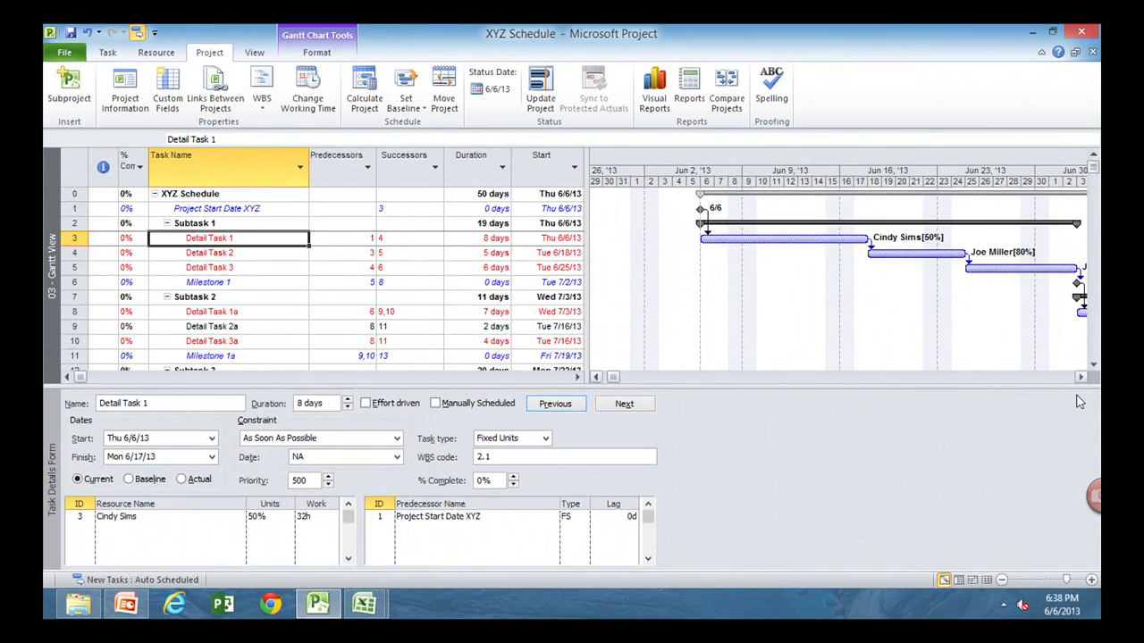
pyautogui.click(211, 311)
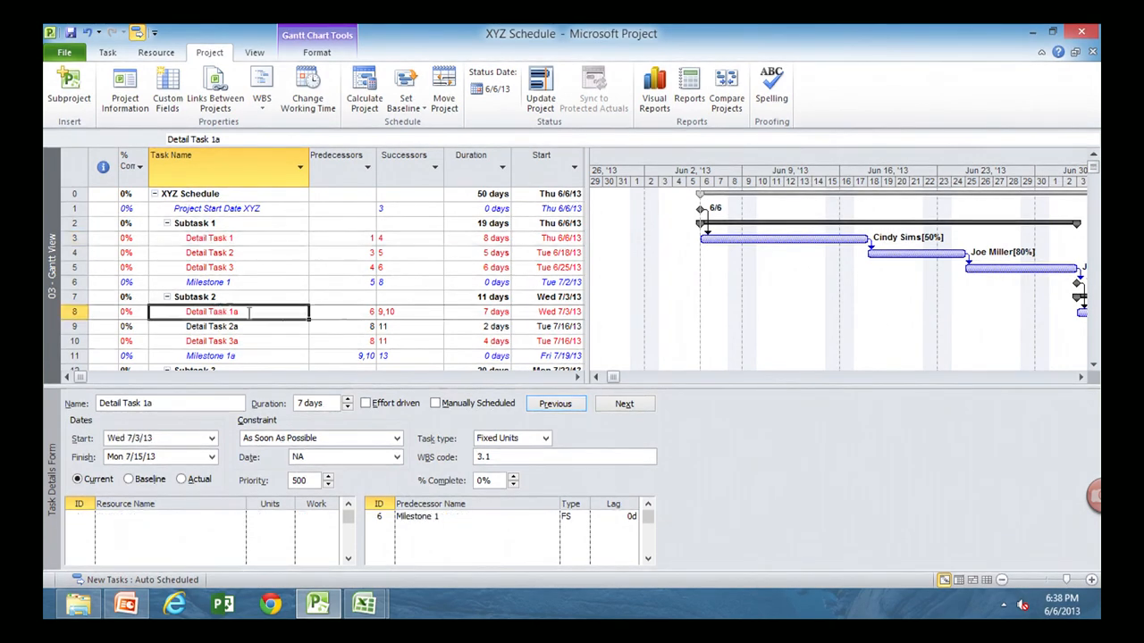